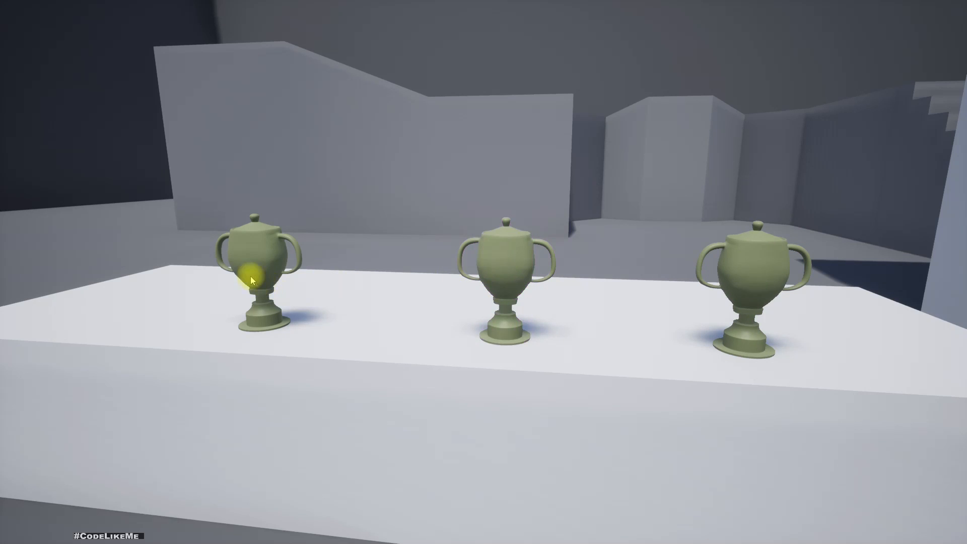
pyautogui.moveTo(521, 268)
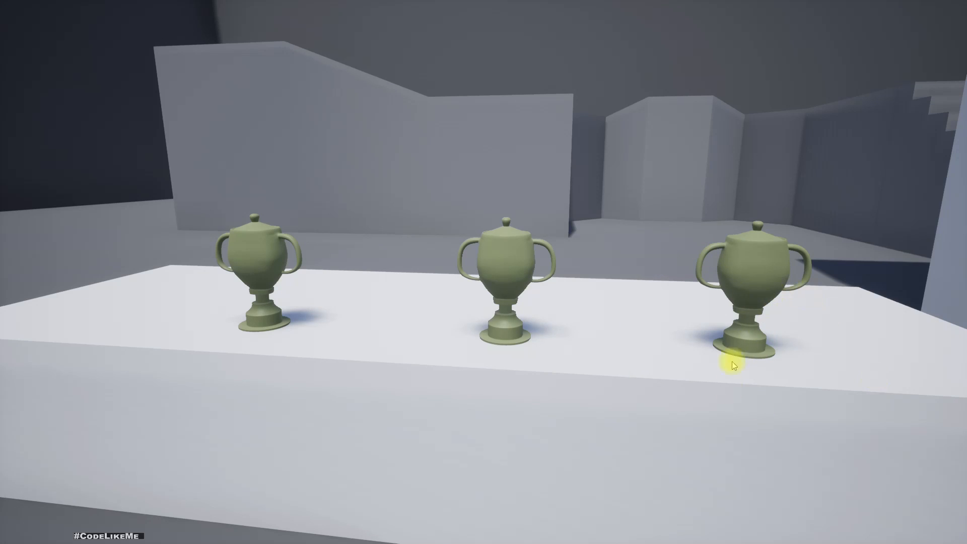
pyautogui.moveTo(675, 359)
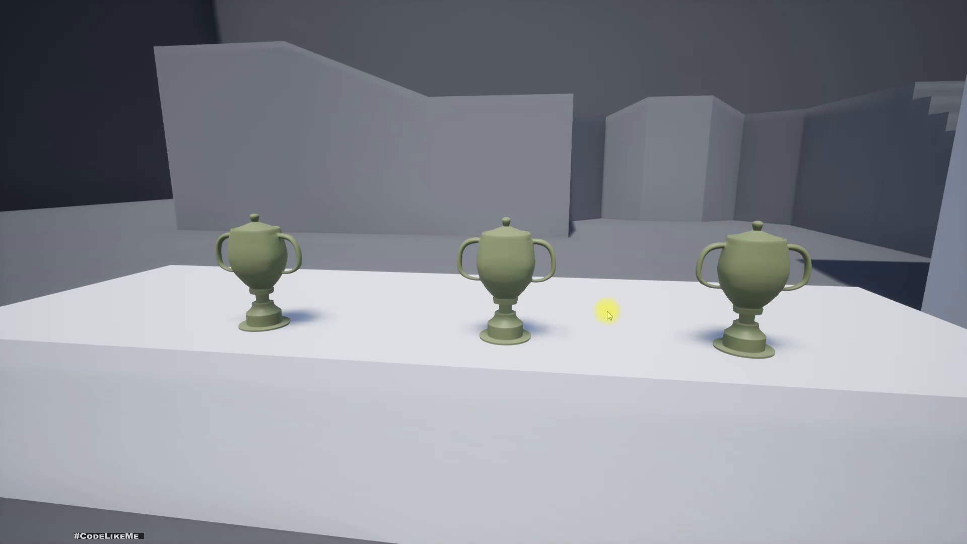
pyautogui.moveTo(537, 278)
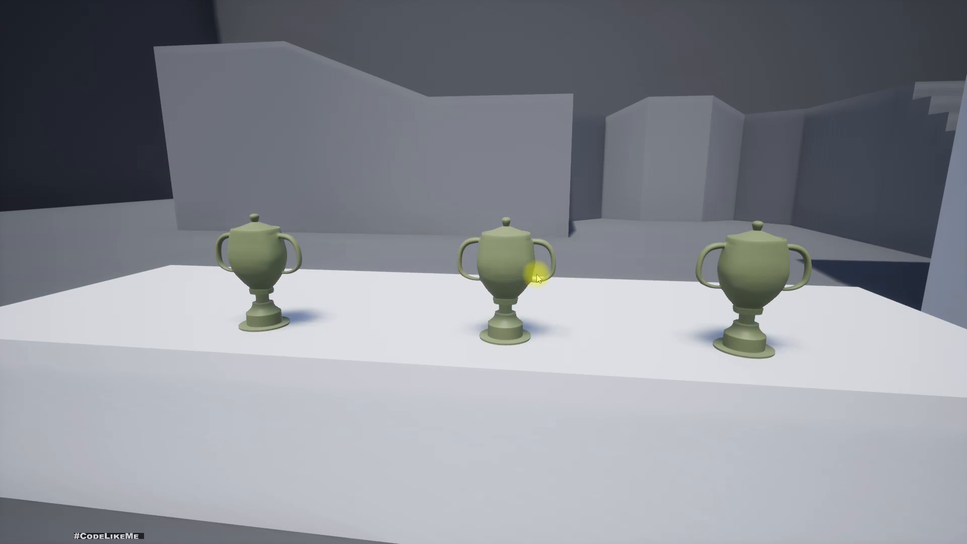
# Stop the play preview of the trophies and return to the Doors level editor.
pyautogui.click(509, 274)
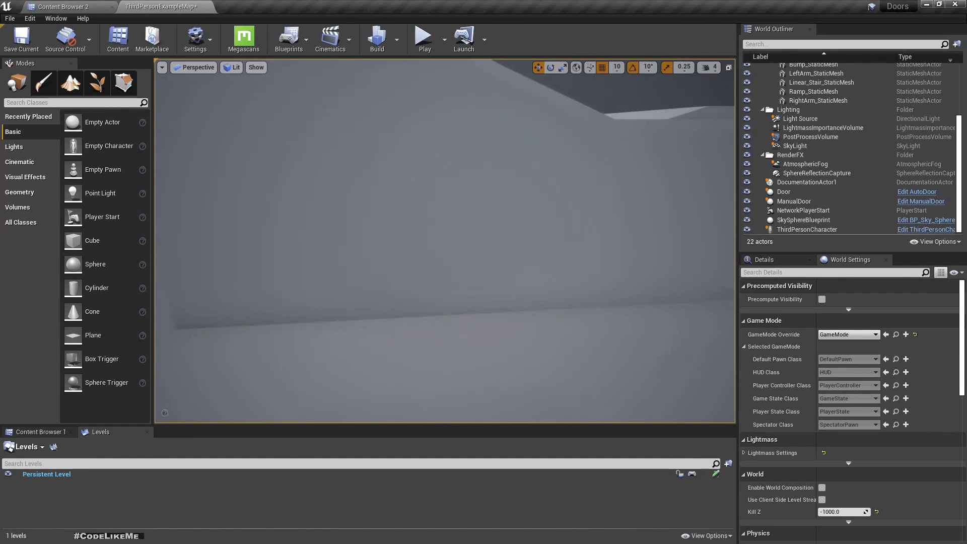
# Add a Cube from Basic shapes as a white display table and try the trophy mesh on it.
pyautogui.click(282, 61)
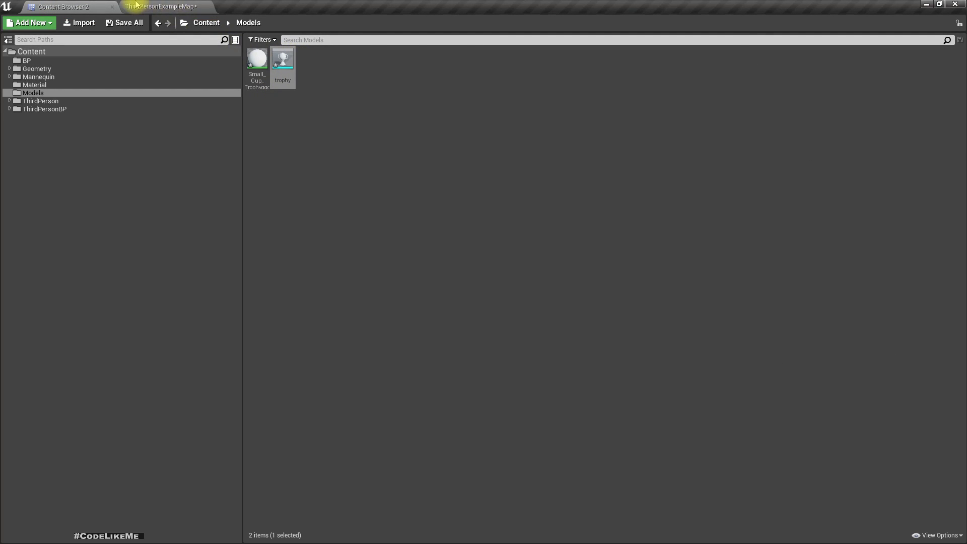
pyautogui.click(161, 6)
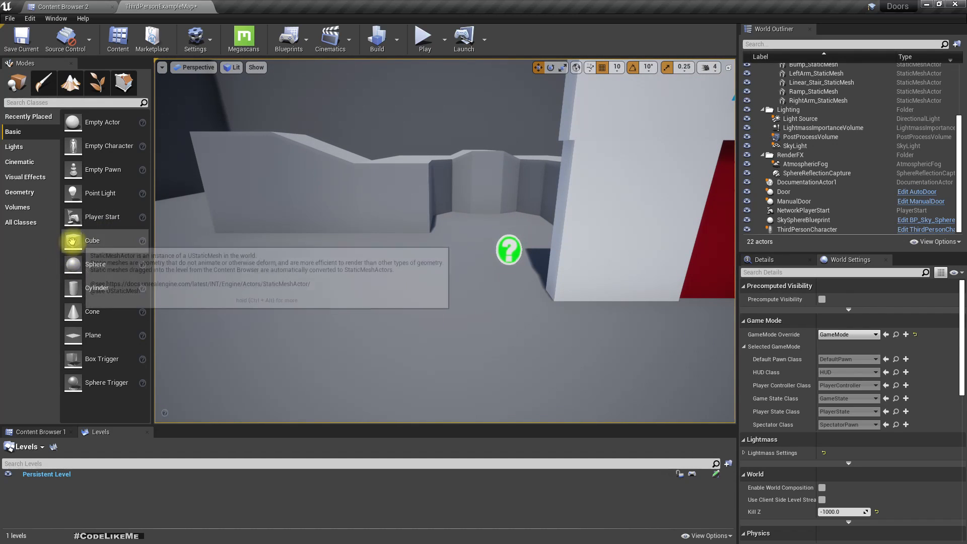
pyautogui.moveTo(93, 240); pyautogui.dragTo(344, 303)
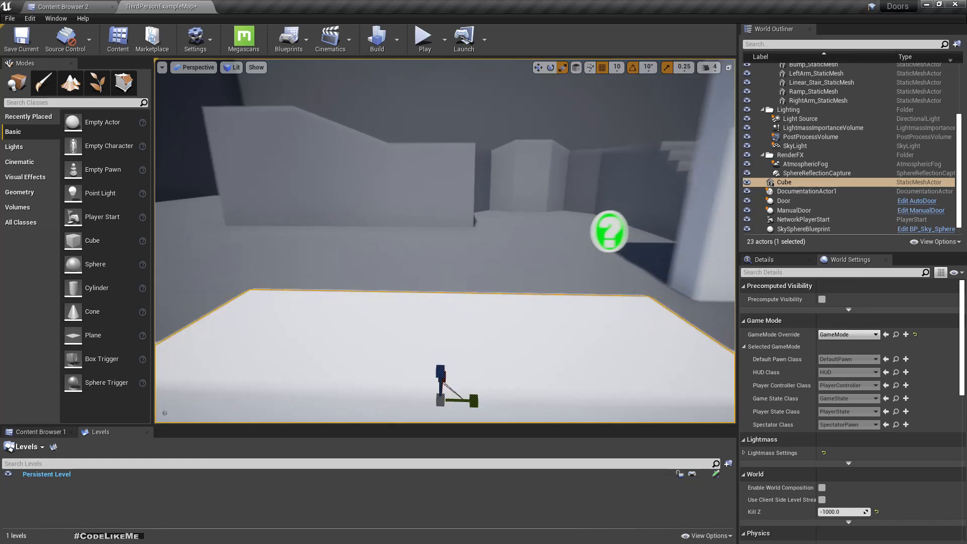
pyautogui.click(61, 7)
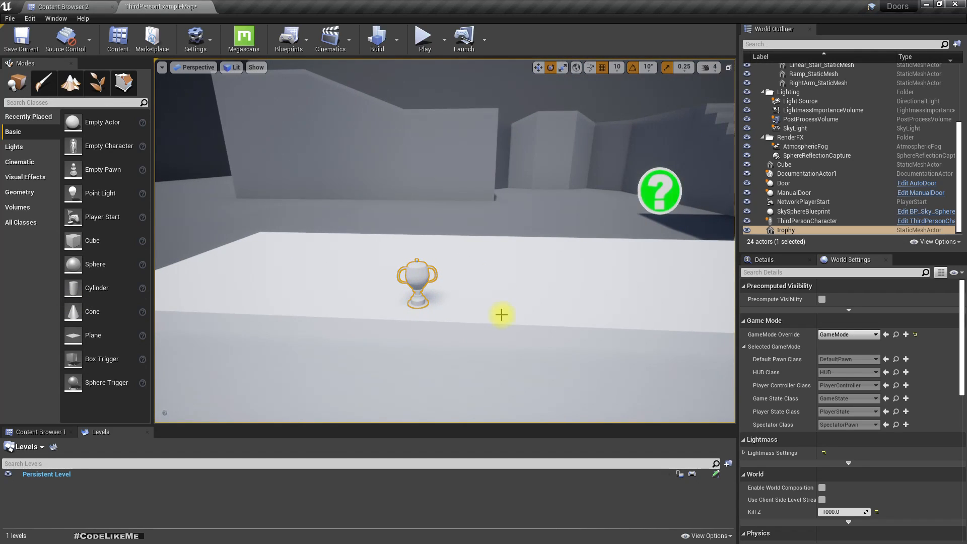
pyautogui.press('Delete')
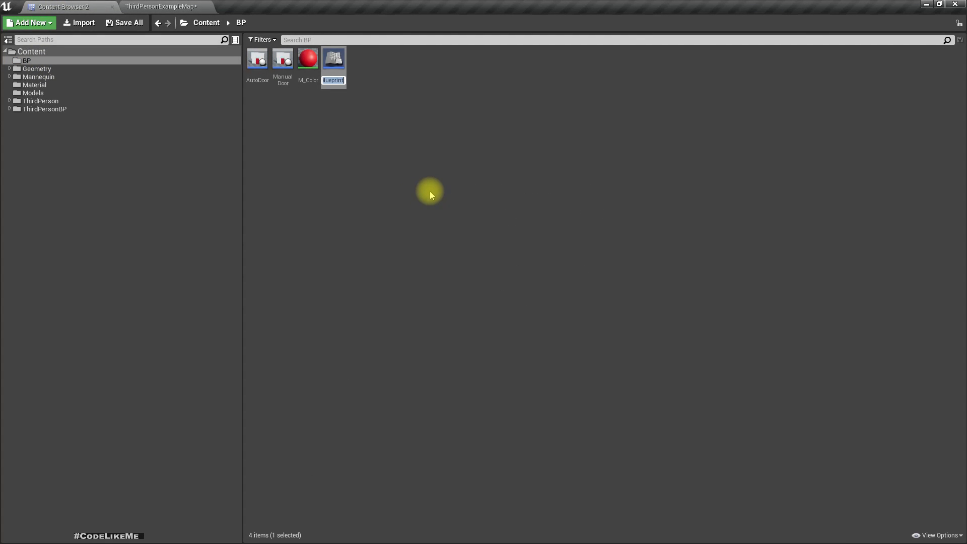
# Create an Actor Blueprint named BP_Trophy in the BP folder.
pyautogui.write('BP_T')
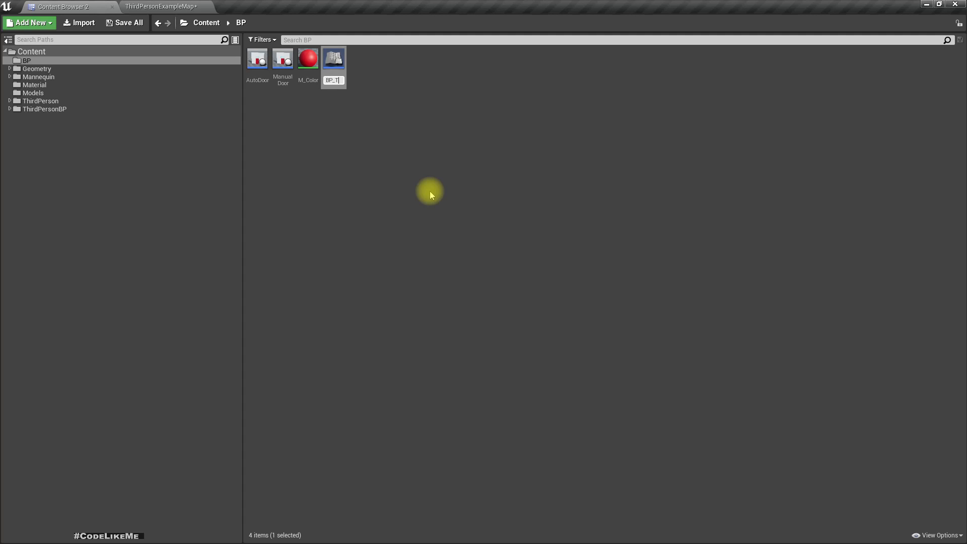
pyautogui.write('Trophy')
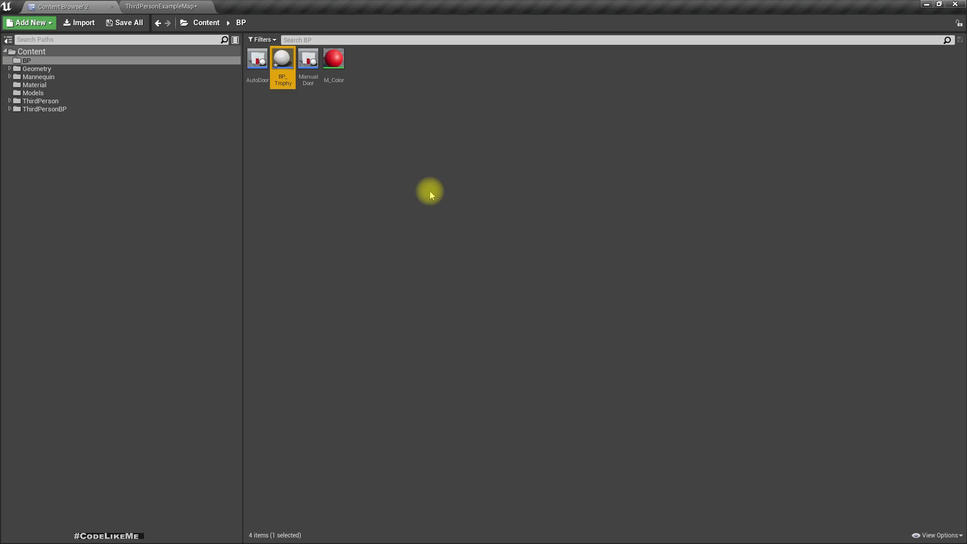
pyautogui.click(161, 7)
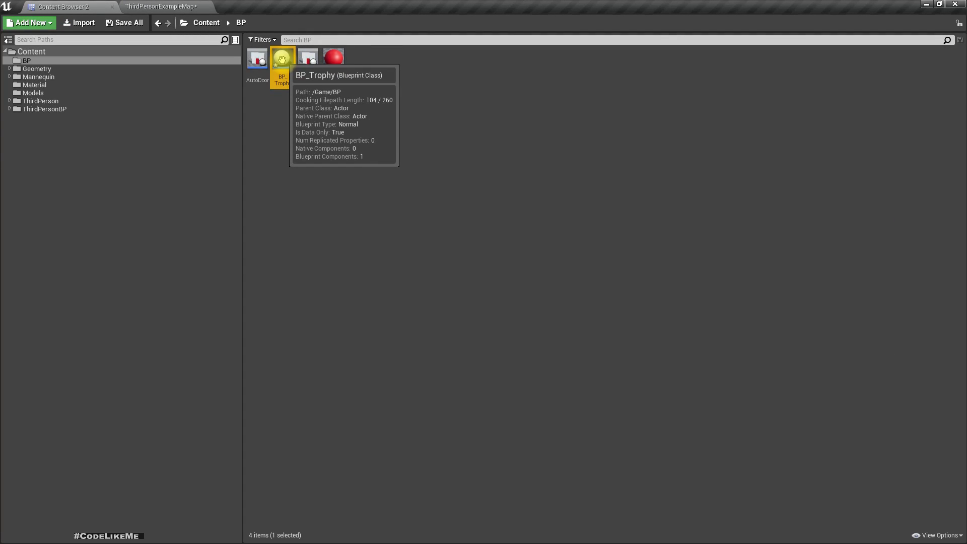
# Rename the blueprint to BP_Inspectable and open it in the Blueprint editor.
pyautogui.doubleClick(282, 80)
pyautogui.write('BP_Inspectable')
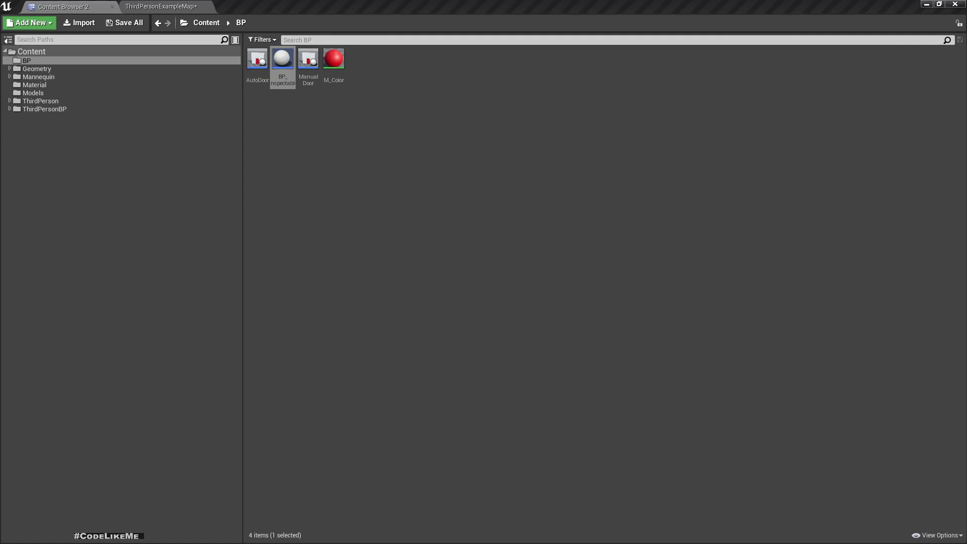
pyautogui.doubleClick(282, 58)
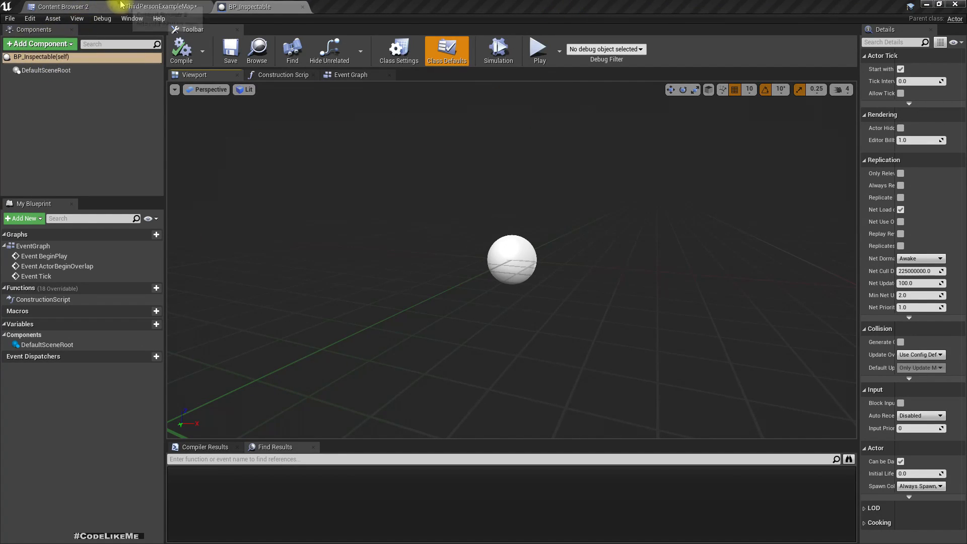
# Add the trophy mesh from Models as a component under DefaultSceneRoot.
pyautogui.click(60, 7)
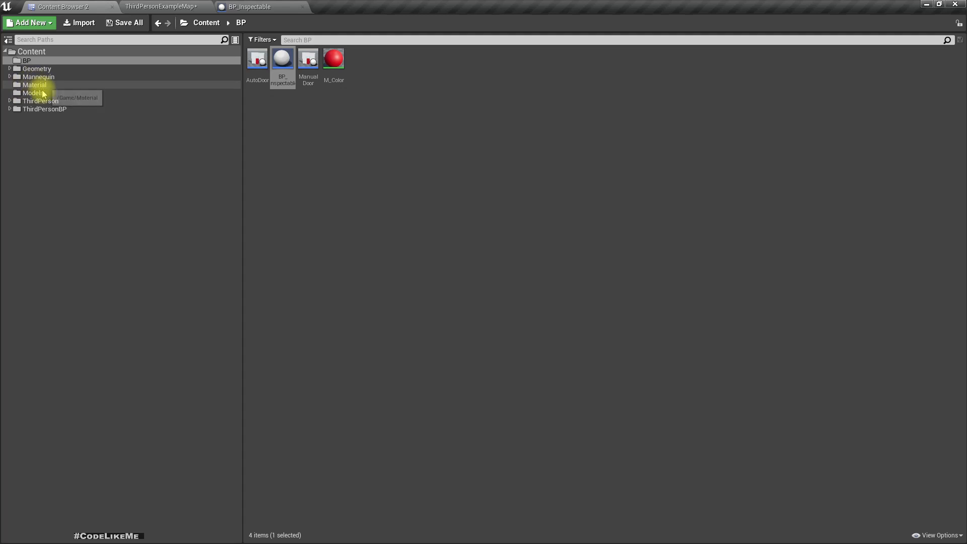
pyautogui.click(34, 93)
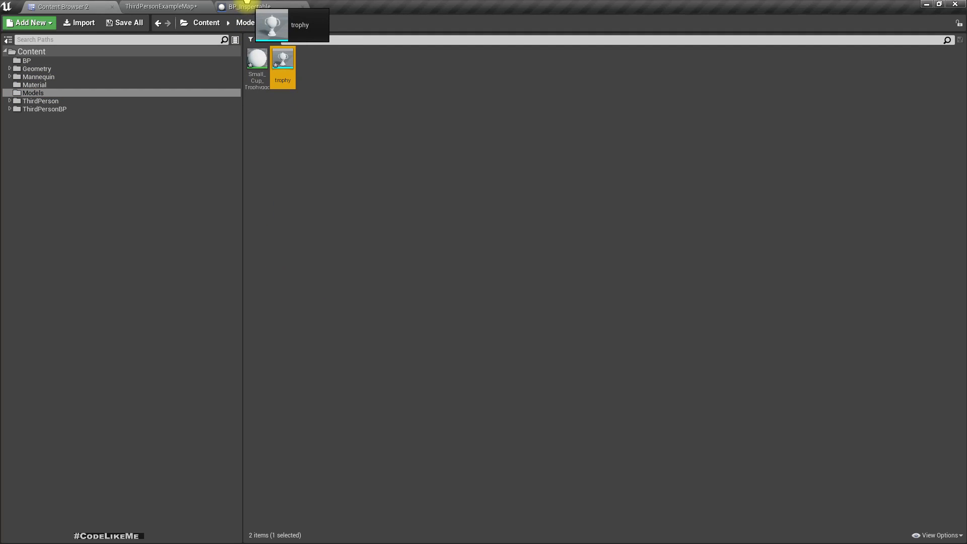
pyautogui.click(250, 7)
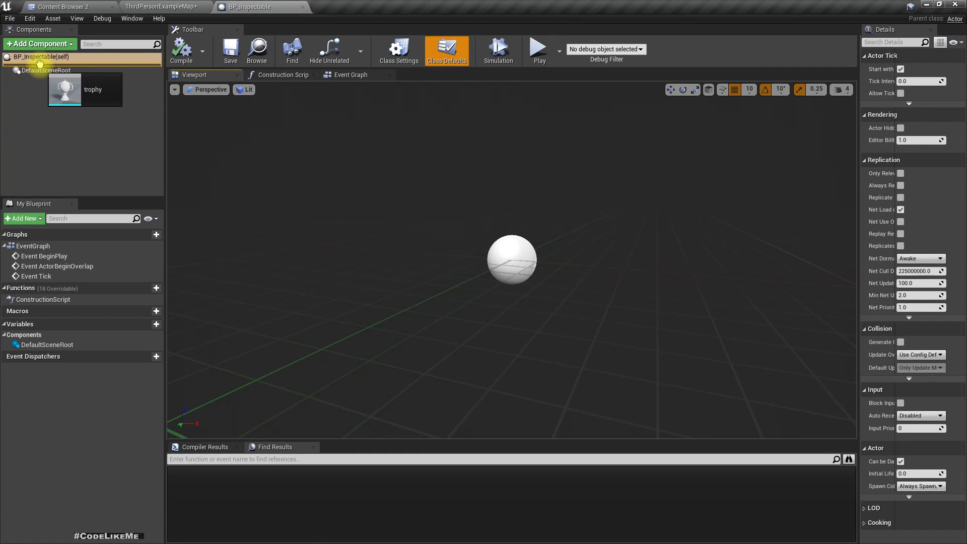
pyautogui.click(41, 57)
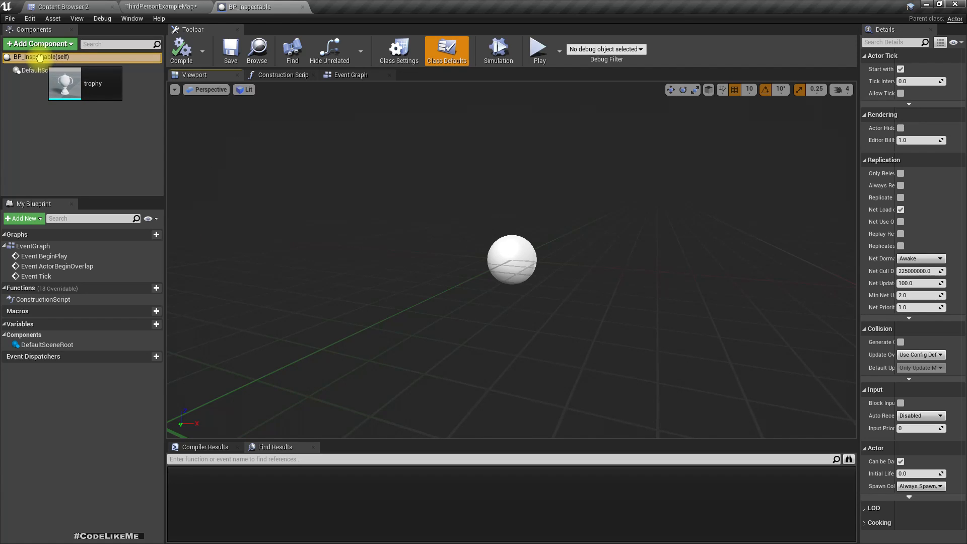
pyautogui.click(36, 80)
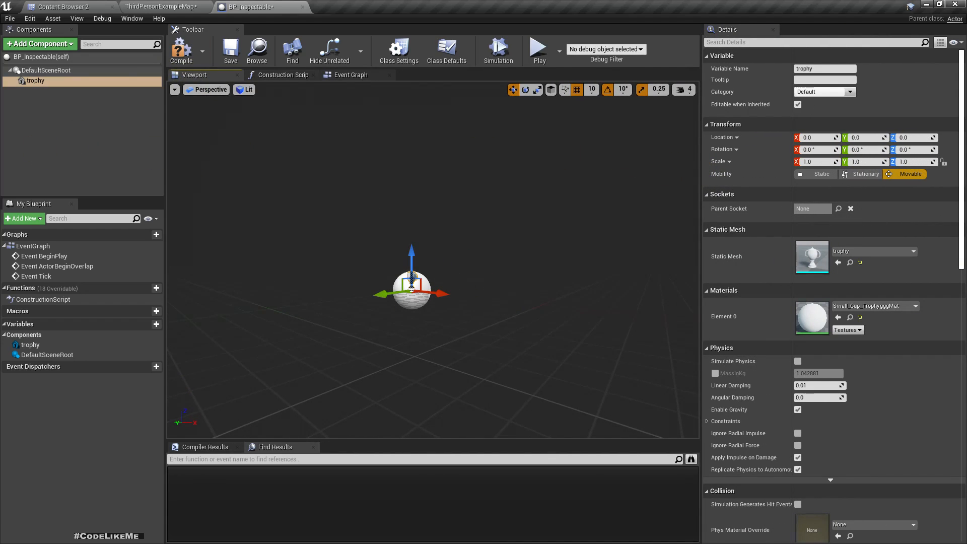
# Scale the trophy component to 2.0 on X, Y and Z and save the blueprint.
pyautogui.click(807, 161)
pyautogui.write('2')
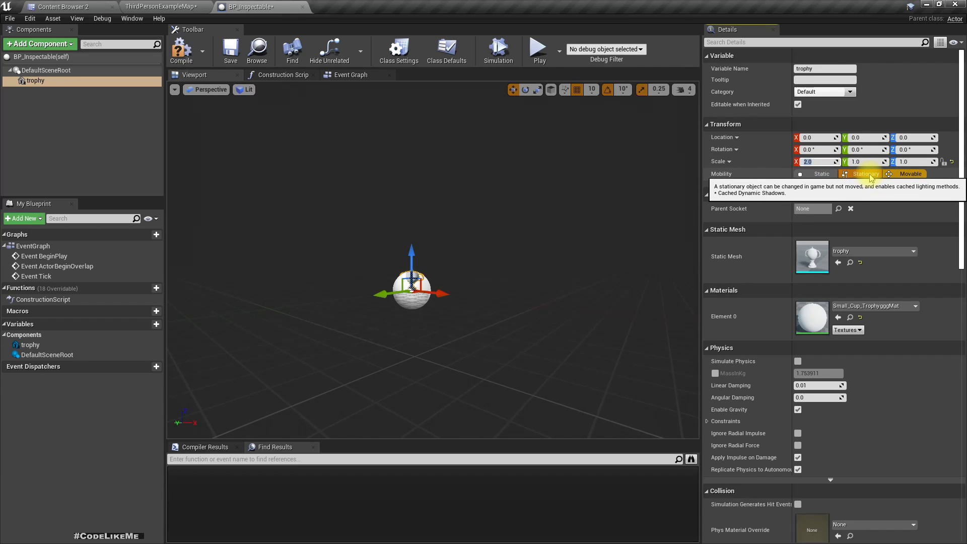
pyautogui.press('Ctrl+z')
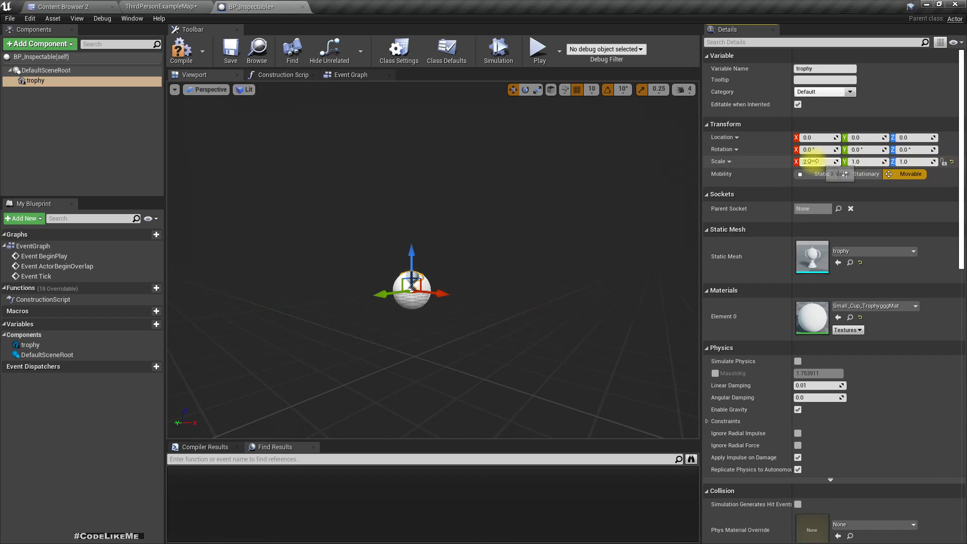
pyautogui.press('Tab')
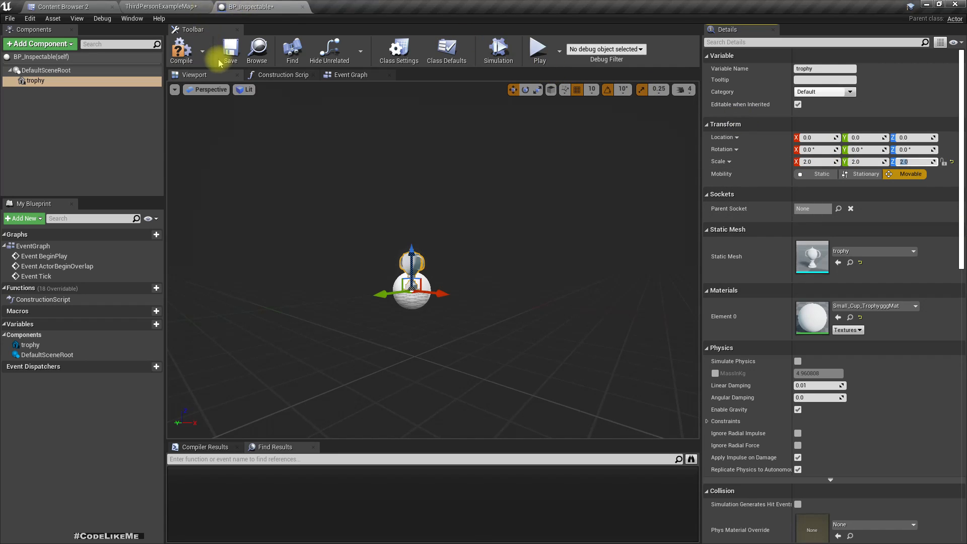
pyautogui.click(61, 7)
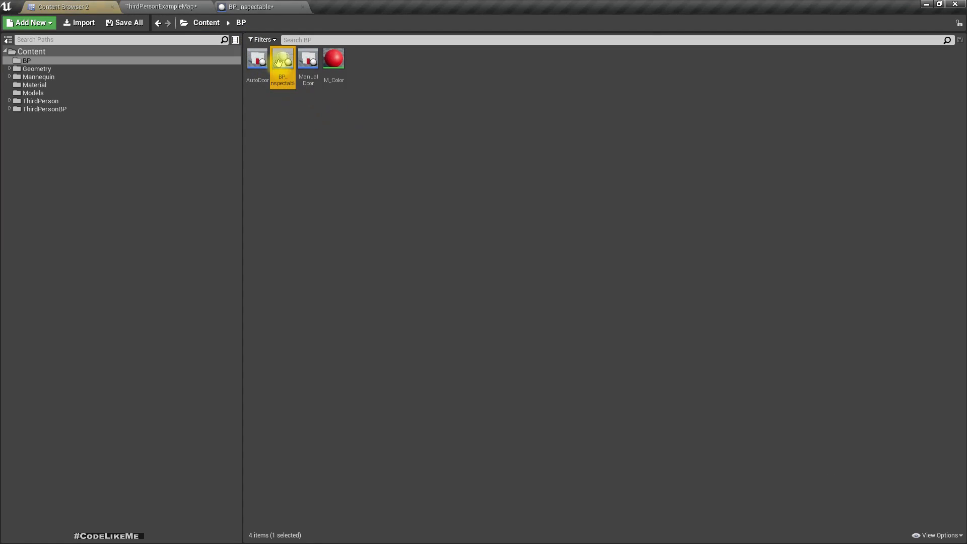
# Place BP_Inspectable trophies rotated and positioned in a row on the white table, checked fullscreen.
pyautogui.click(161, 7)
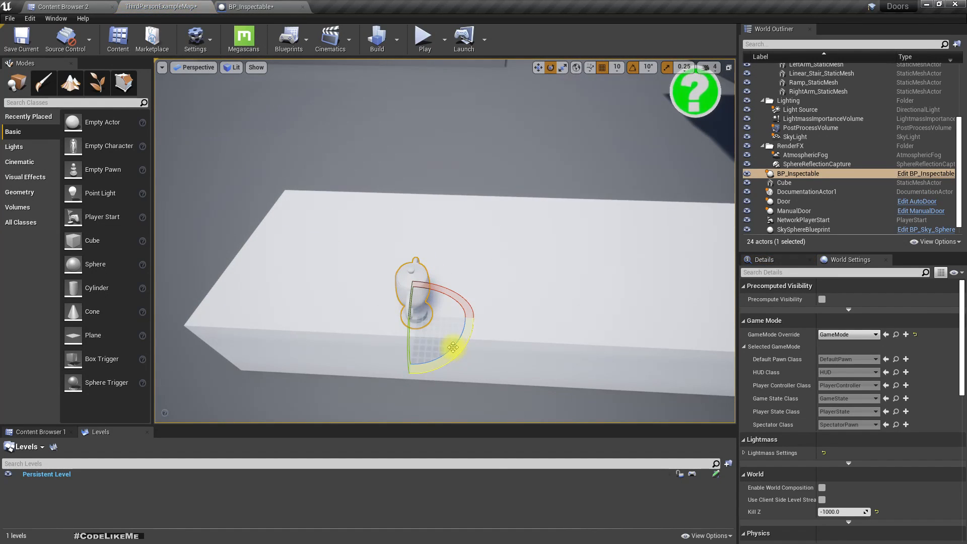
pyautogui.moveTo(450, 345); pyautogui.dragTo(474, 323)
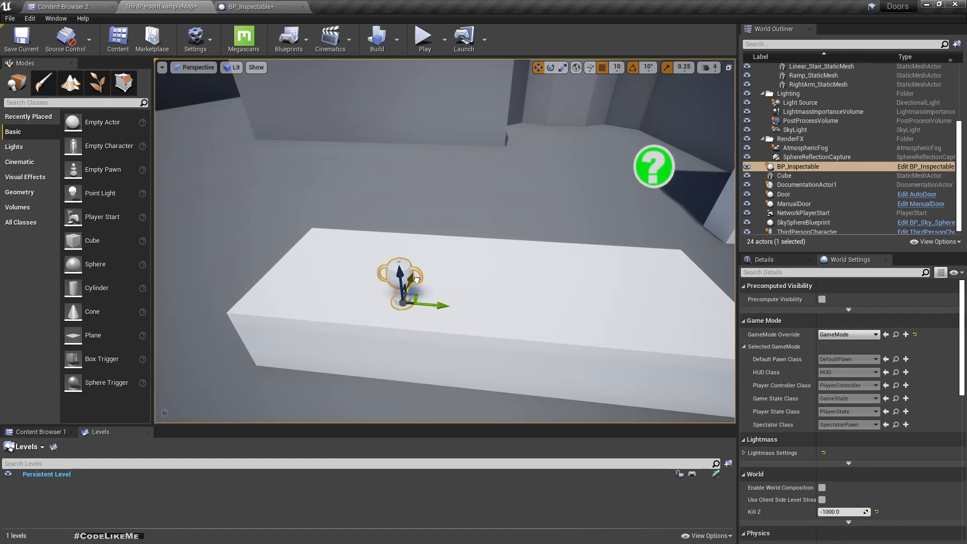
pyautogui.moveTo(404, 281); pyautogui.dragTo(561, 296)
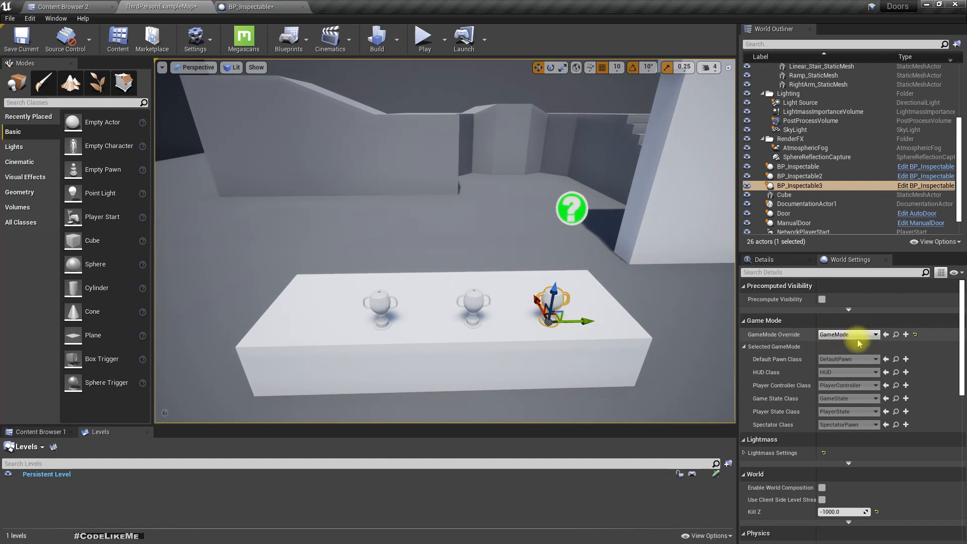
pyautogui.press('F11')
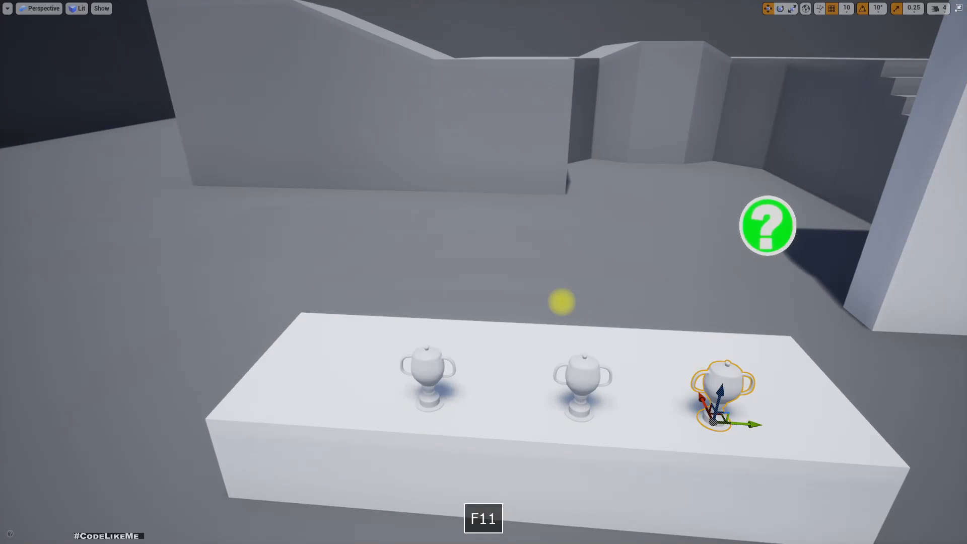
pyautogui.press('F11')
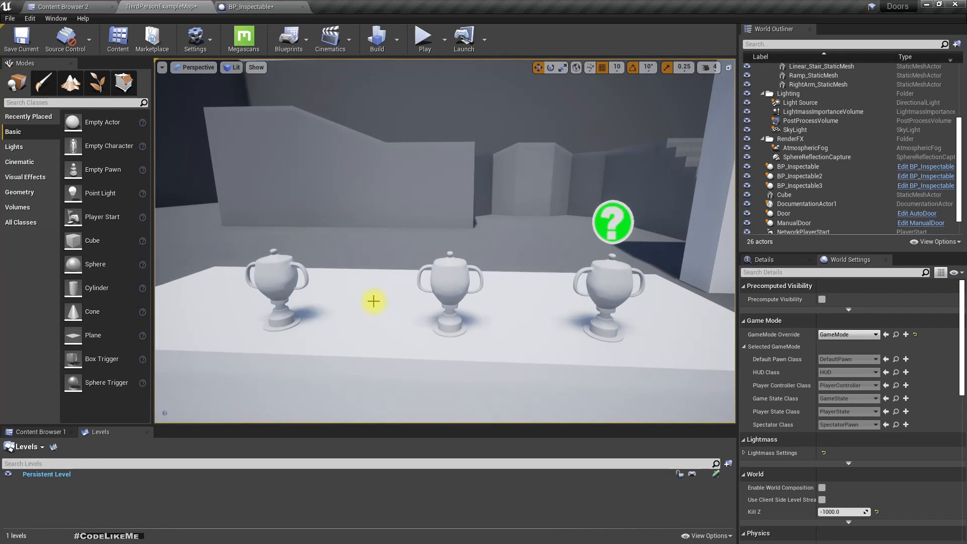
pyautogui.moveTo(370, 309)
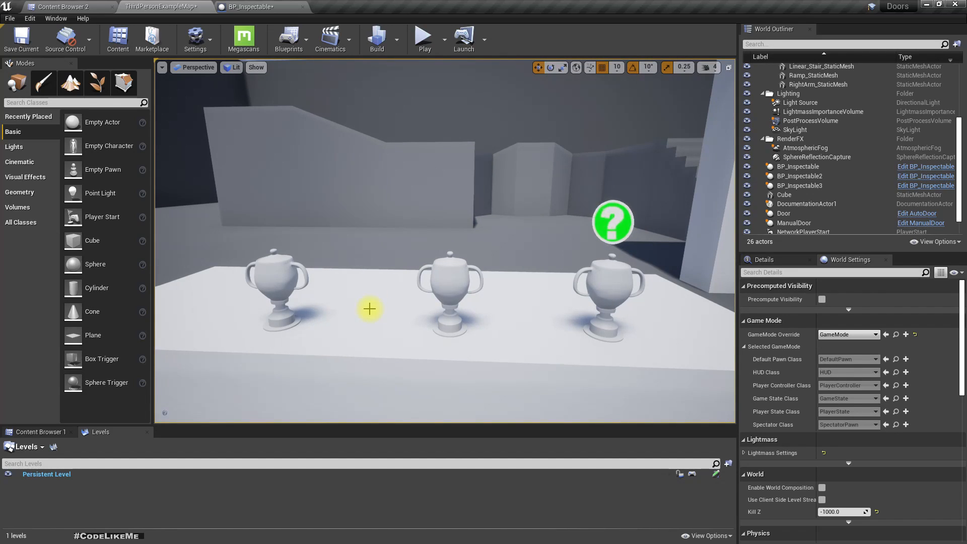
pyautogui.moveTo(62, 7)
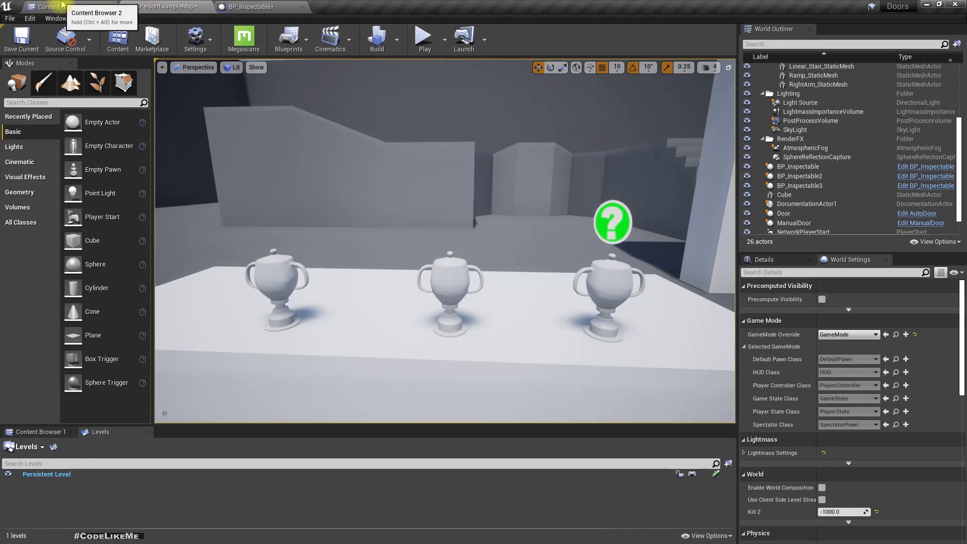
# Start renaming the trophy material with an M_ prefix.
pyautogui.click(62, 7)
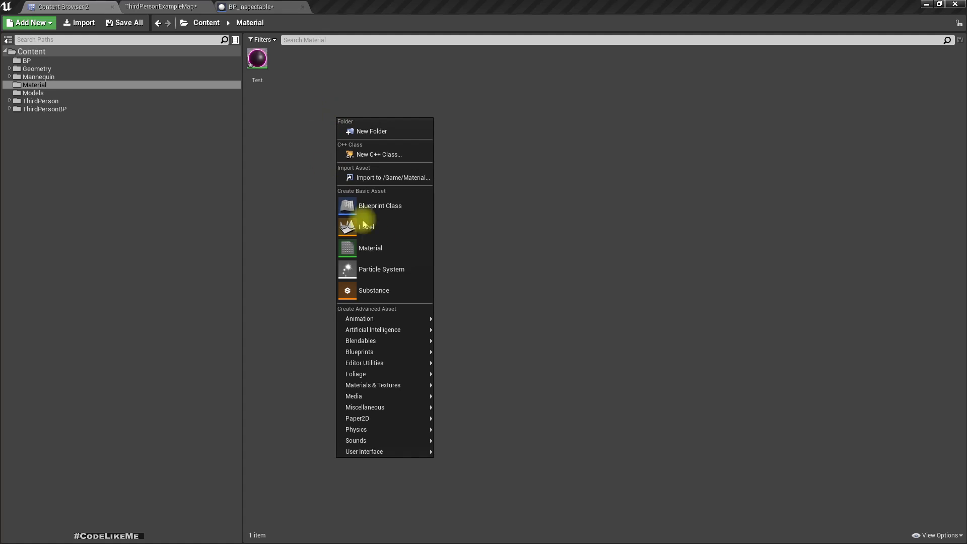
pyautogui.click(370, 248)
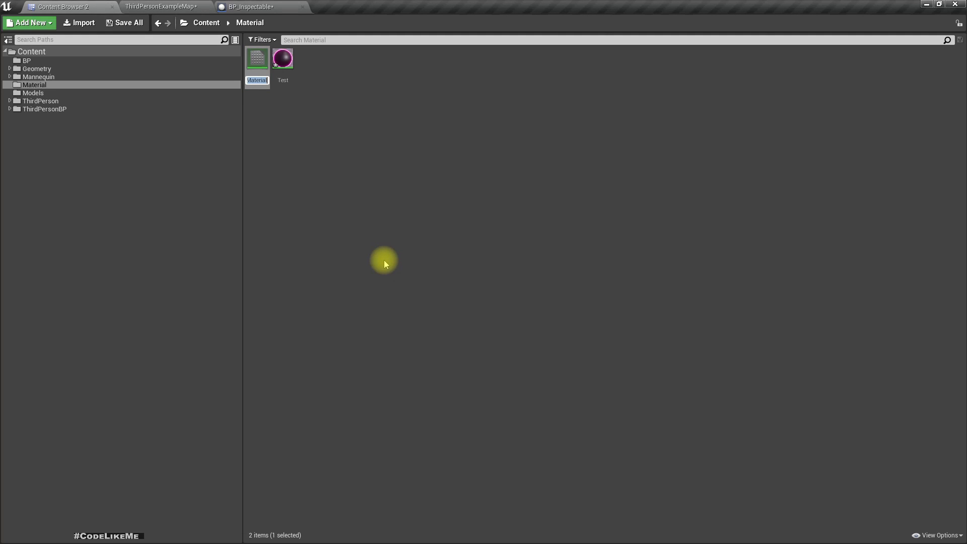
pyautogui.write('M_')
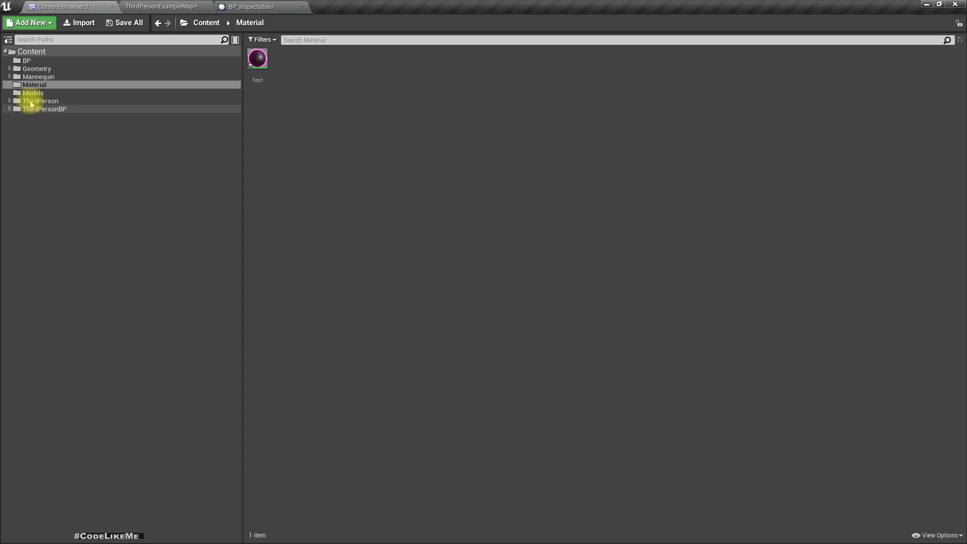
# Create a Trophy folder inside Models and move both trophy assets into it.
pyautogui.click(30, 23)
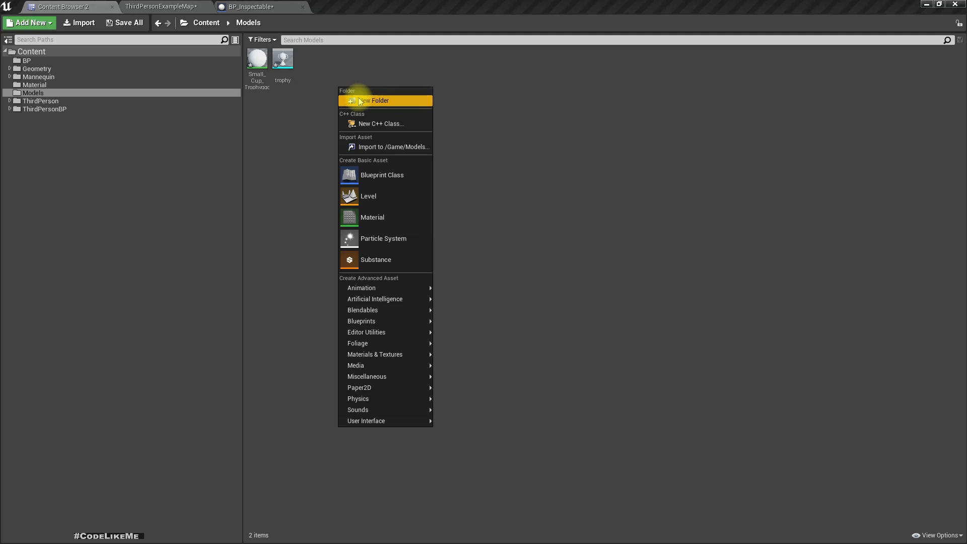
pyautogui.click(380, 101)
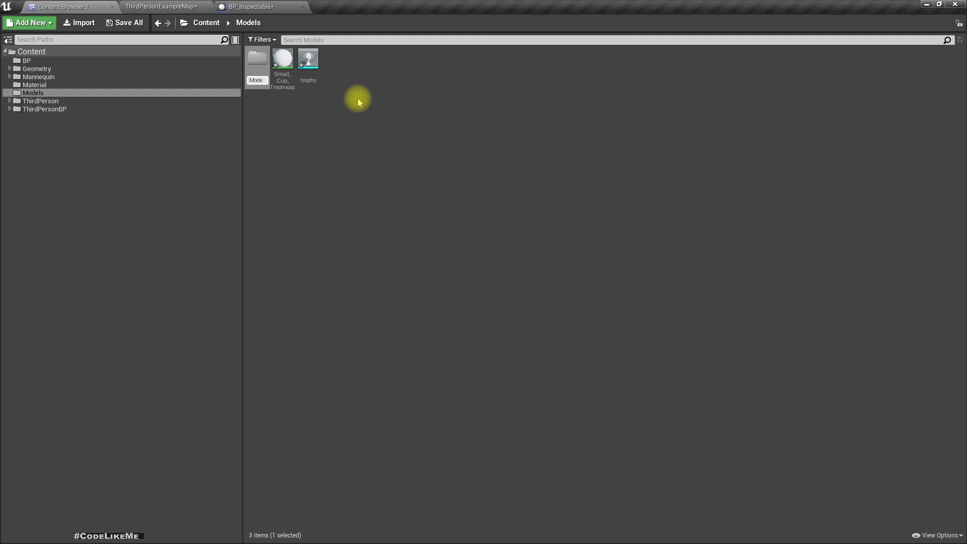
pyautogui.write('Trl')
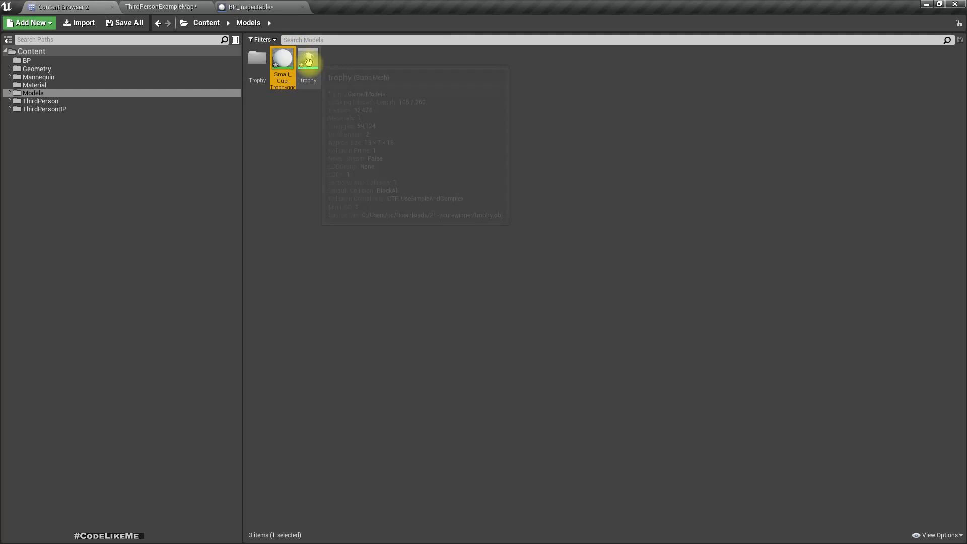
pyautogui.moveTo(306, 61); pyautogui.dragTo(257, 61)
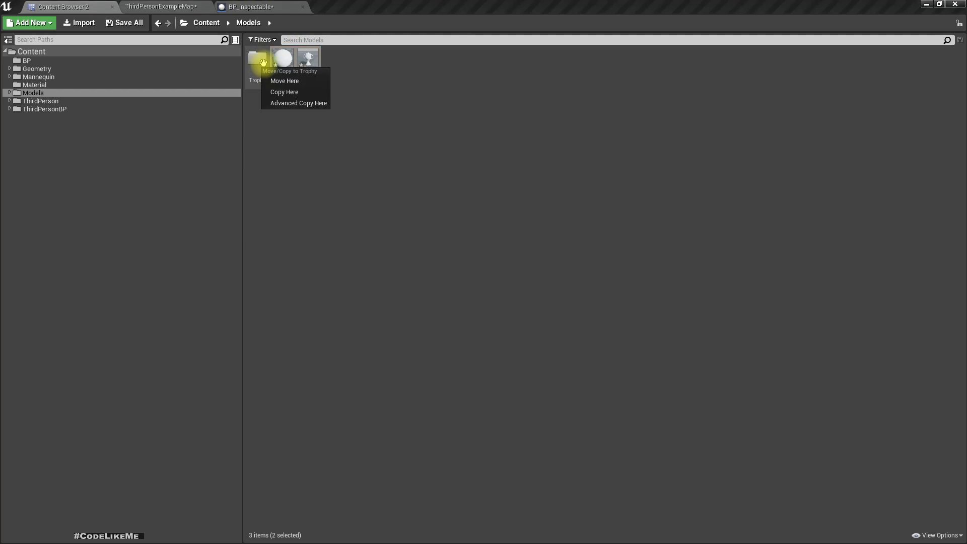
pyautogui.click(284, 92)
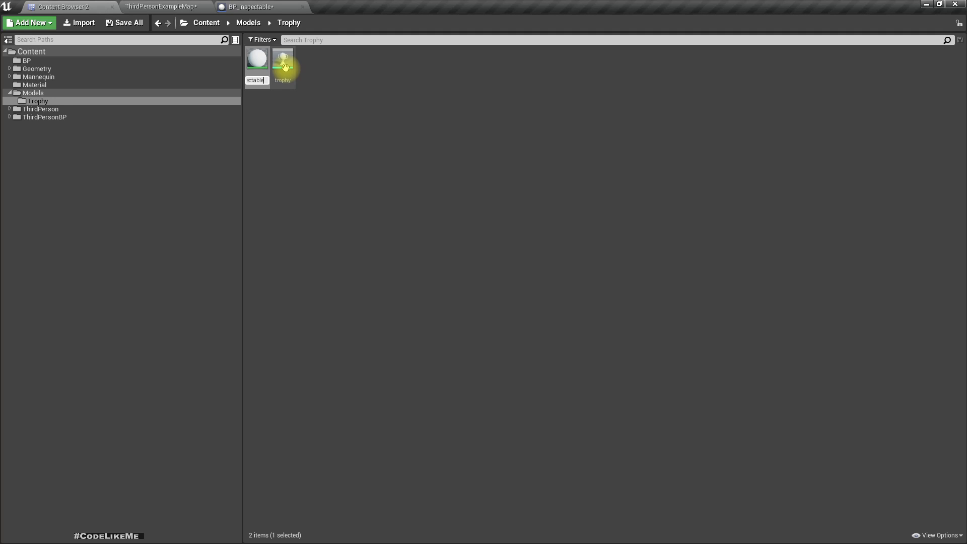
# Rename M_Inspectable's base colour vector parameter to Color.
pyautogui.doubleClick(282, 58)
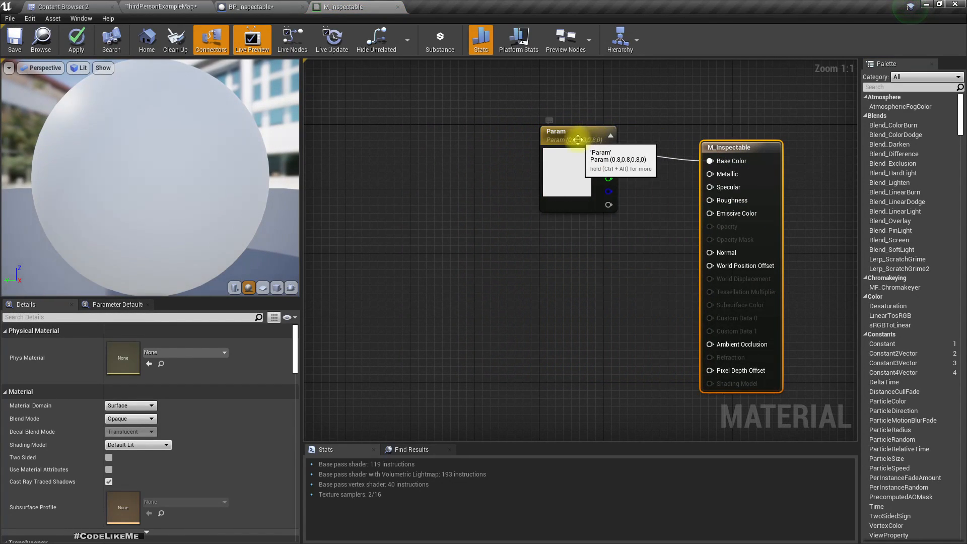
pyautogui.click(577, 131)
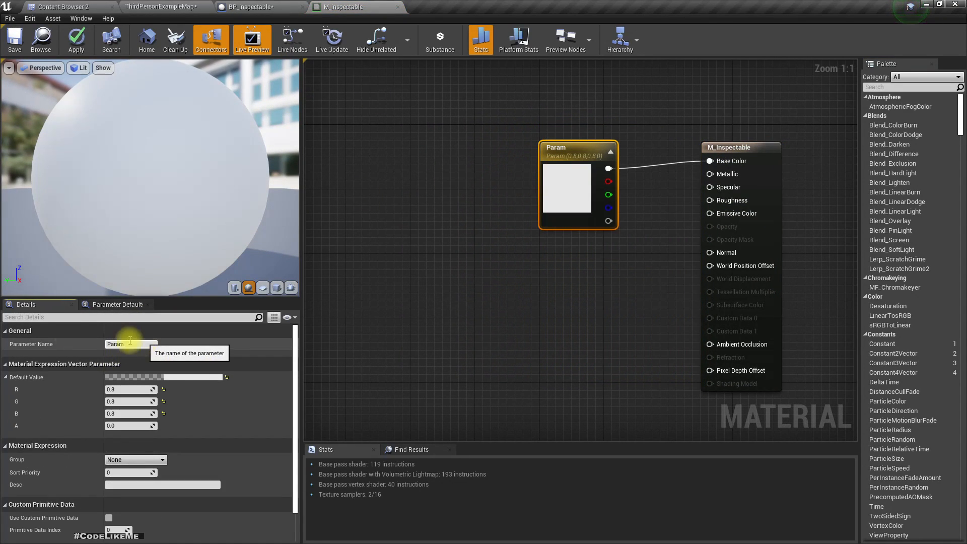
pyautogui.write('Color')
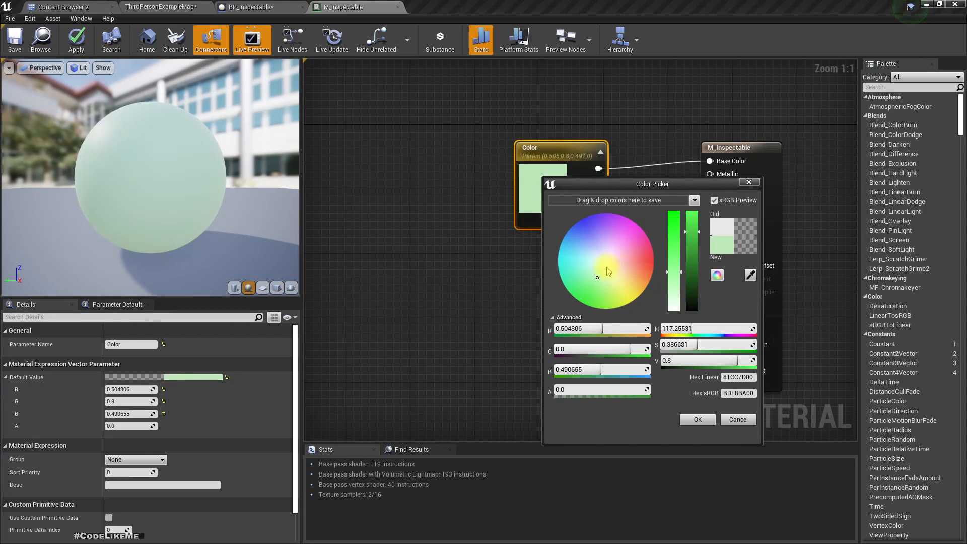
# Set the Color parameter to a gold shade, apply, and view the gold trophies in the level.
pyautogui.moveTo(678, 232); pyautogui.dragTo(688, 295)
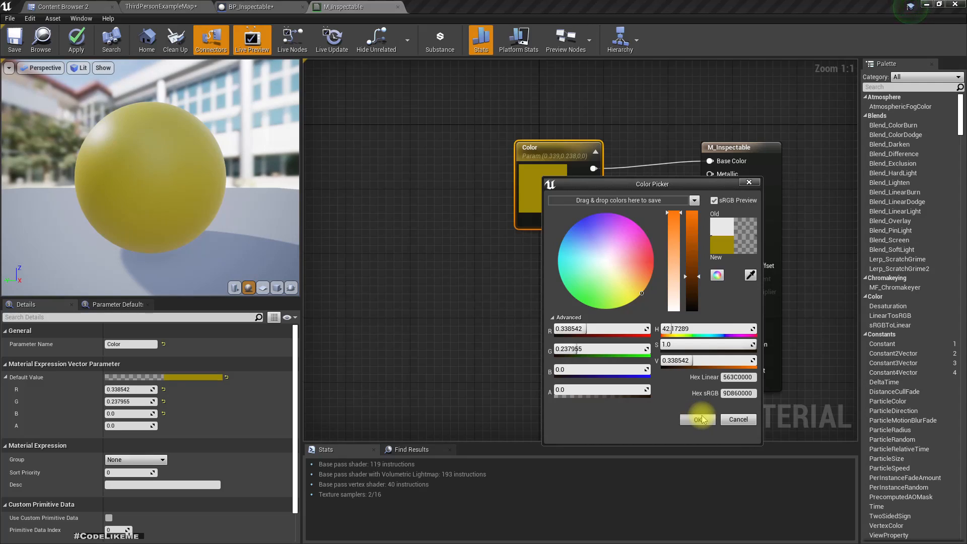
pyautogui.click(697, 419)
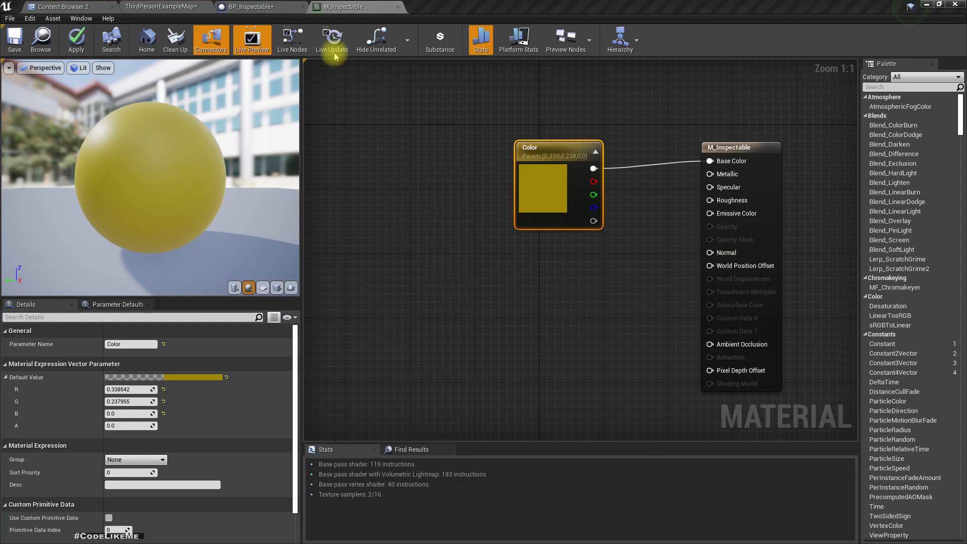
pyautogui.click(76, 39)
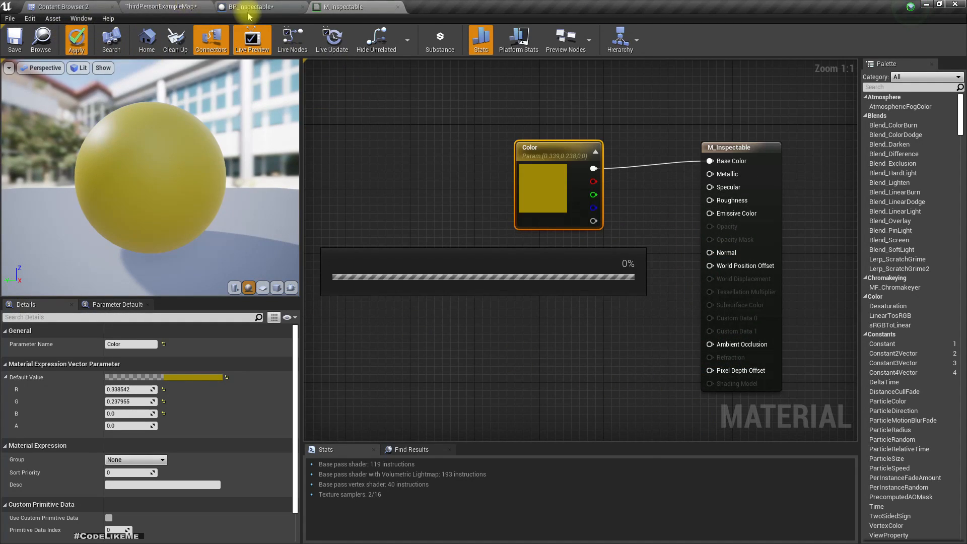
pyautogui.click(163, 7)
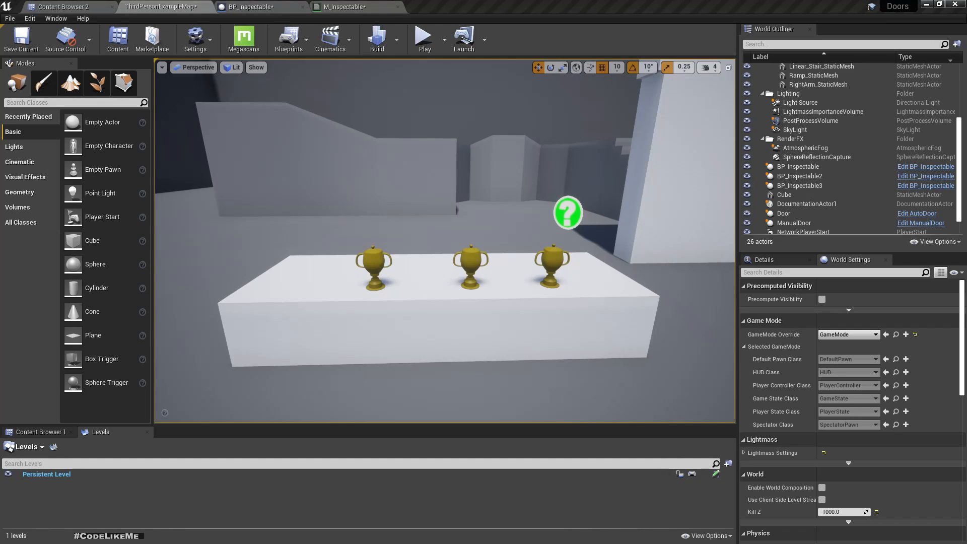
# Dull the Color parameter in M_Inspectable to a muted olive green.
pyautogui.click(339, 7)
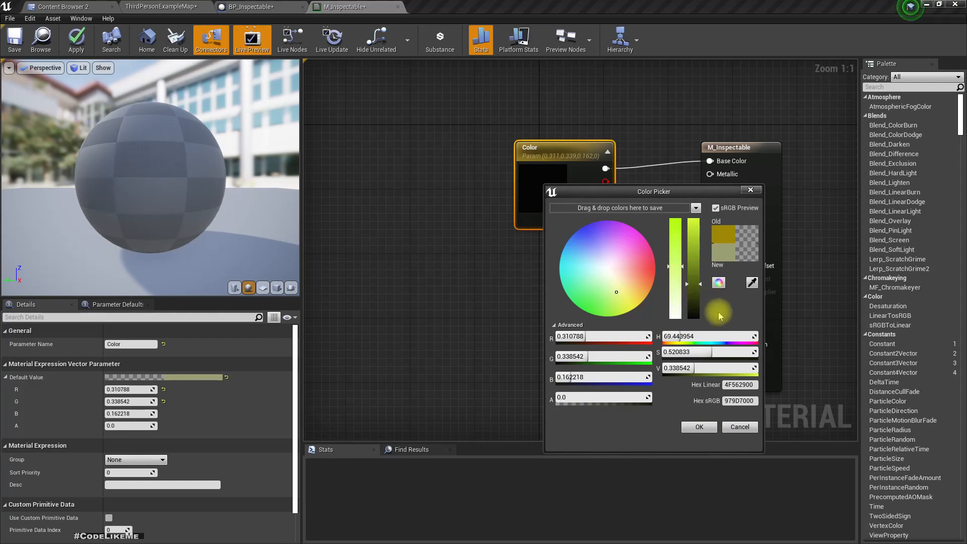
pyautogui.click(699, 428)
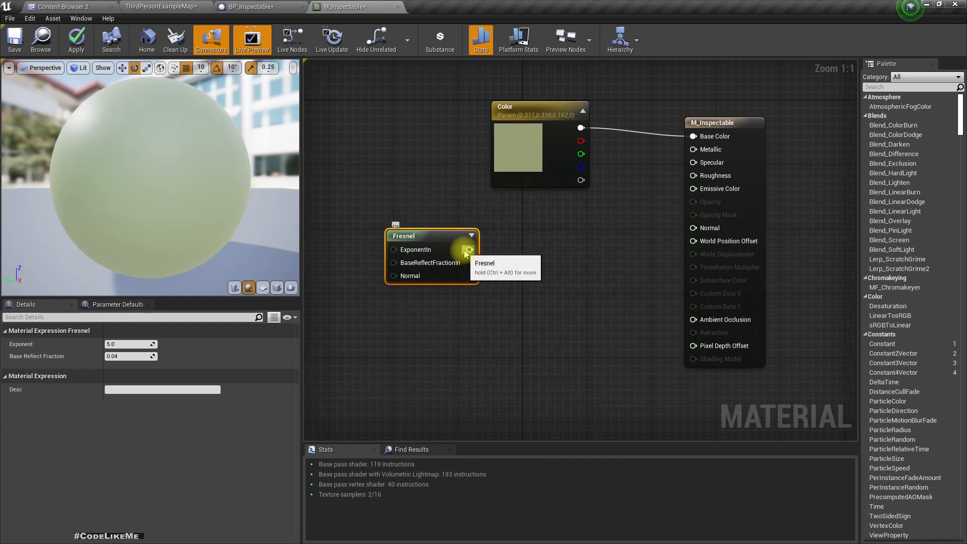
# Feed Fresnel into a Multiply node and add a Selection color vector parameter.
pyautogui.moveTo(470, 249); pyautogui.dragTo(512, 282)
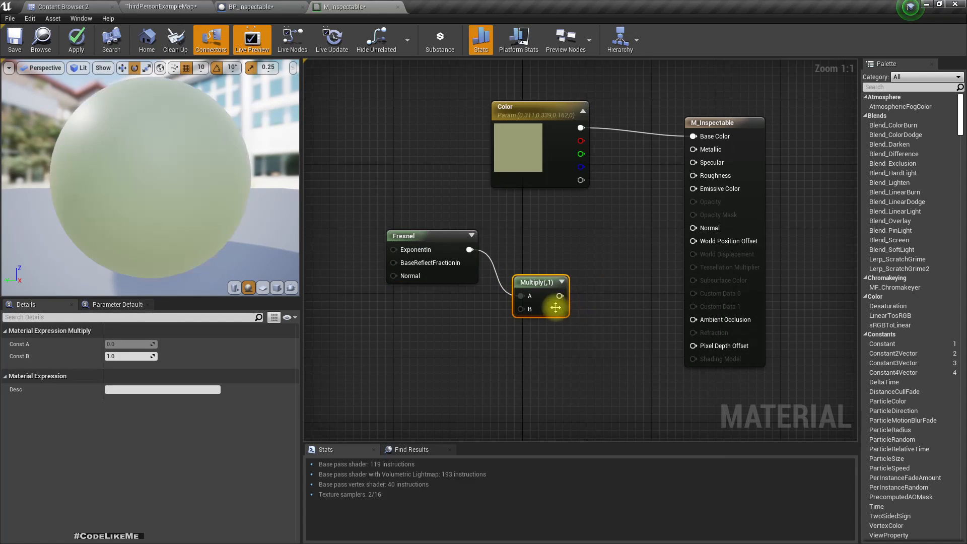
pyautogui.rightClick(529, 309)
pyautogui.write('Selection color')
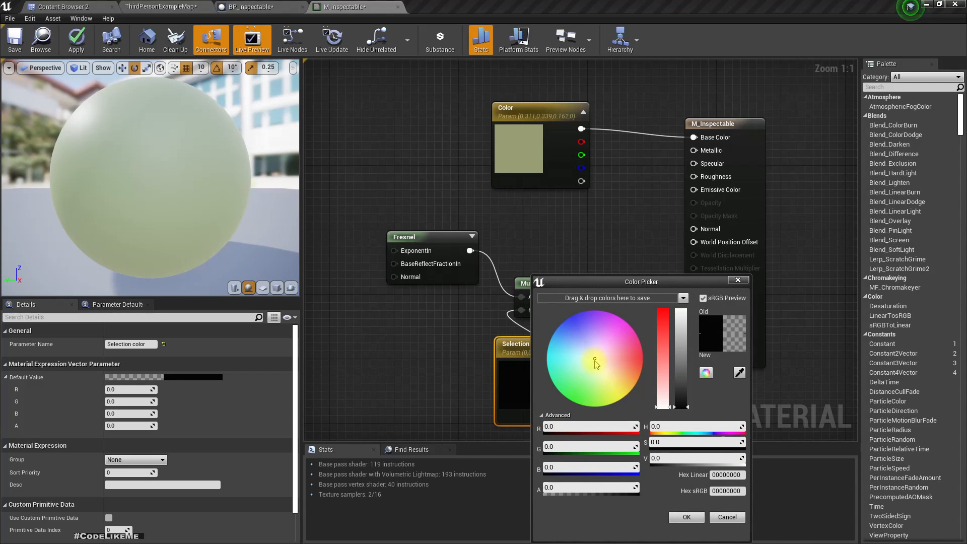
# Set Selection color to bright pink, wire it into Emissive Color, and apply the material.
pyautogui.click(629, 334)
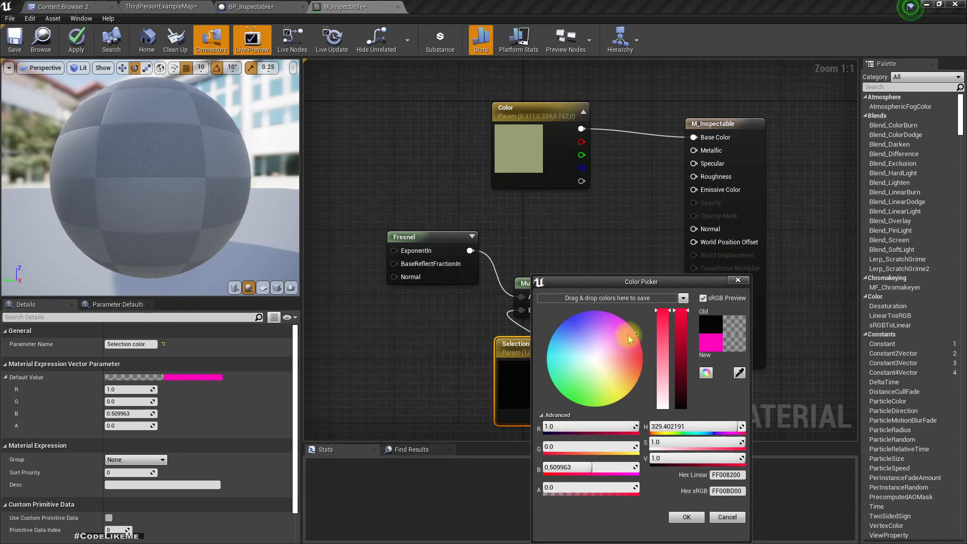
pyautogui.moveTo(636, 334); pyautogui.dragTo(625, 321)
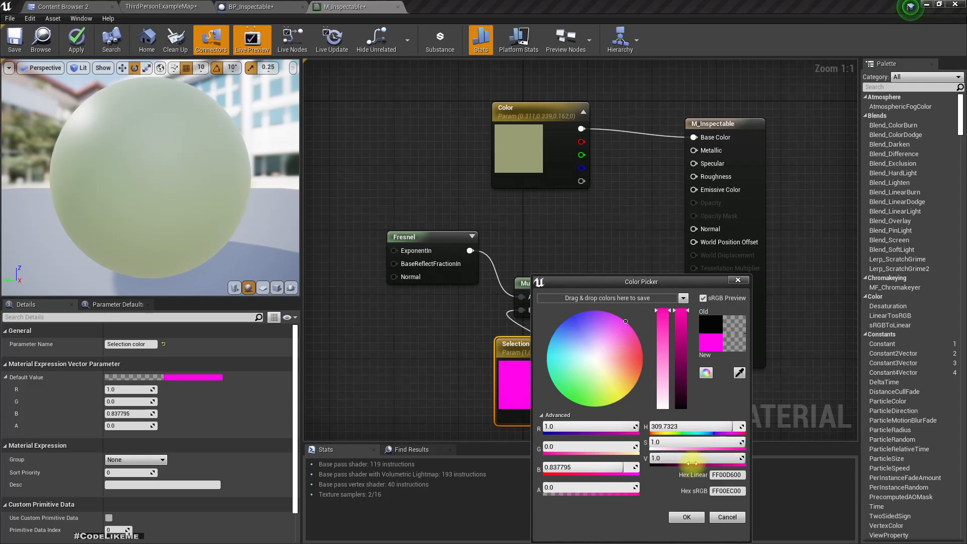
pyautogui.click(685, 517)
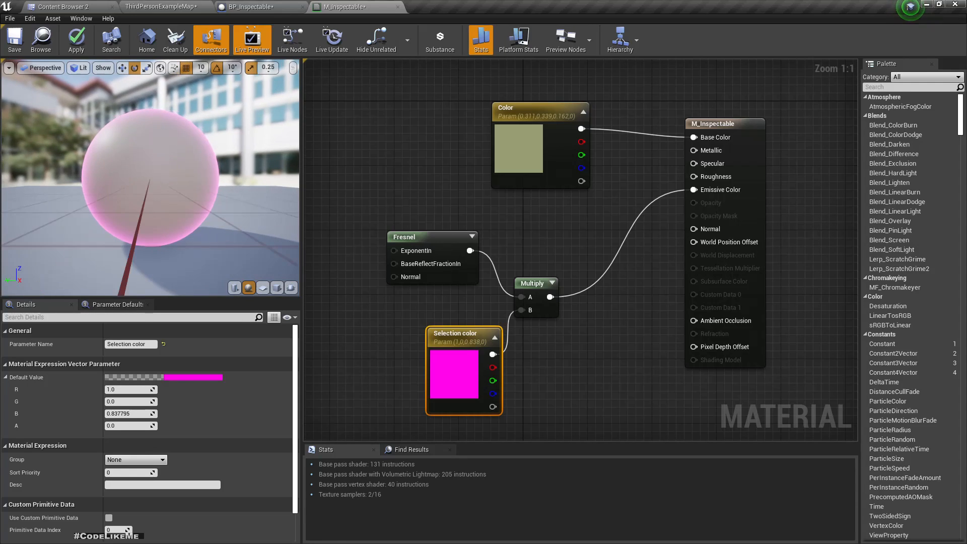
pyautogui.click(75, 39)
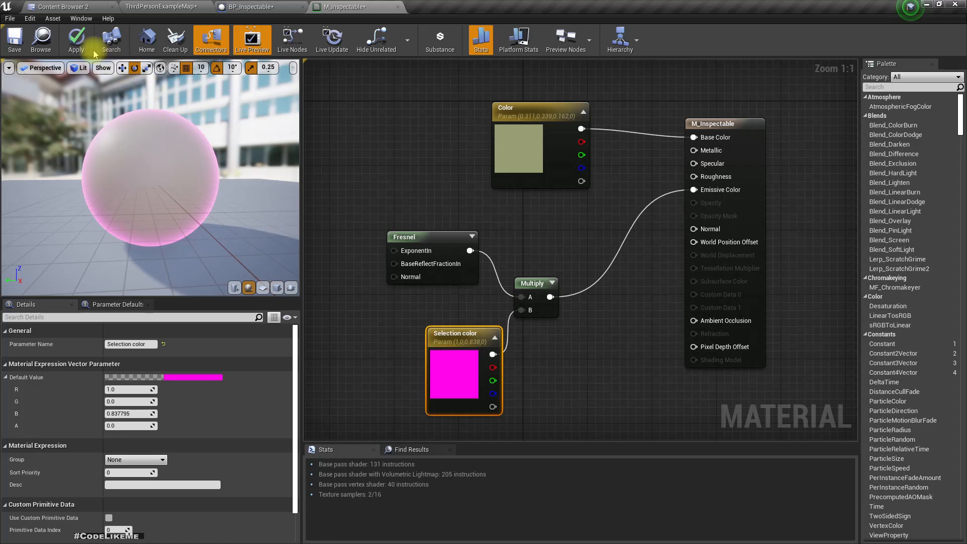
pyautogui.click(75, 39)
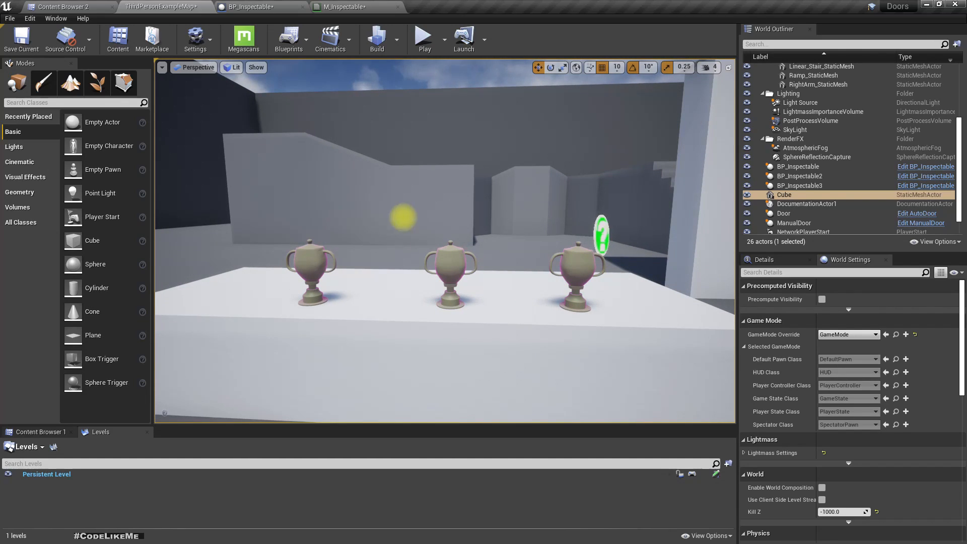
# Switch back to the M_Inspectable graph to chain a second Multiply node.
pyautogui.click(345, 7)
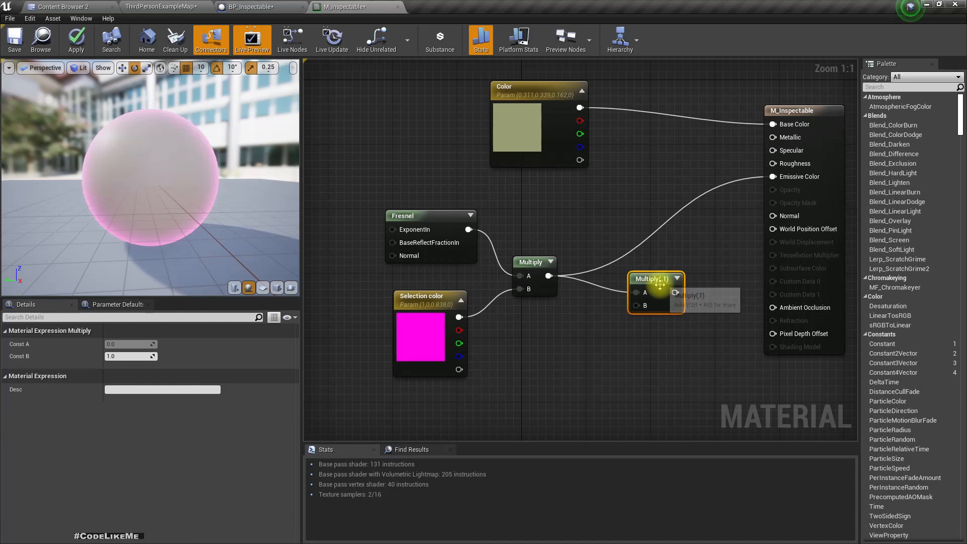
# Feed Emissive Color from the second Multiply scaled by a new 'emissive multiplier' scalar parameter of 5.
pyautogui.moveTo(675, 294); pyautogui.dragTo(773, 177)
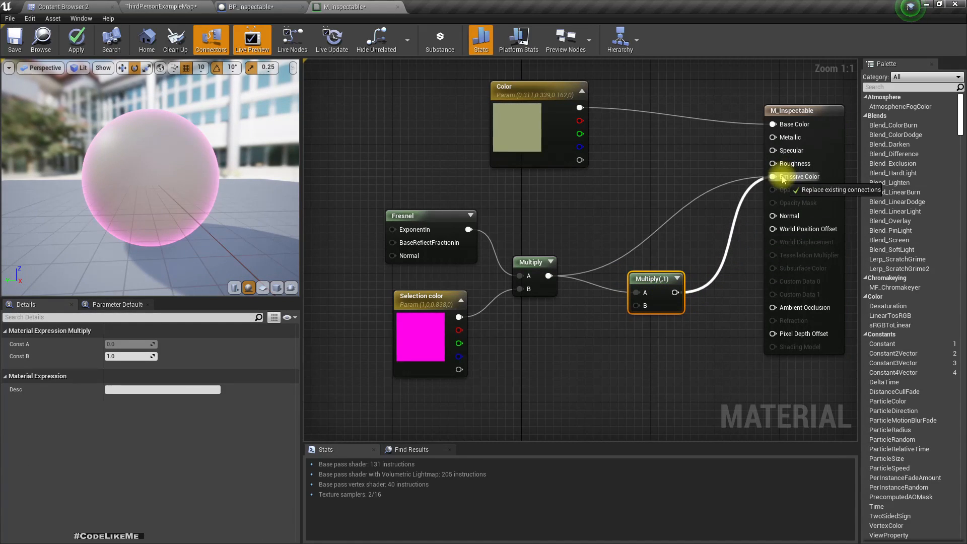
pyautogui.rightClick(643, 308)
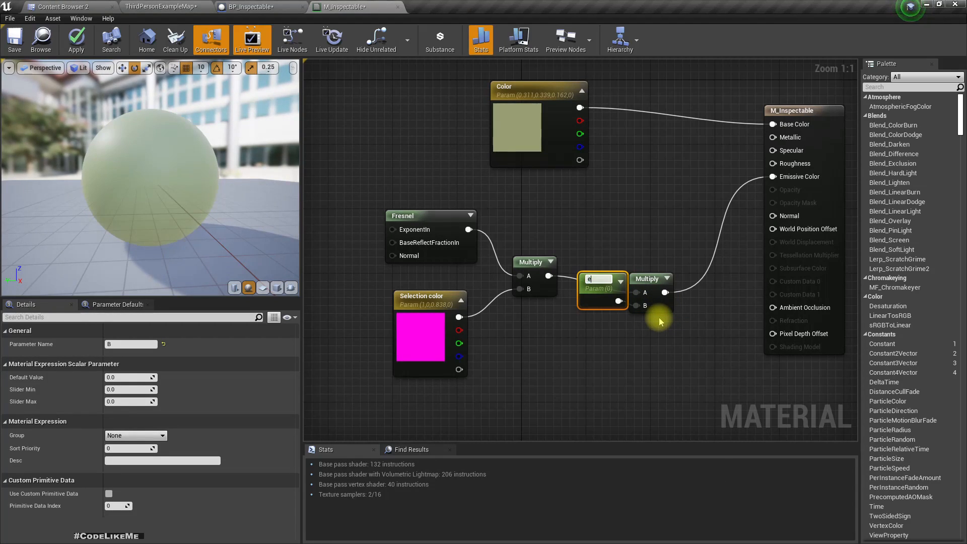
pyautogui.write('missive multiplier')
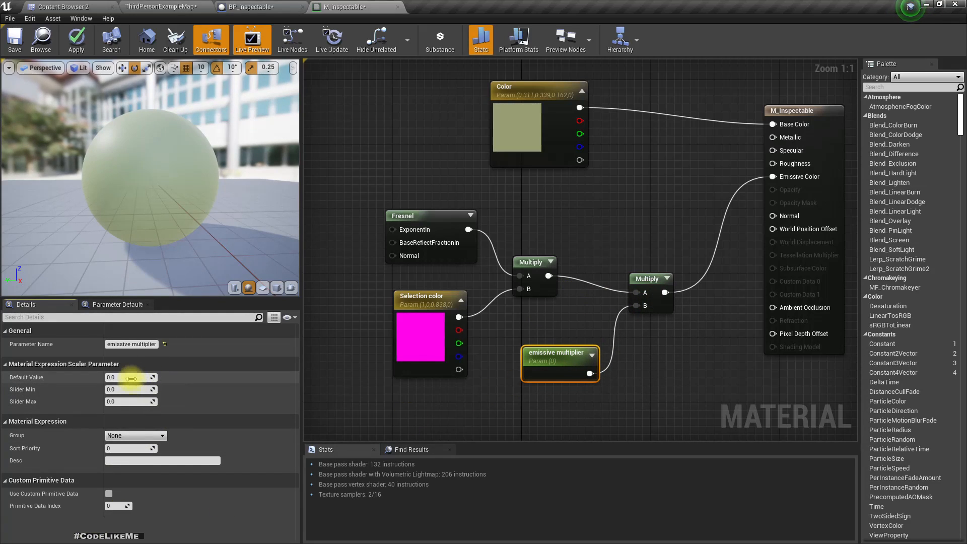
pyautogui.write('5.0')
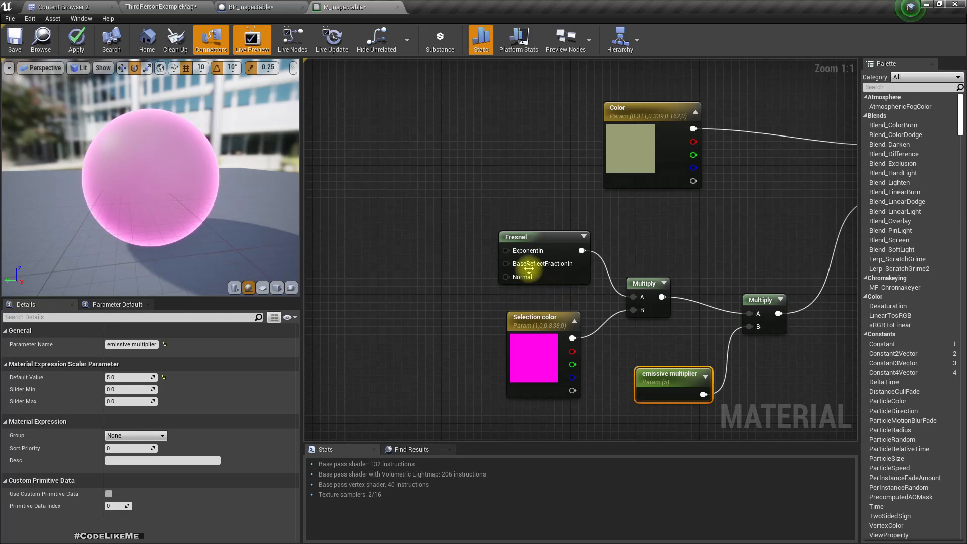
pyautogui.moveTo(517, 268)
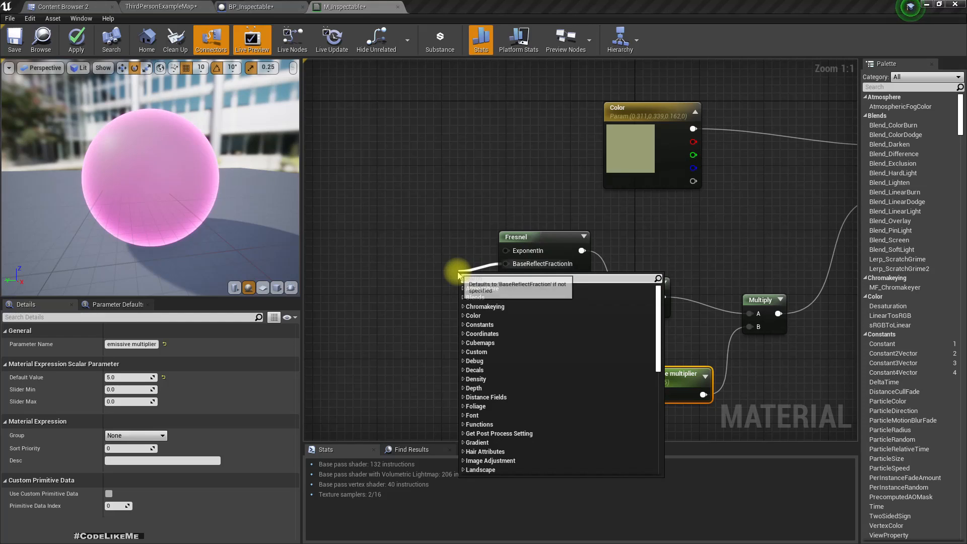
# Give the Fresnel node a constant vector reflect-fraction input with value 1.0.
pyautogui.write('vecto')
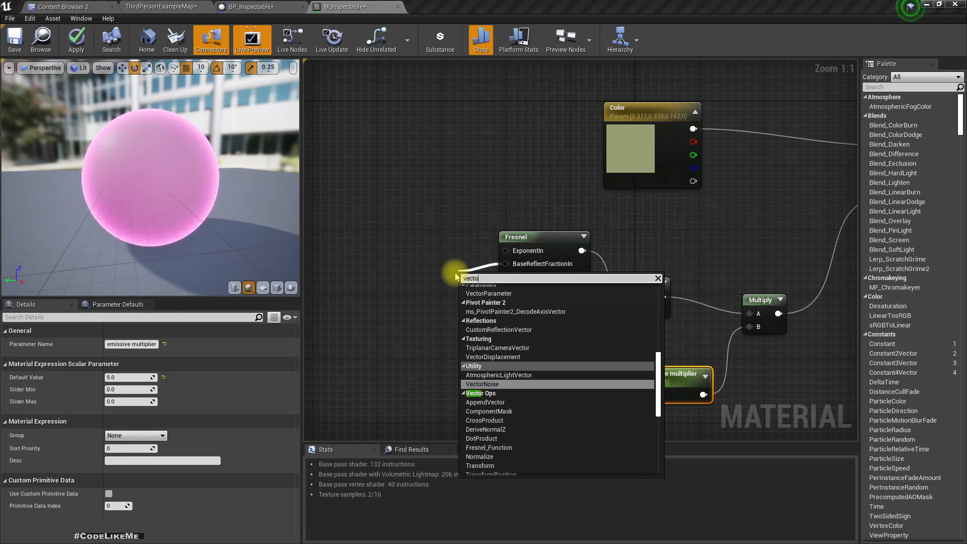
pyautogui.write('constant ve')
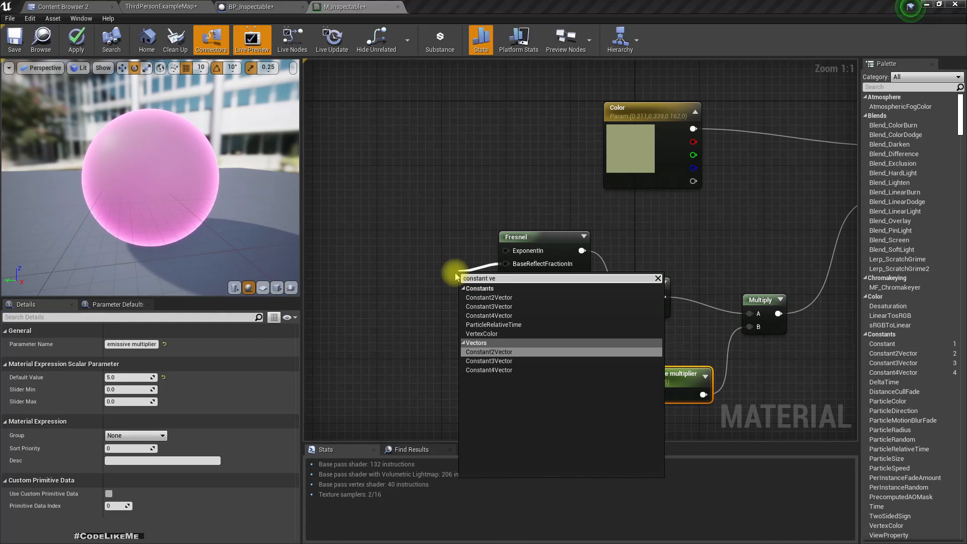
pyautogui.click(489, 361)
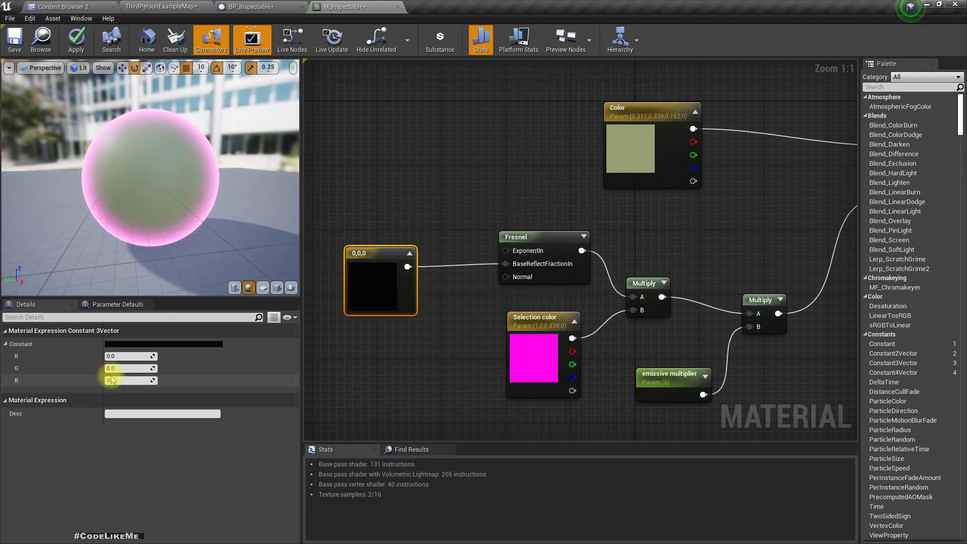
pyautogui.write('1.0')
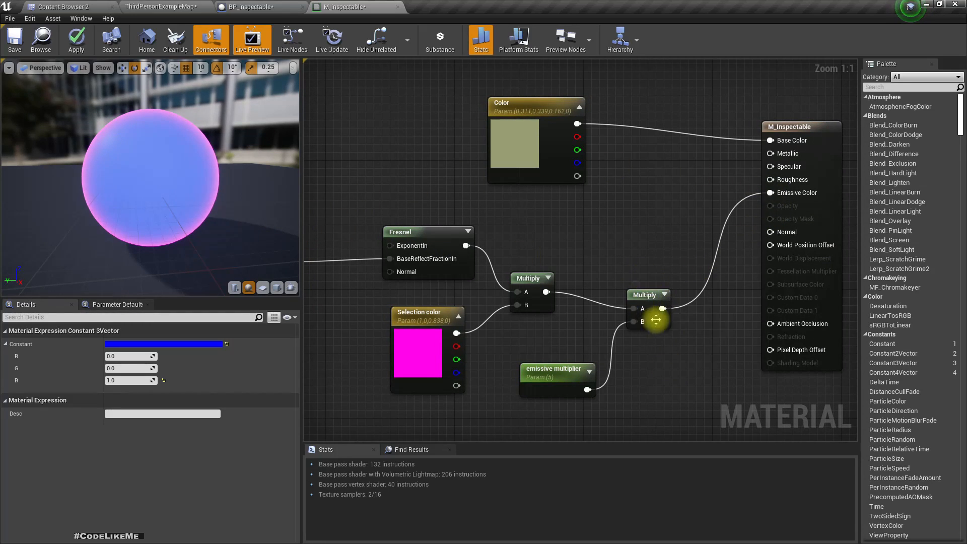
pyautogui.moveTo(175, 164)
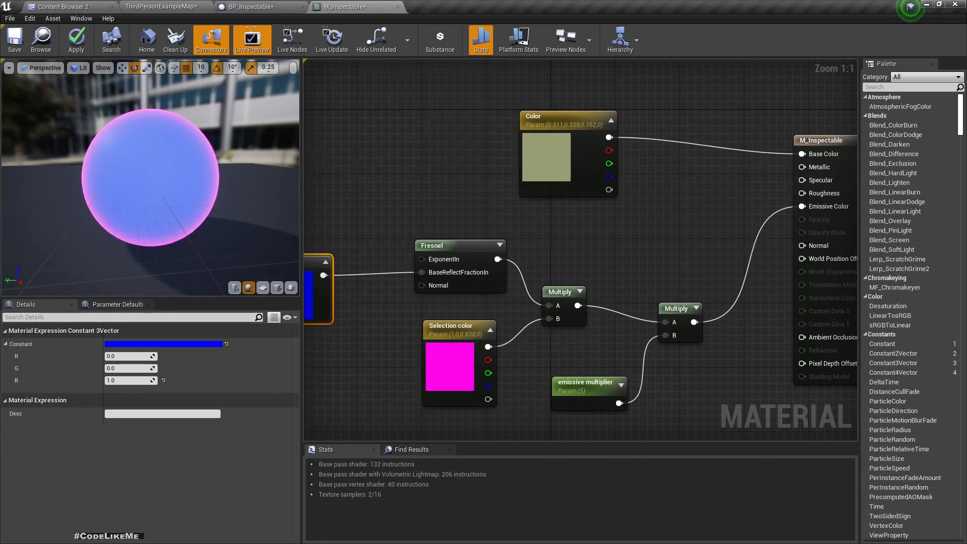
pyautogui.moveTo(436, 245)
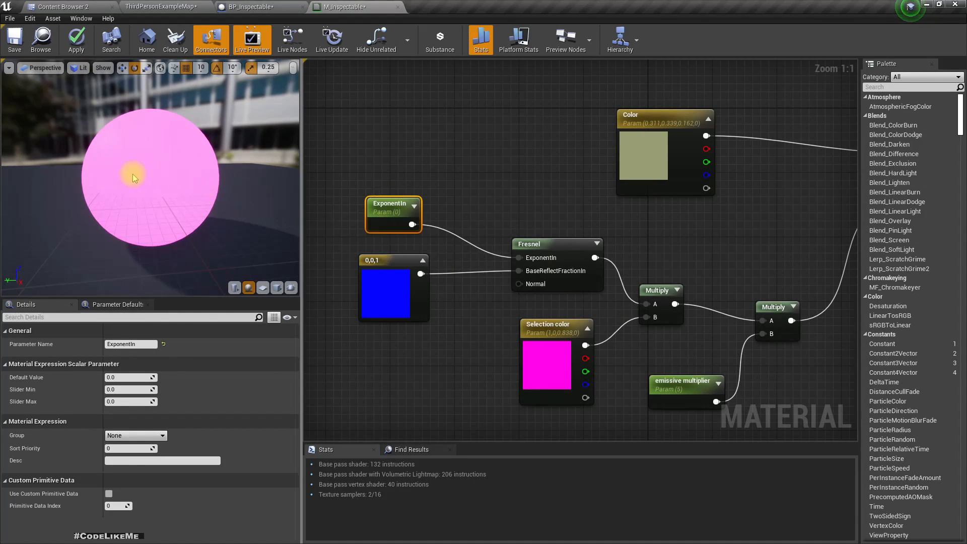
# Drive the Fresnel exponent with an ExponentIn scalar parameter defaulting to 10.
pyautogui.write('1')
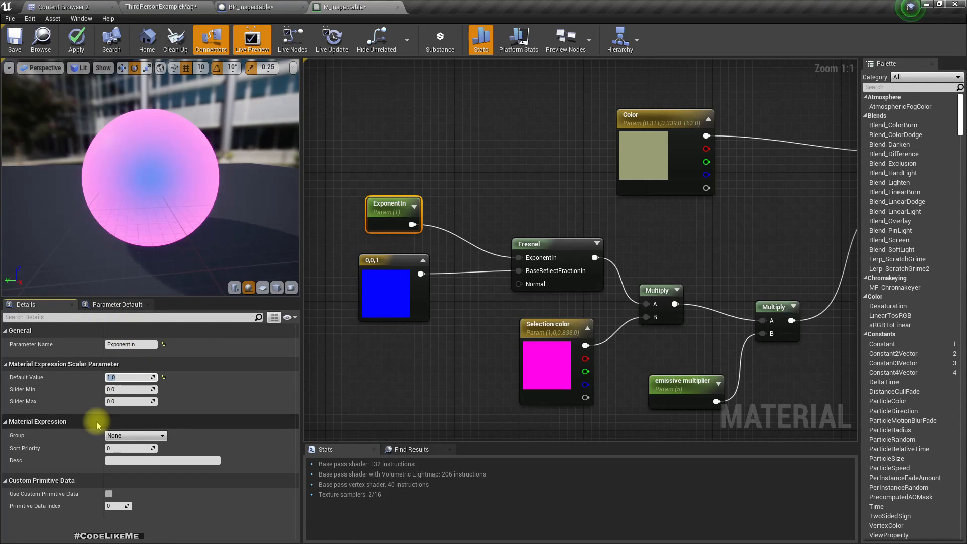
pyautogui.write('10.0')
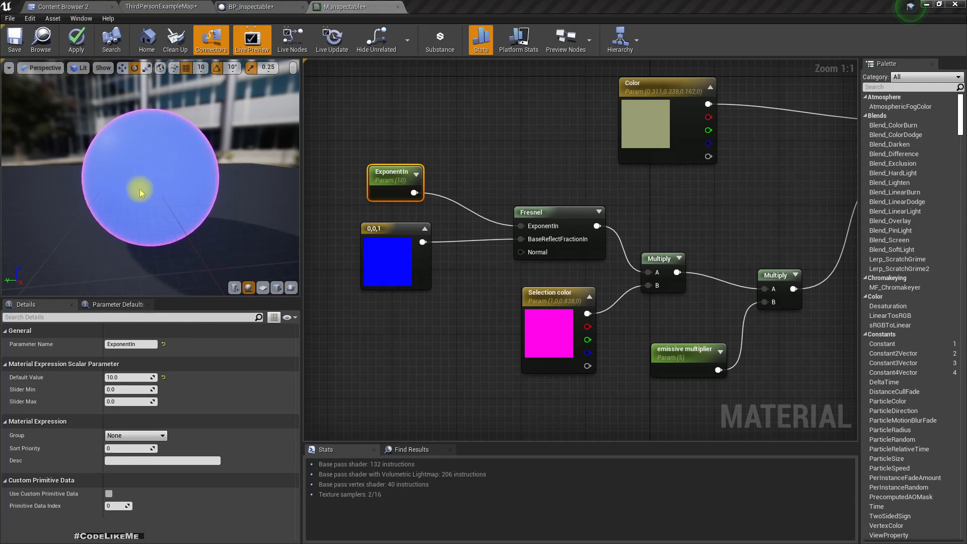
pyautogui.moveTo(152, 170)
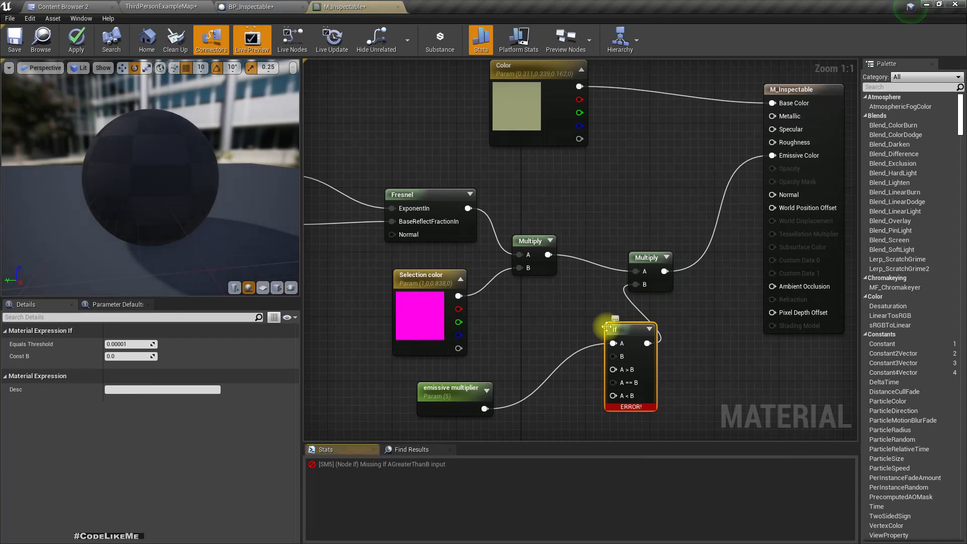
pyautogui.moveTo(484, 409)
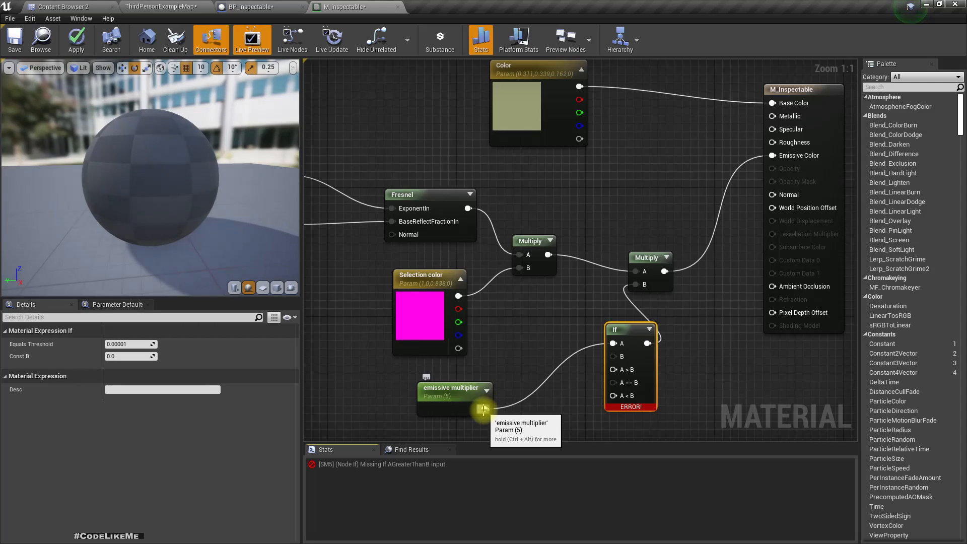
# Wire the emissive multiplier and a Constant 0 into the If node's comparison inputs.
pyautogui.moveTo(475, 407); pyautogui.dragTo(613, 369)
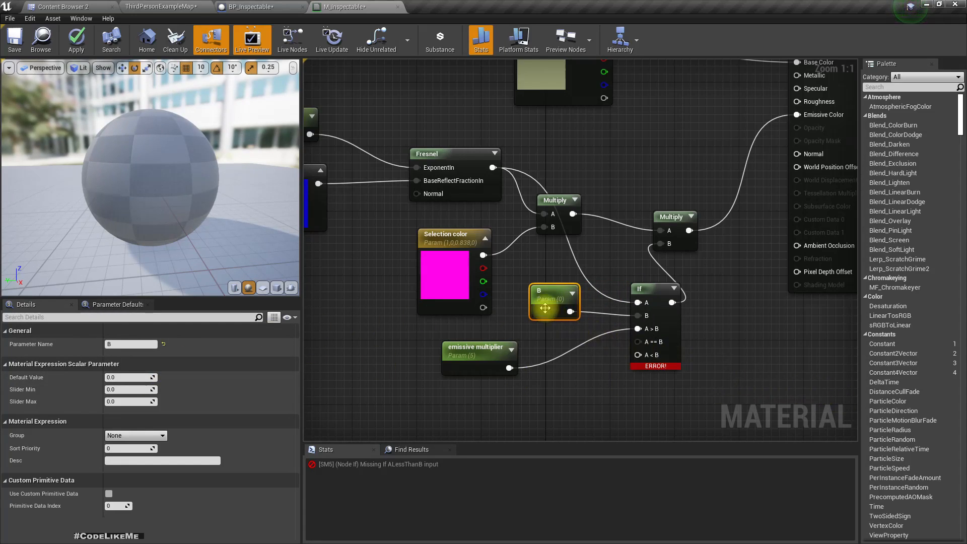
pyautogui.moveTo(570, 307)
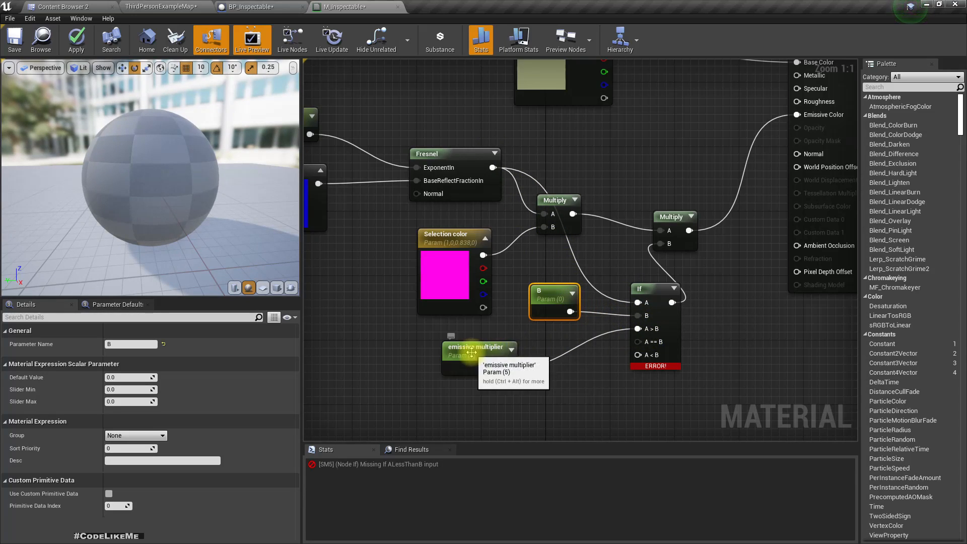
pyautogui.moveTo(511, 368); pyautogui.dragTo(590, 373)
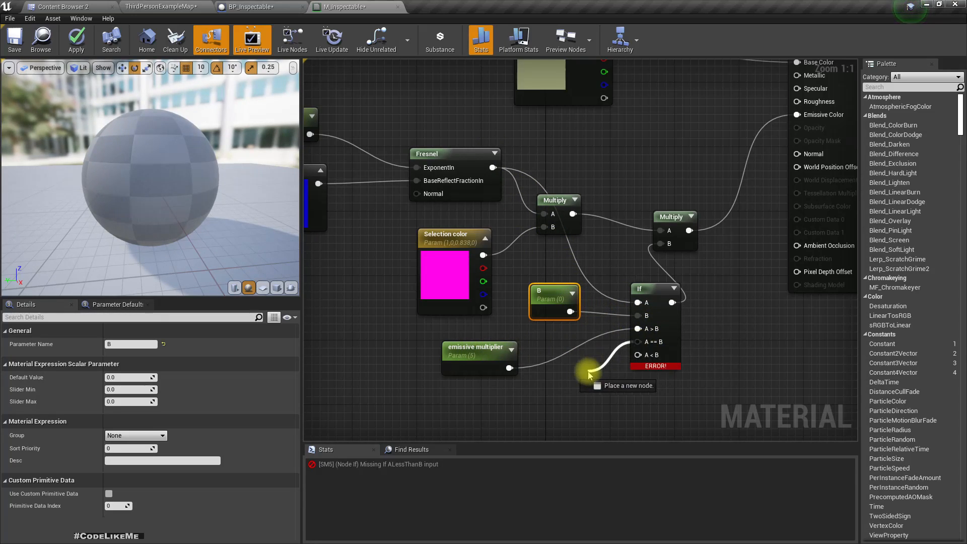
pyautogui.write('cons')
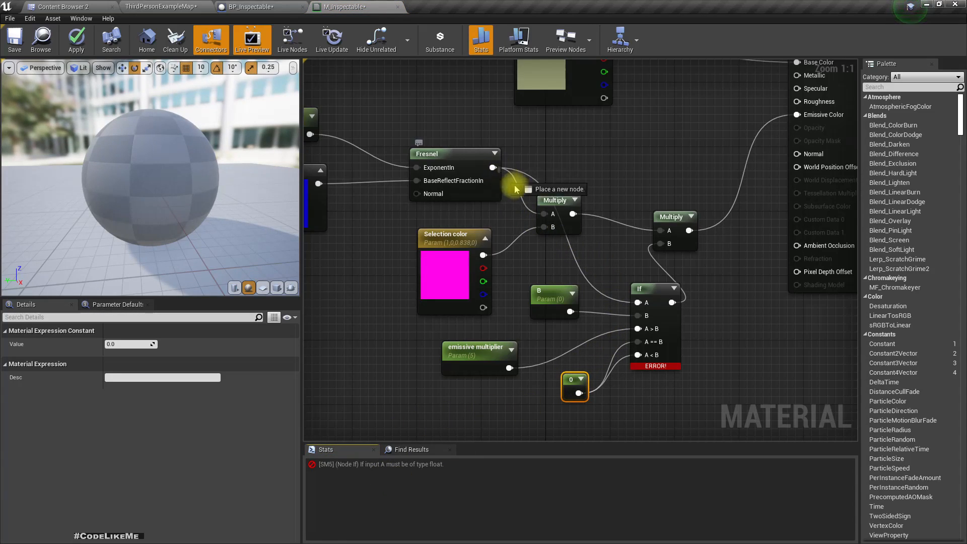
pyautogui.write('co')
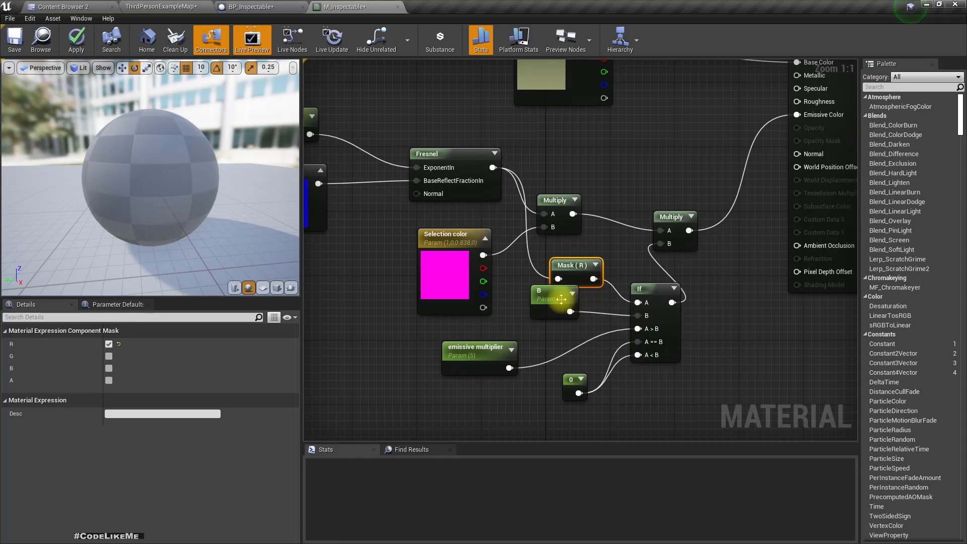
# Tidy the B parameter and Mask node layout and raise ExponentIn to 20.
pyautogui.click(554, 299)
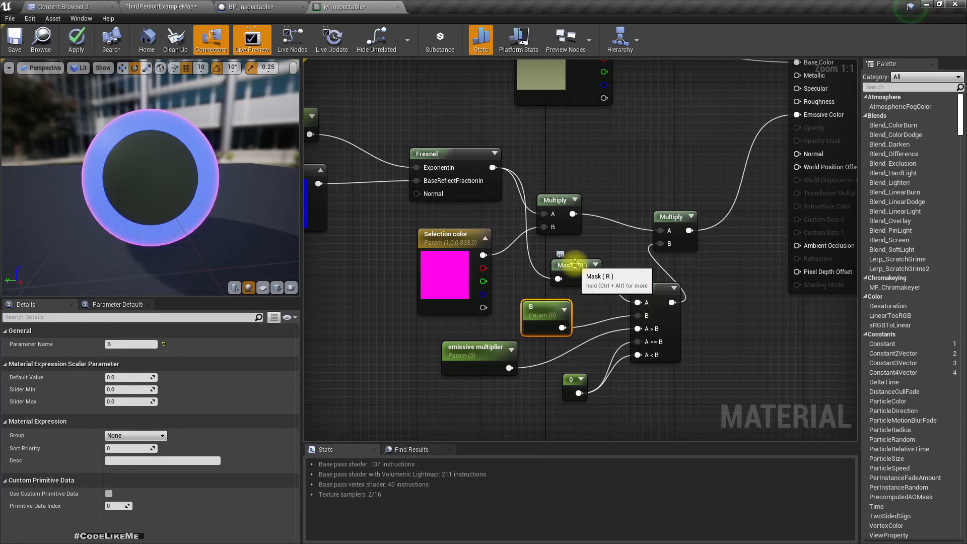
pyautogui.click(555, 273)
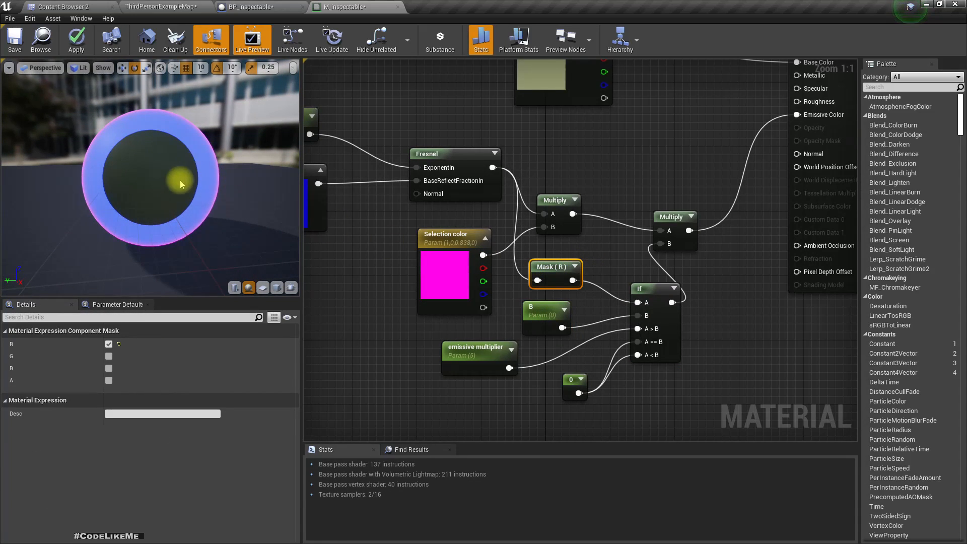
pyautogui.moveTo(179, 178)
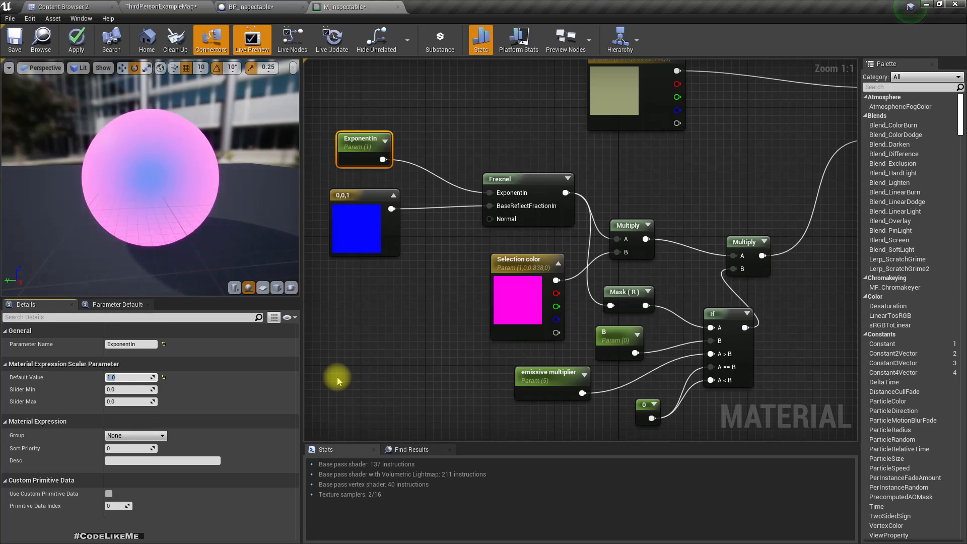
pyautogui.write('20')
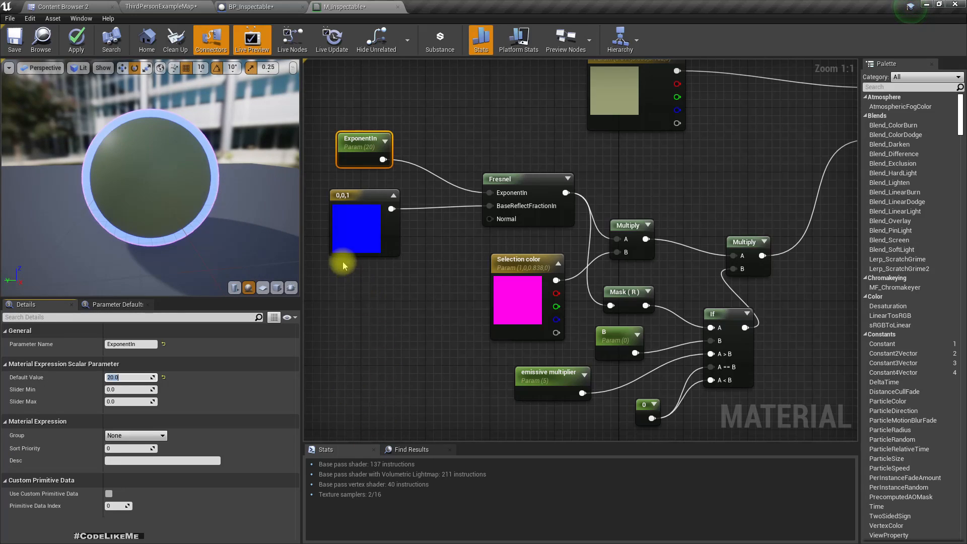
pyautogui.moveTo(326, 392)
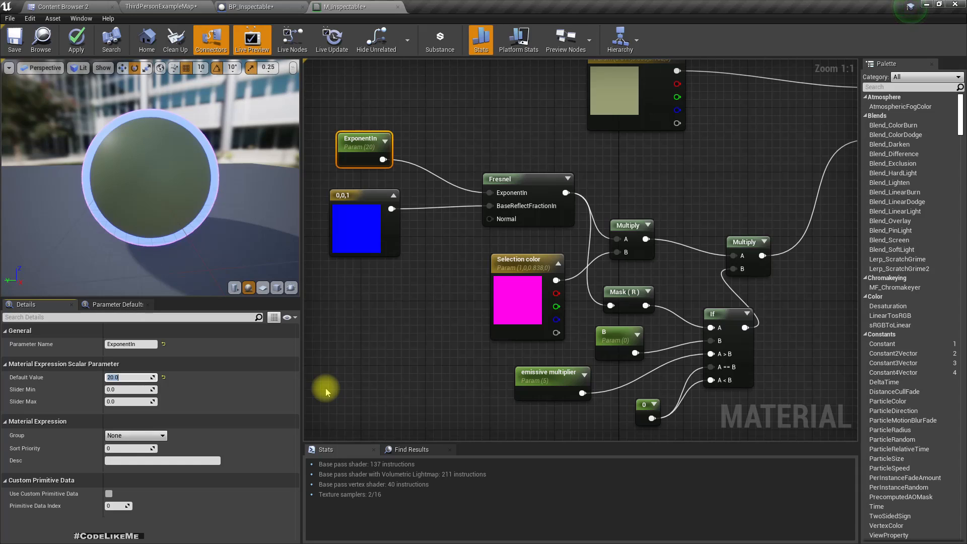
# Tune B and ExponentIn defaults, settling on ExponentIn 5 and B about 0.31 for a thin rim.
pyautogui.click(619, 339)
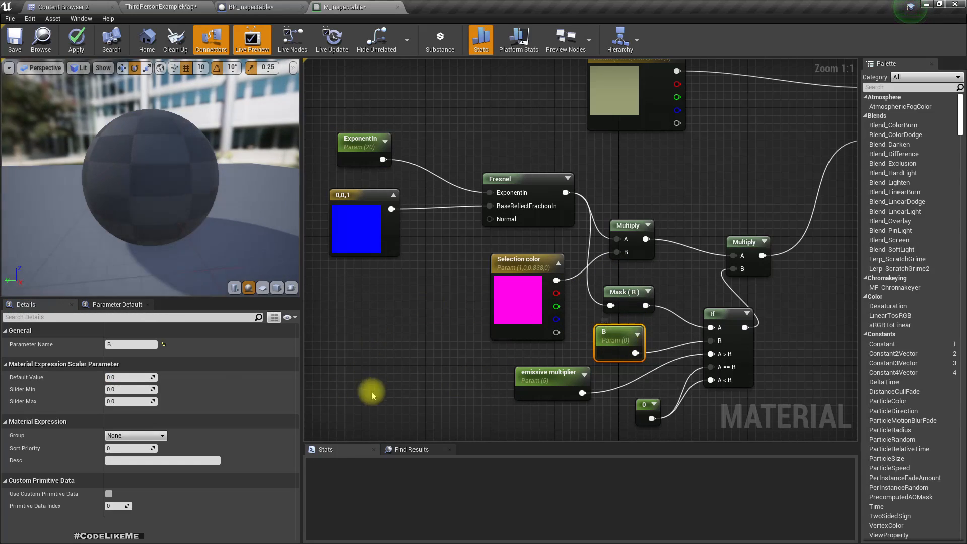
pyautogui.write('5')
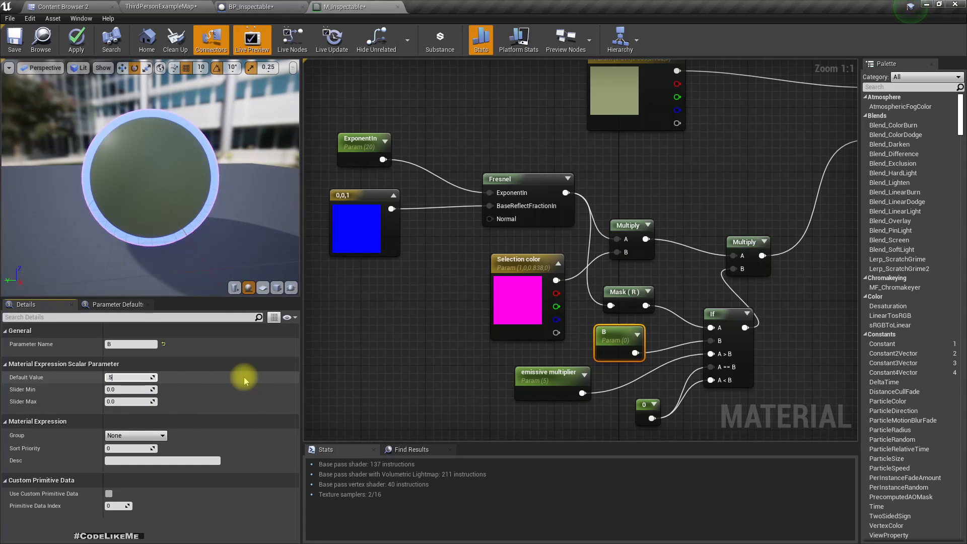
pyautogui.write('0.5')
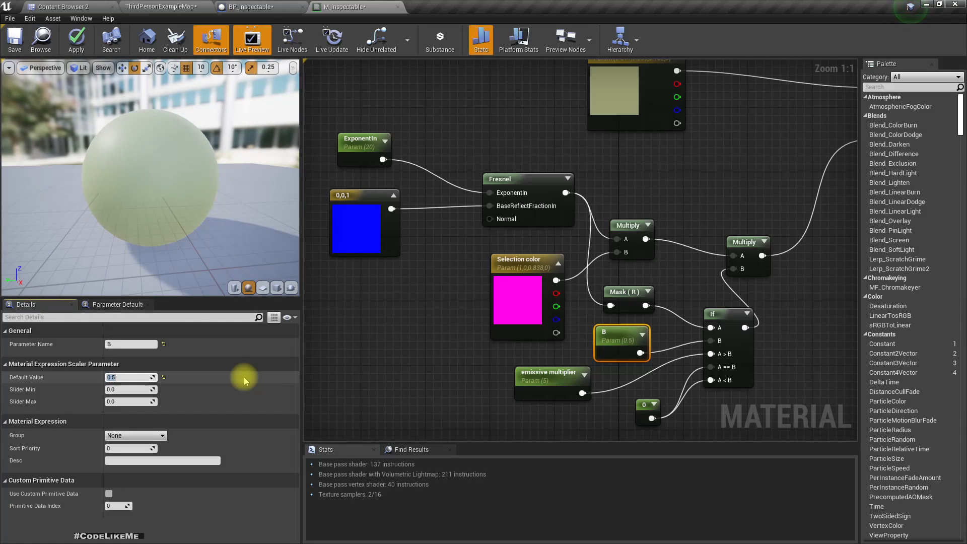
pyautogui.write('1.0')
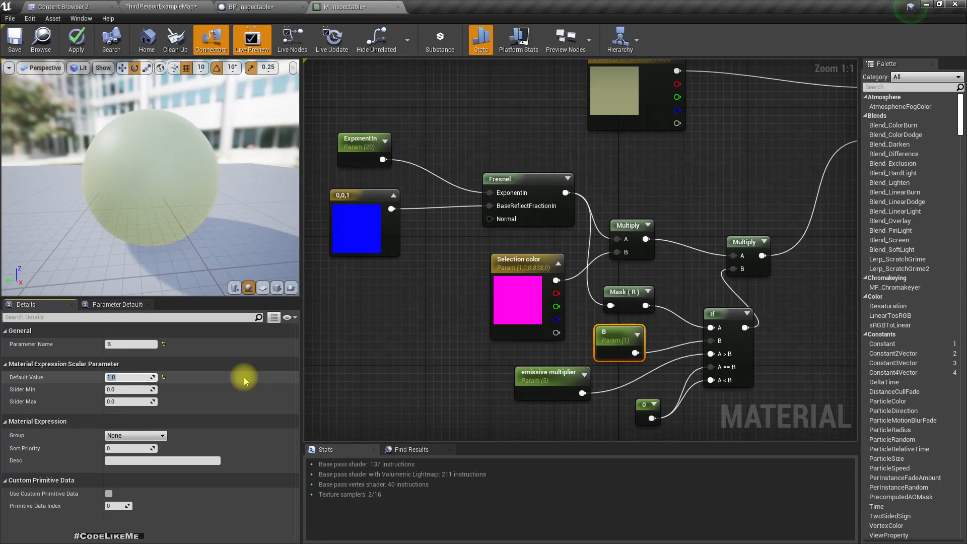
pyautogui.write('0.9')
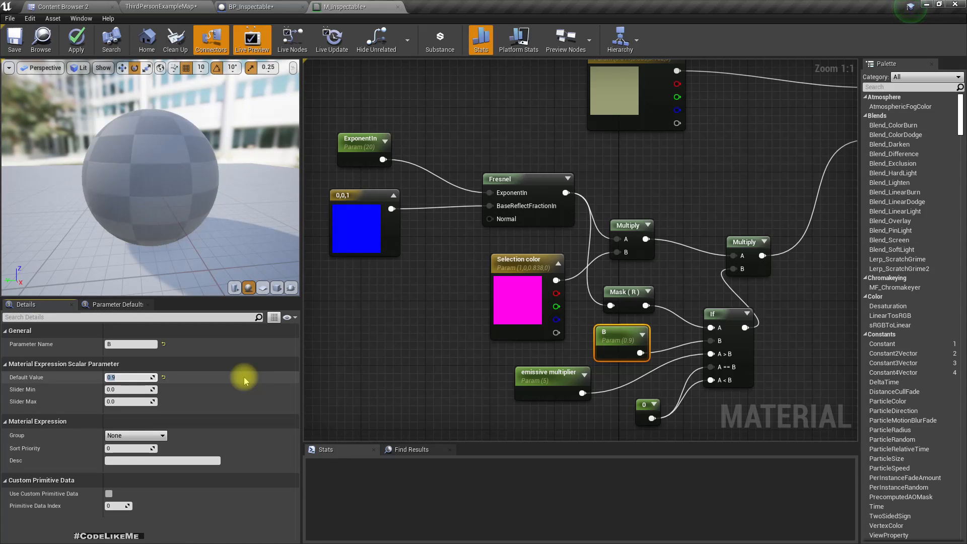
pyautogui.write('0.2')
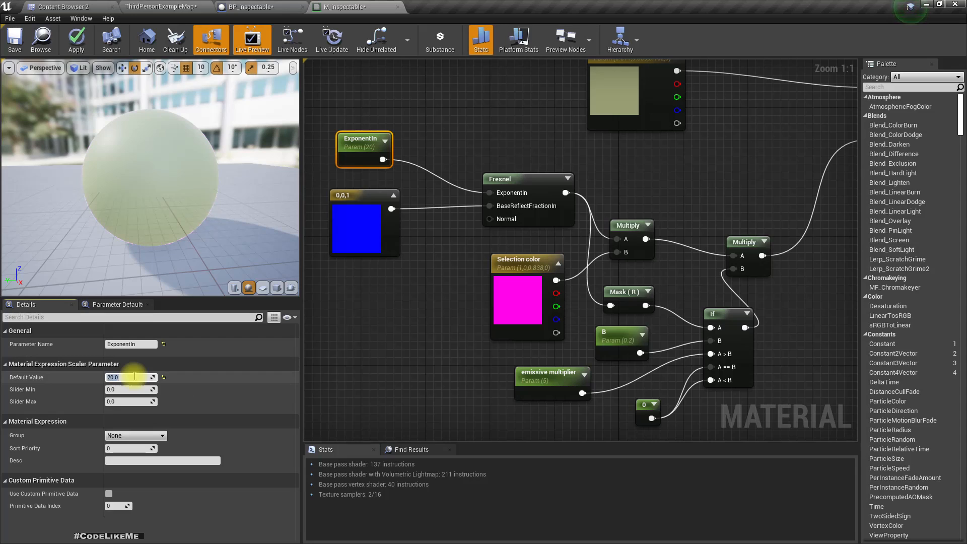
pyautogui.write('0.0')
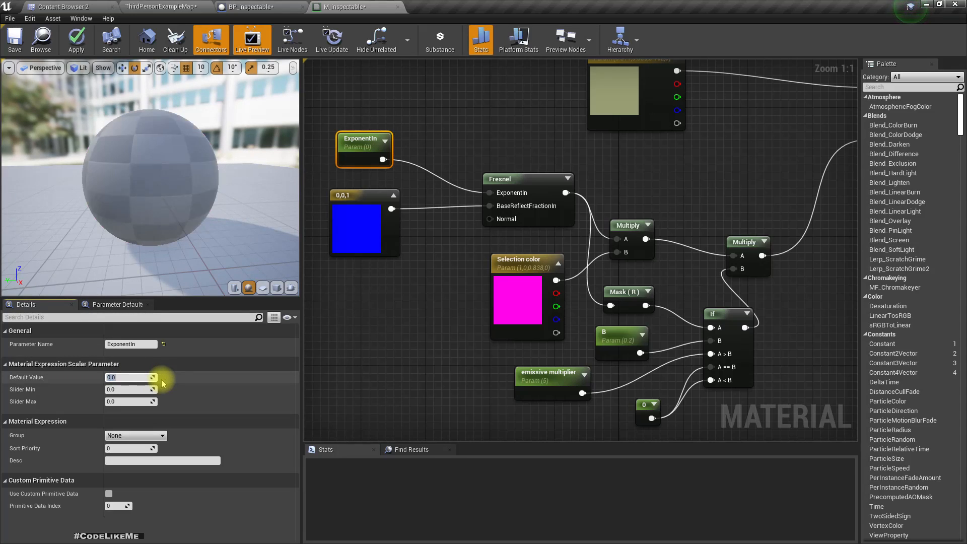
pyautogui.write('1')
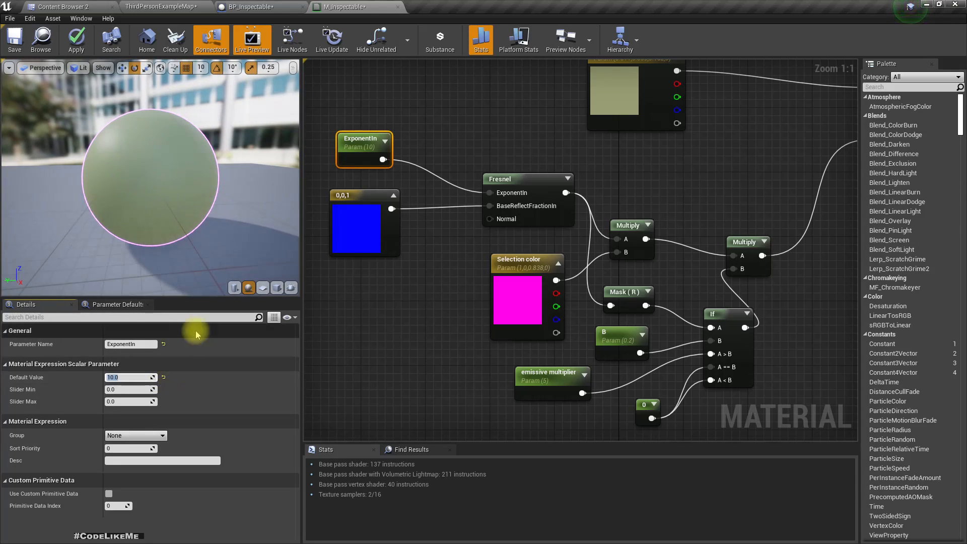
pyautogui.write('5.0')
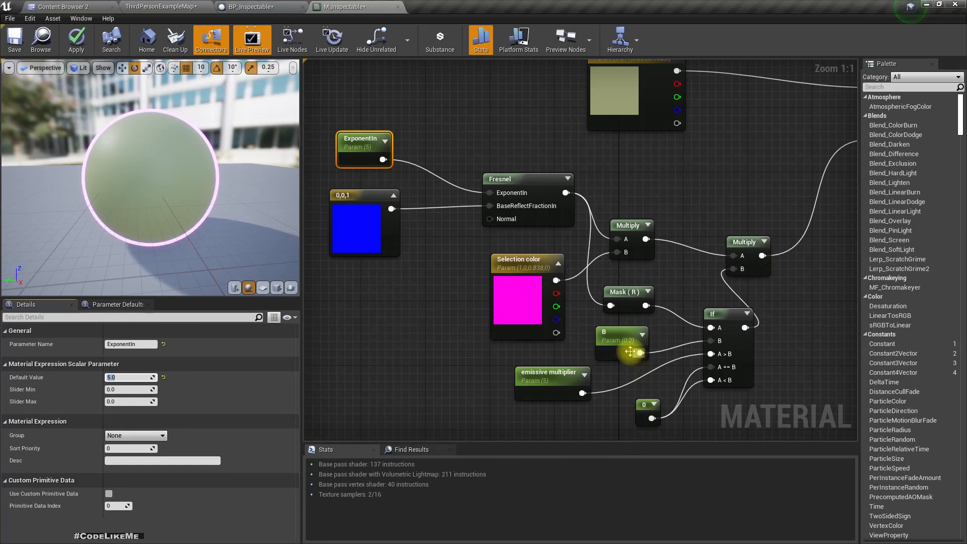
pyautogui.click(620, 332)
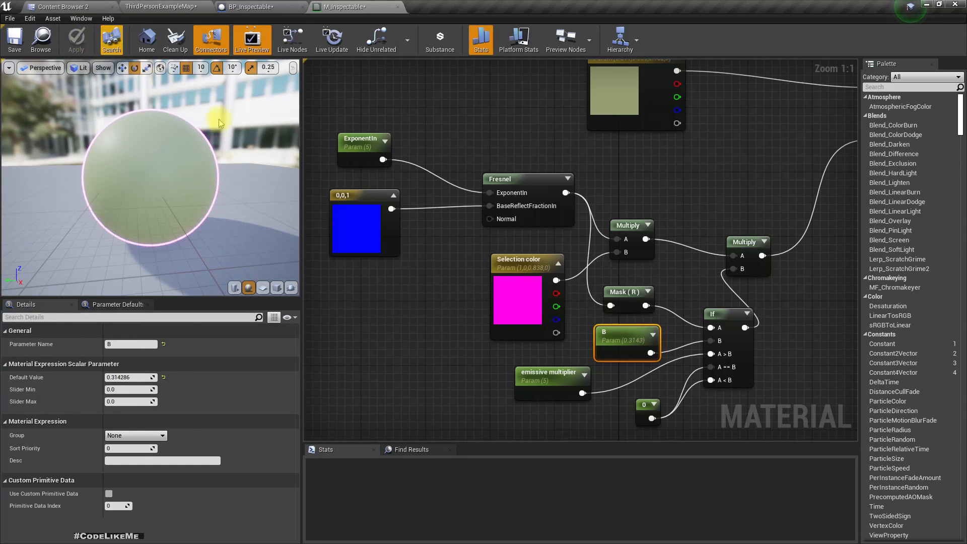
# Apply the material and return to the ThirdPersonExampleMap level.
pyautogui.click(479, 40)
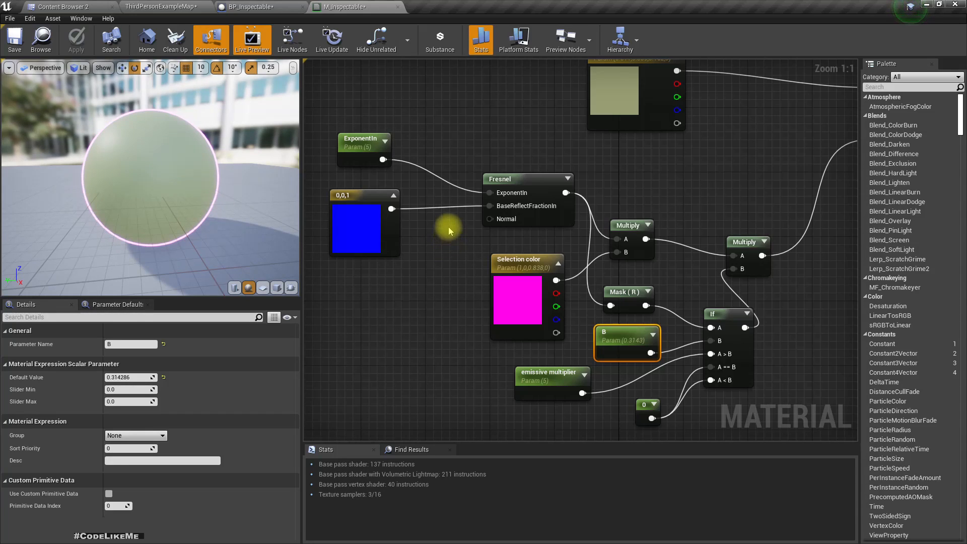
pyautogui.click(163, 7)
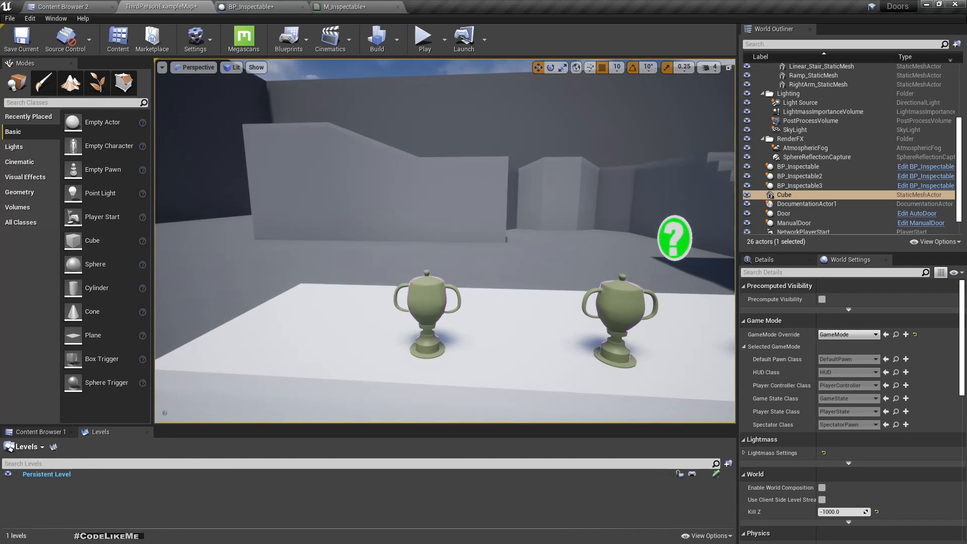
pyautogui.moveTo(336, 7)
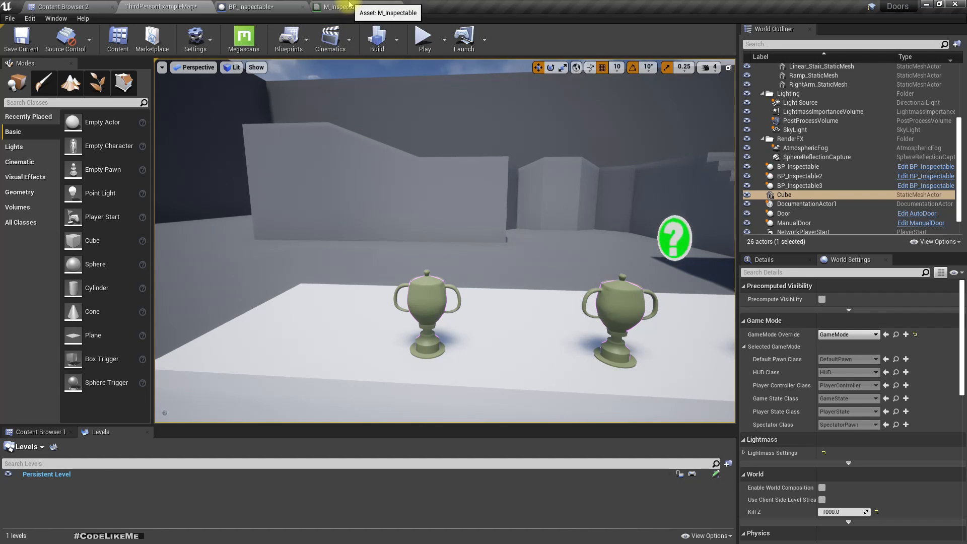
pyautogui.click(247, 7)
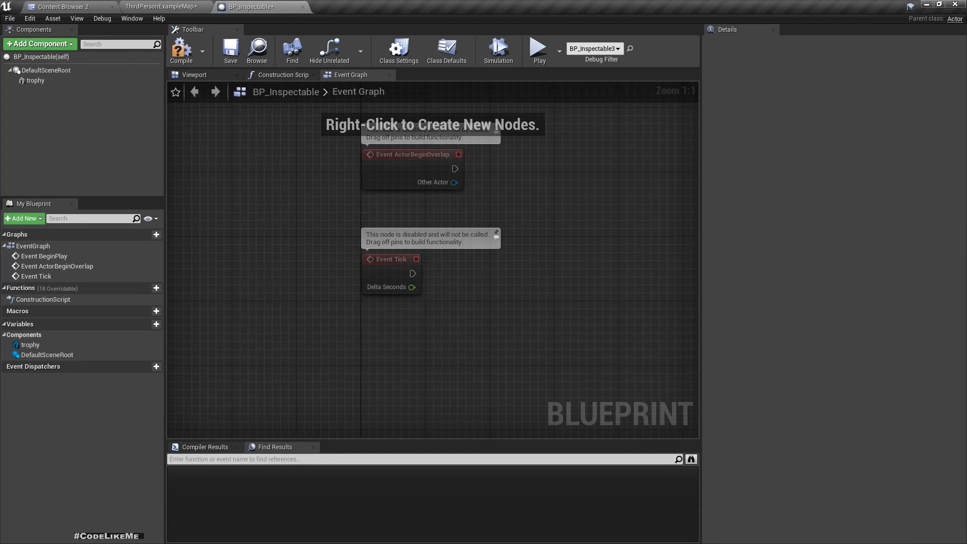
pyautogui.click(162, 6)
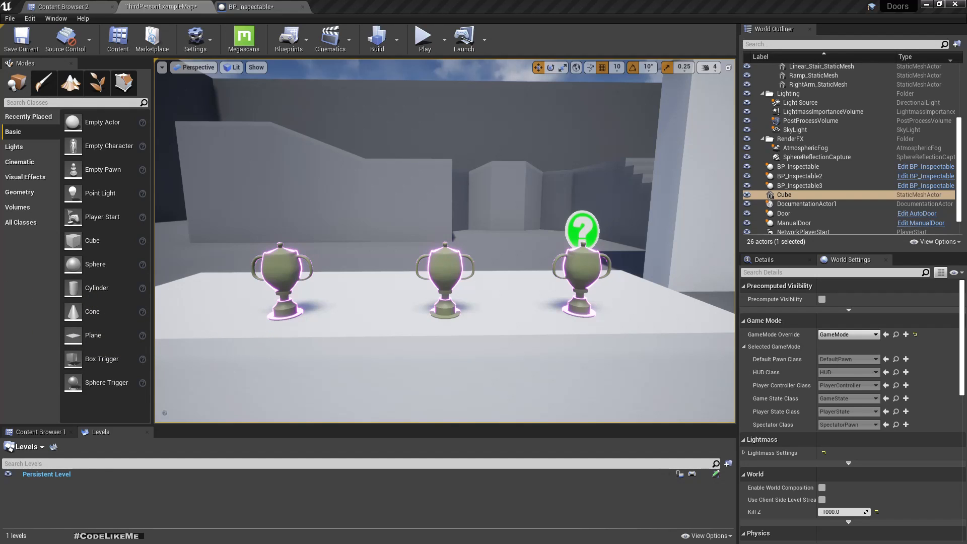
pyautogui.click(352, 8)
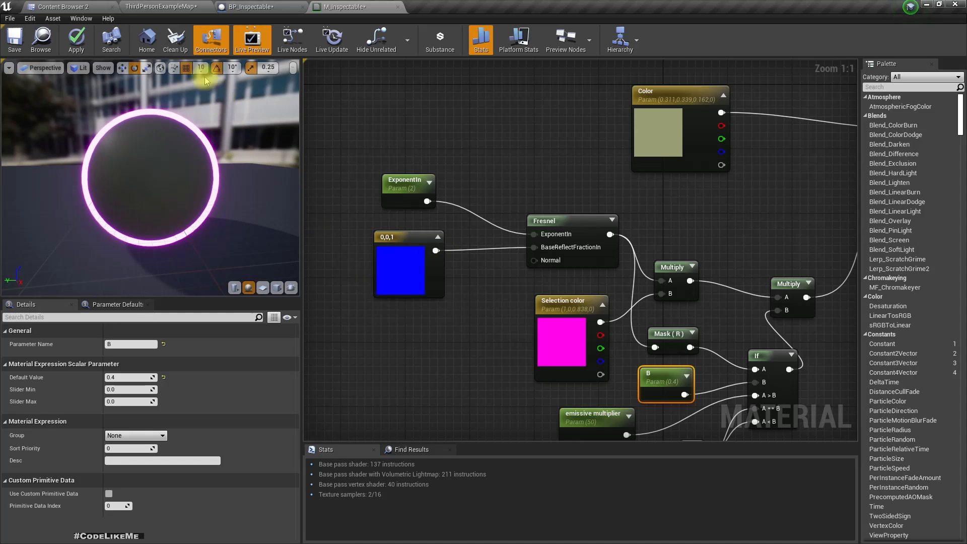
pyautogui.click(161, 7)
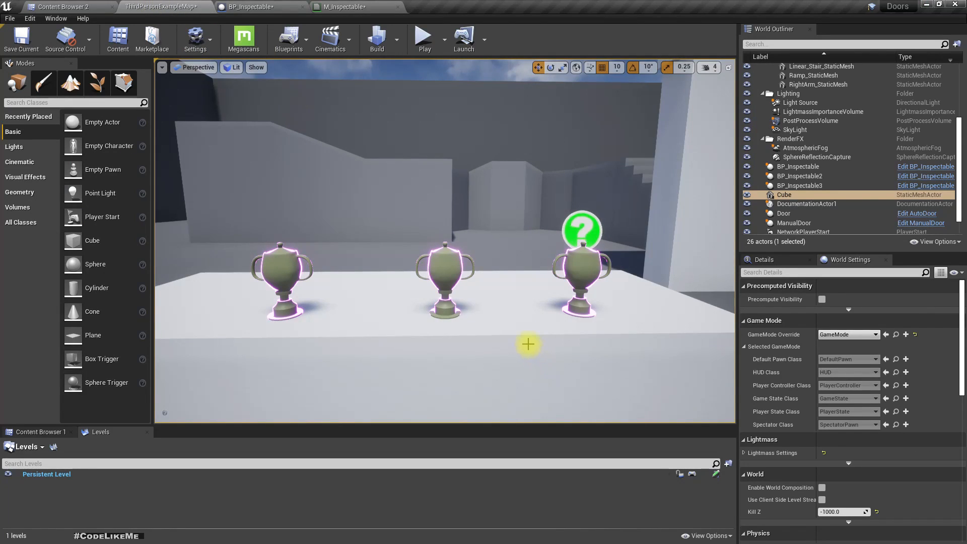
pyautogui.click(353, 7)
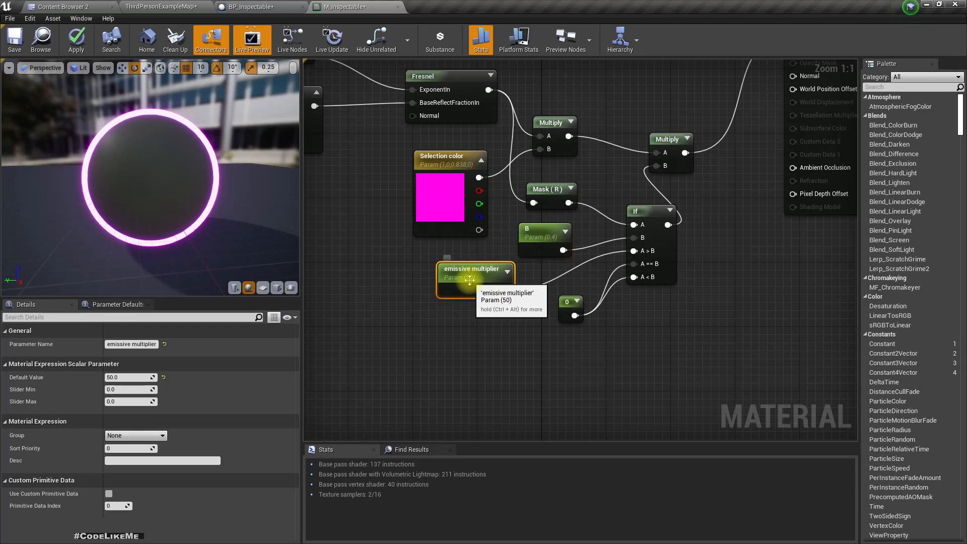
pyautogui.moveTo(487, 335)
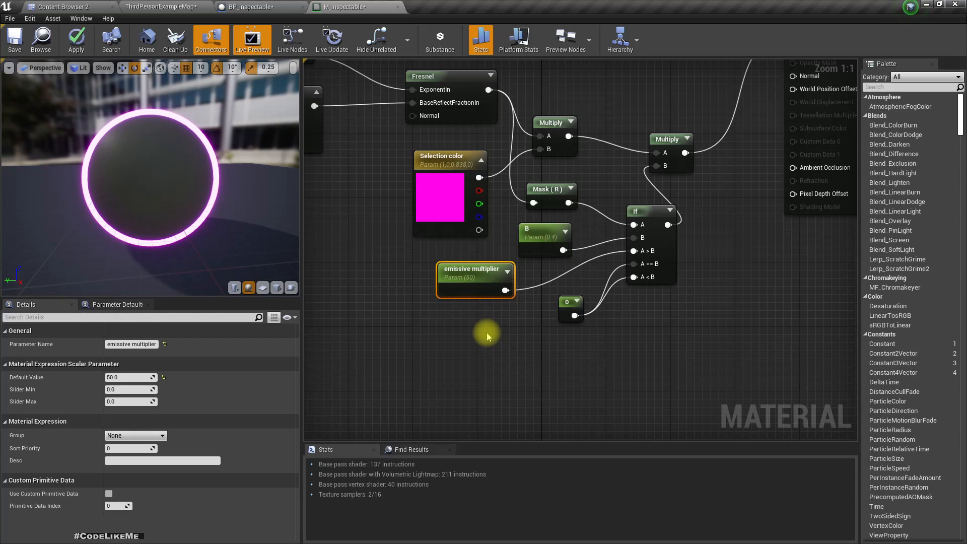
pyautogui.moveTo(474, 285)
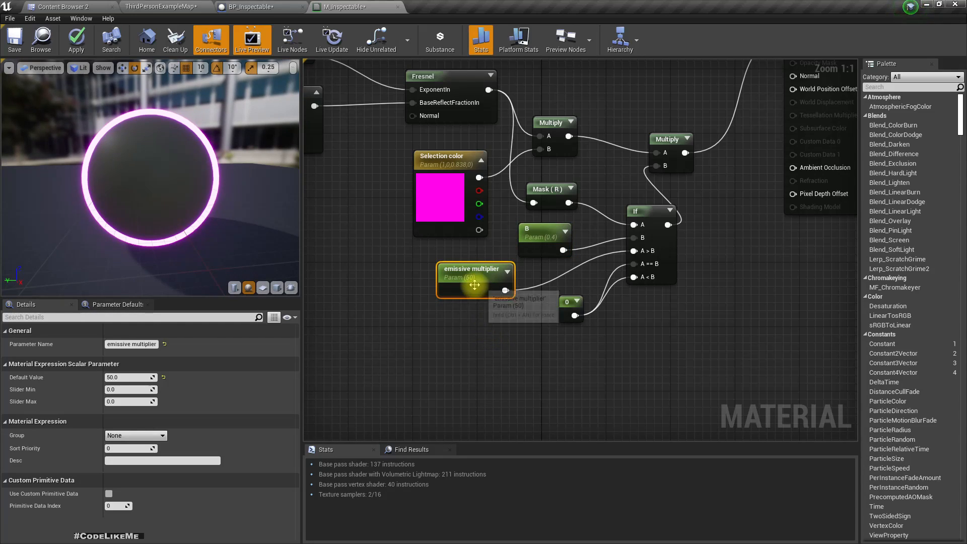
pyautogui.press('ctrl+shift+s')
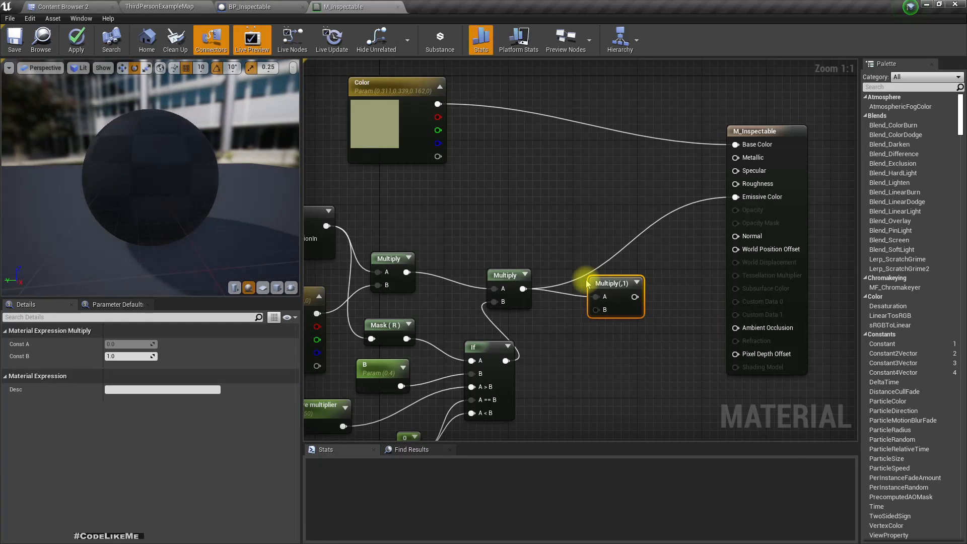
# Insert a new Multiply node between the glow result and Emissive Color.
pyautogui.moveTo(636, 296); pyautogui.dragTo(731, 196)
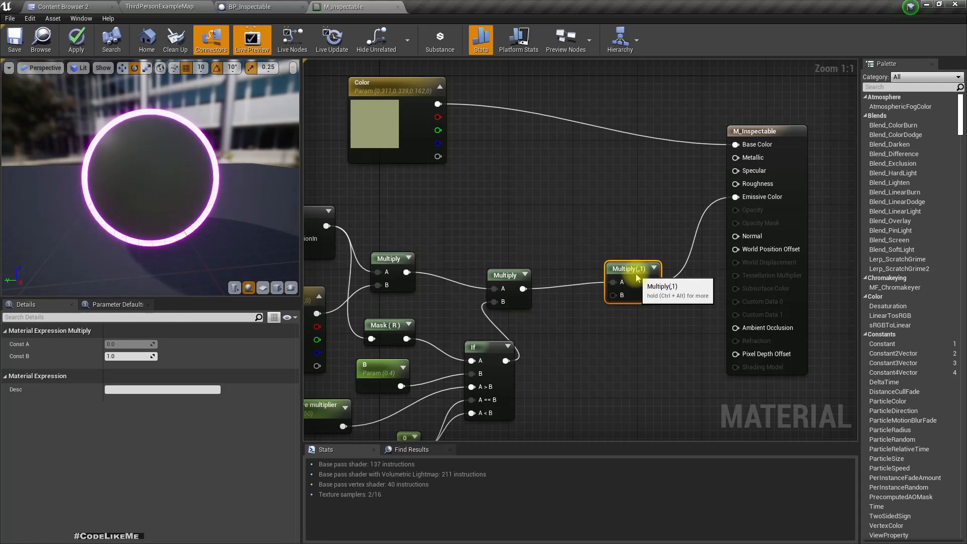
pyautogui.rightClick(592, 340)
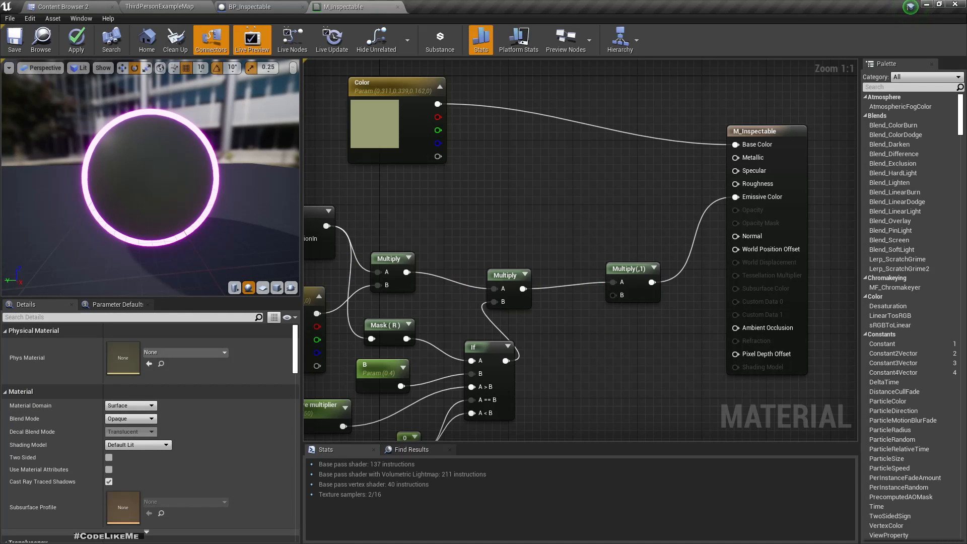
pyautogui.click(633, 268)
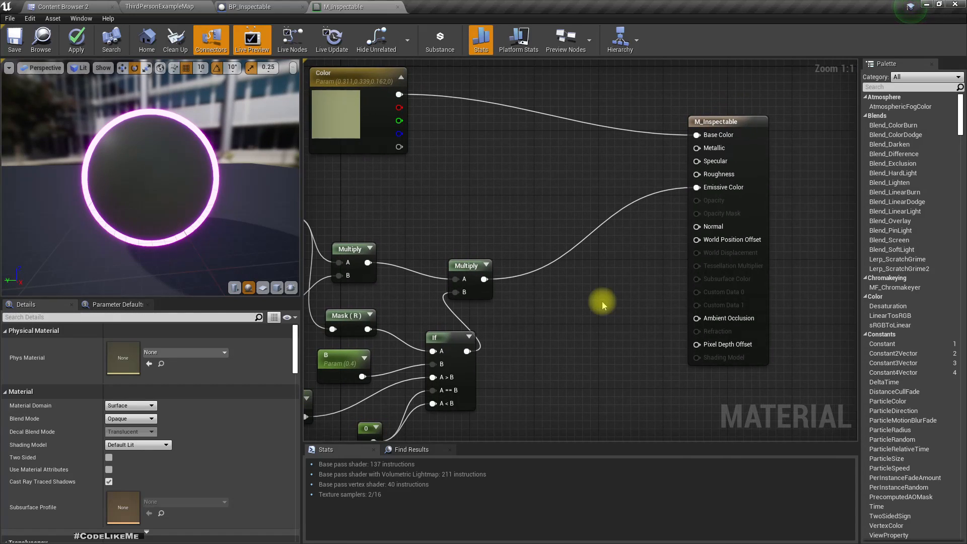
pyautogui.moveTo(765, 304)
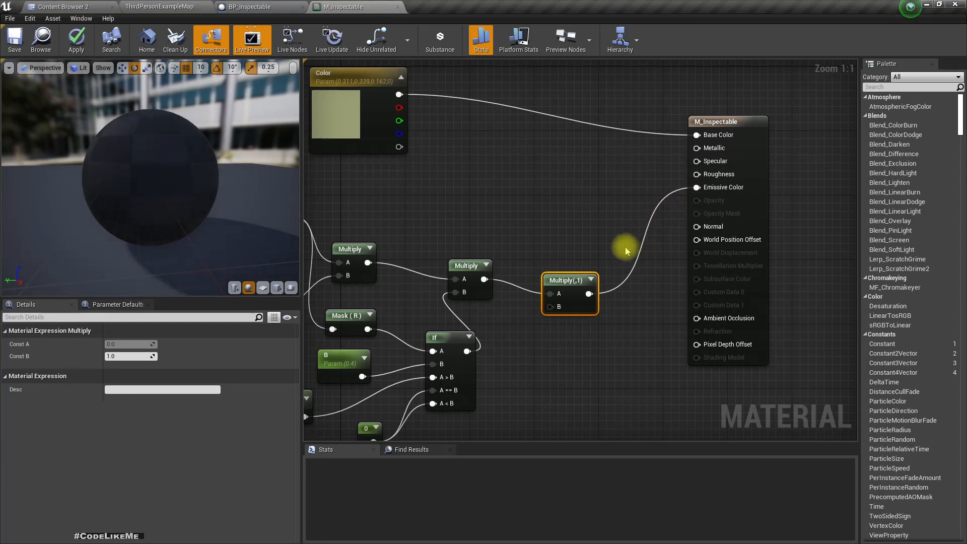
# Promote the Multiply B input to a 'selected' scalar parameter defaulting to 0 and return to the level.
pyautogui.rightClick(607, 300)
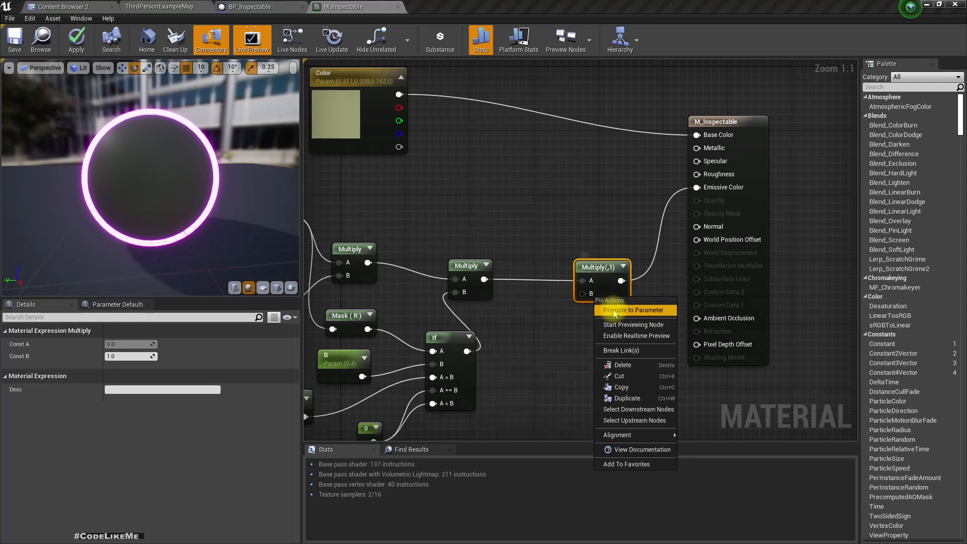
pyautogui.click(632, 309)
pyautogui.write('selected')
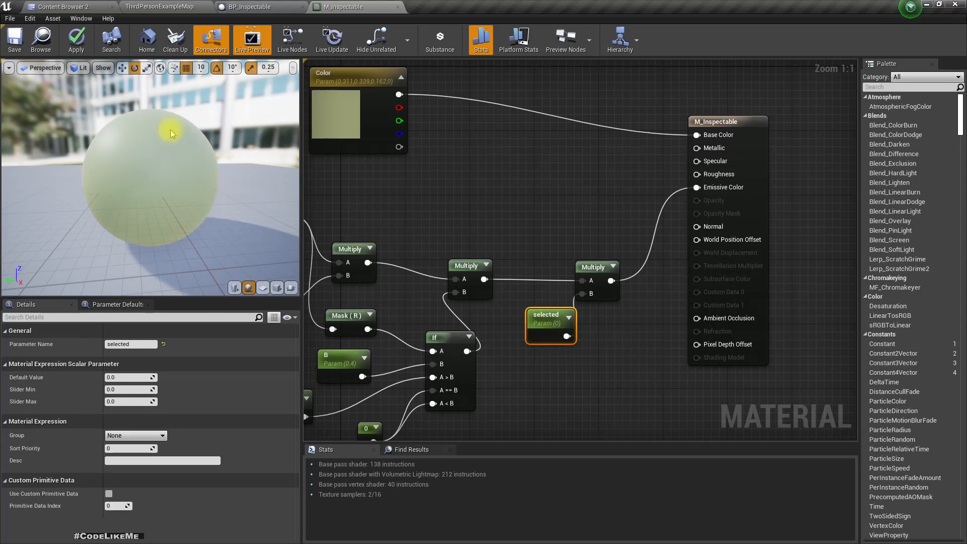
pyautogui.click(75, 39)
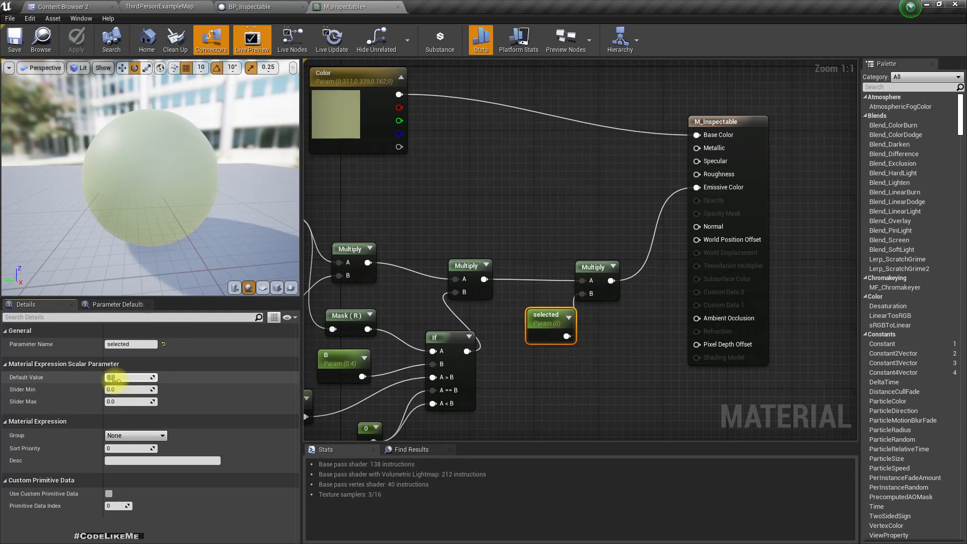
pyautogui.write('1.0')
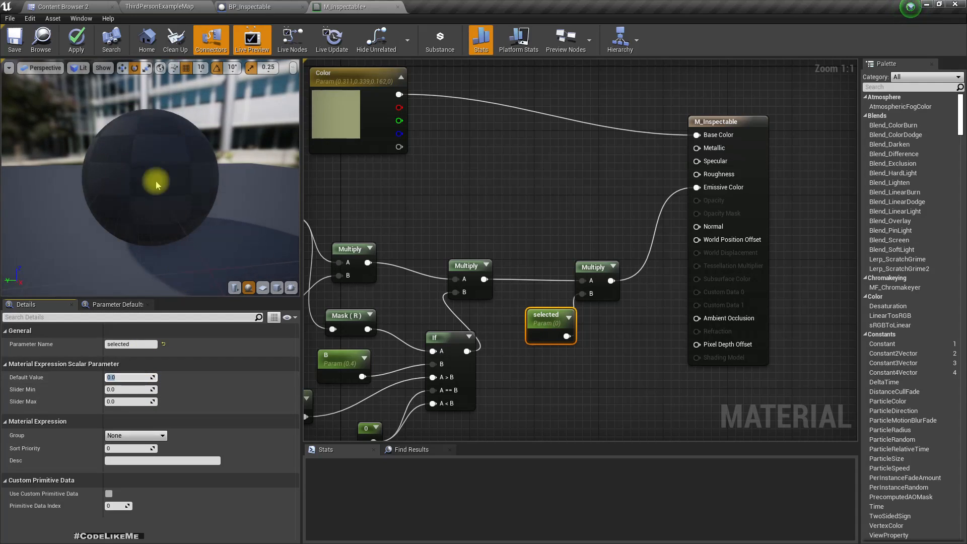
pyautogui.click(76, 39)
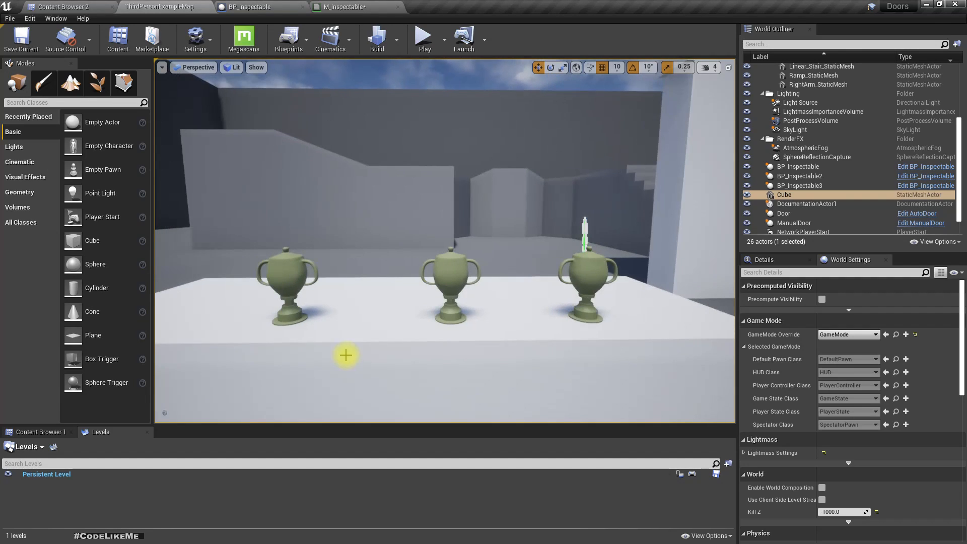
# Toggle the viewport to full screen to view the trophies and doors in the level.
pyautogui.press('F11')
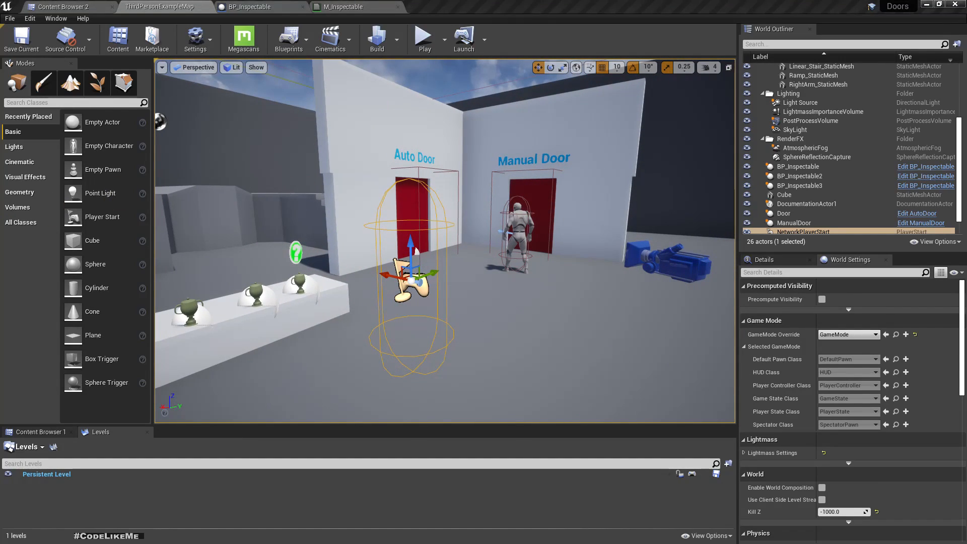
# Create a PlayerController Blueprint class named PlayerController_Menu in the BP folder.
pyautogui.click(61, 7)
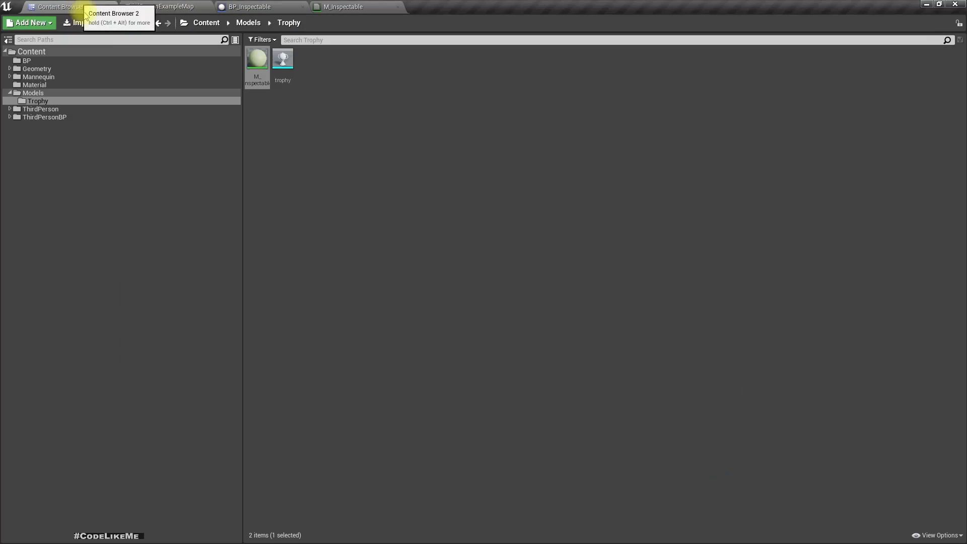
pyautogui.rightClick(367, 113)
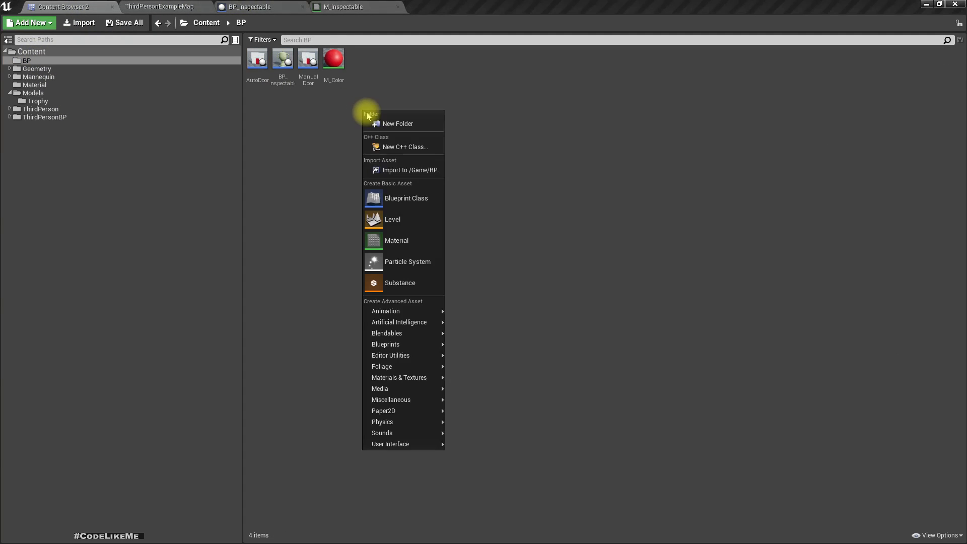
pyautogui.moveTo(405, 198)
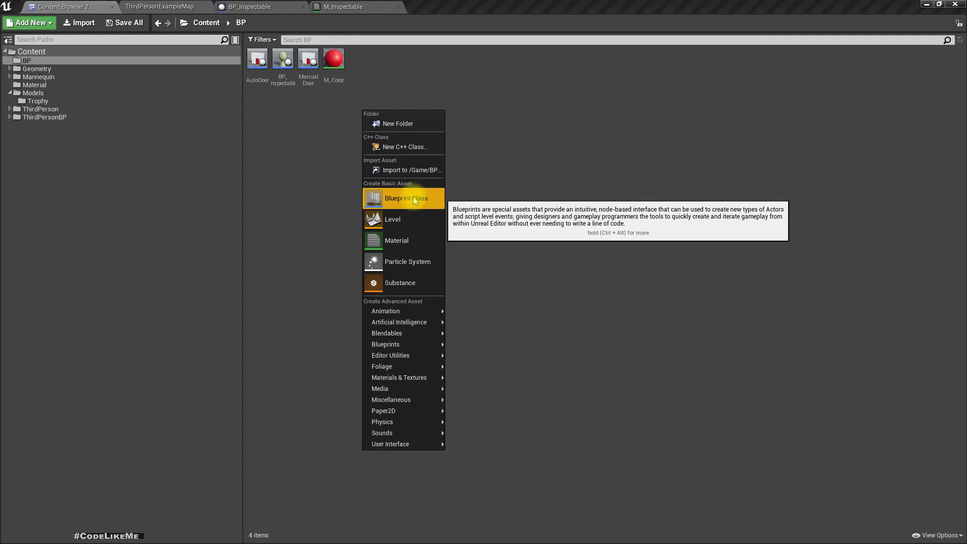
pyautogui.click(405, 198)
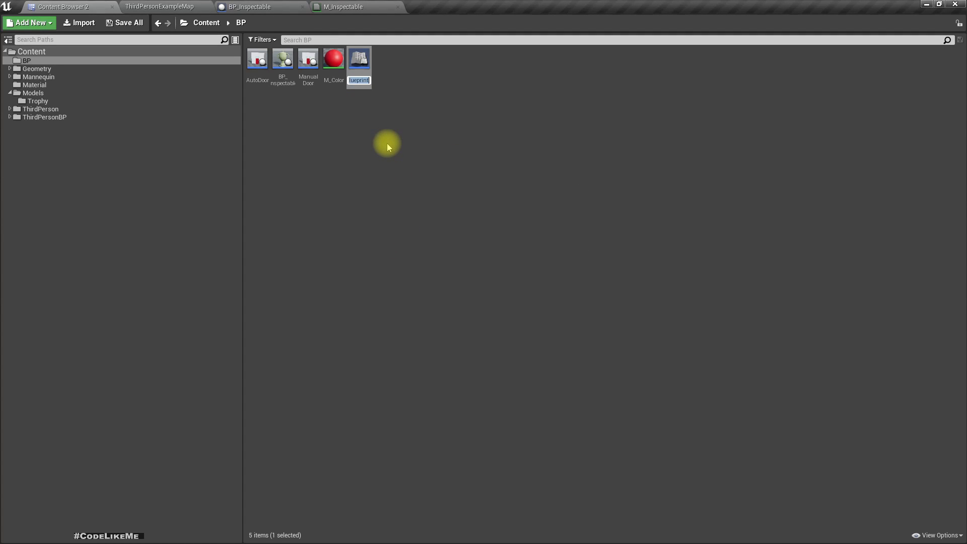
pyautogui.write('NewBlue')
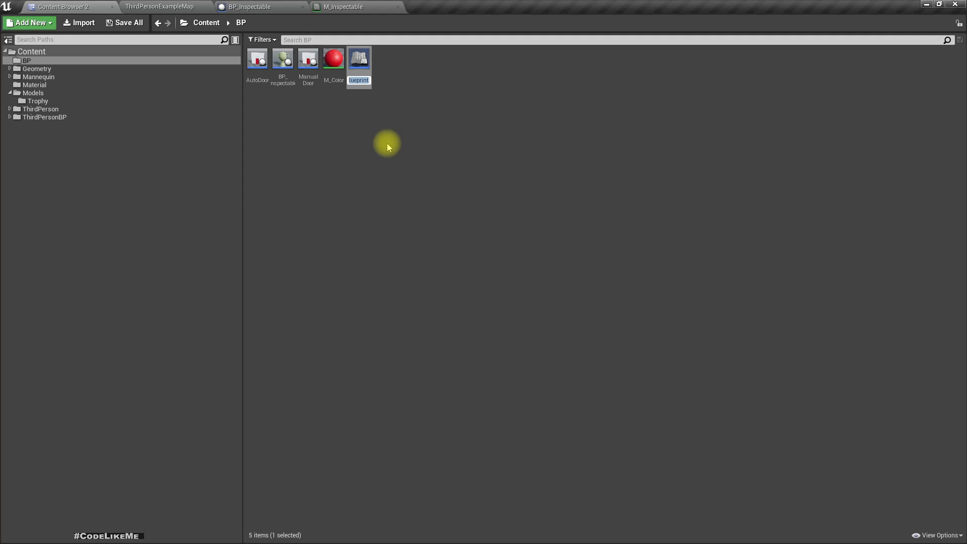
pyautogui.write('Con')
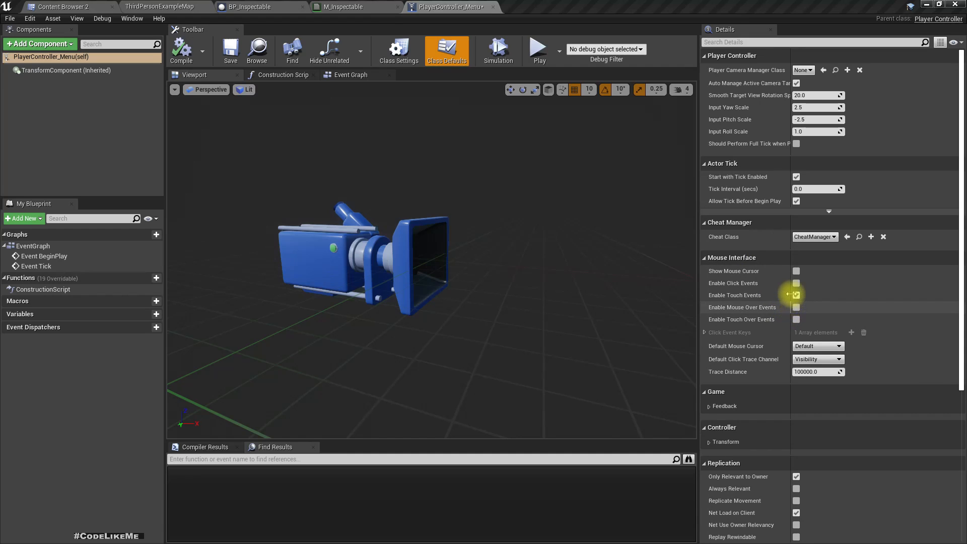
# Enable Show Mouse Cursor, Click Events and Mouse Over Events in the class defaults, then return to the map.
pyautogui.click(795, 296)
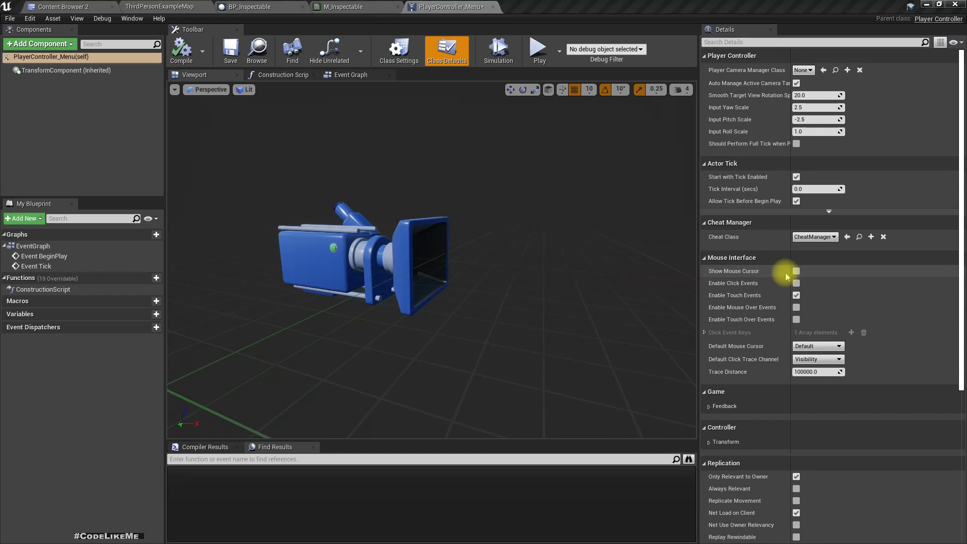
pyautogui.click(796, 270)
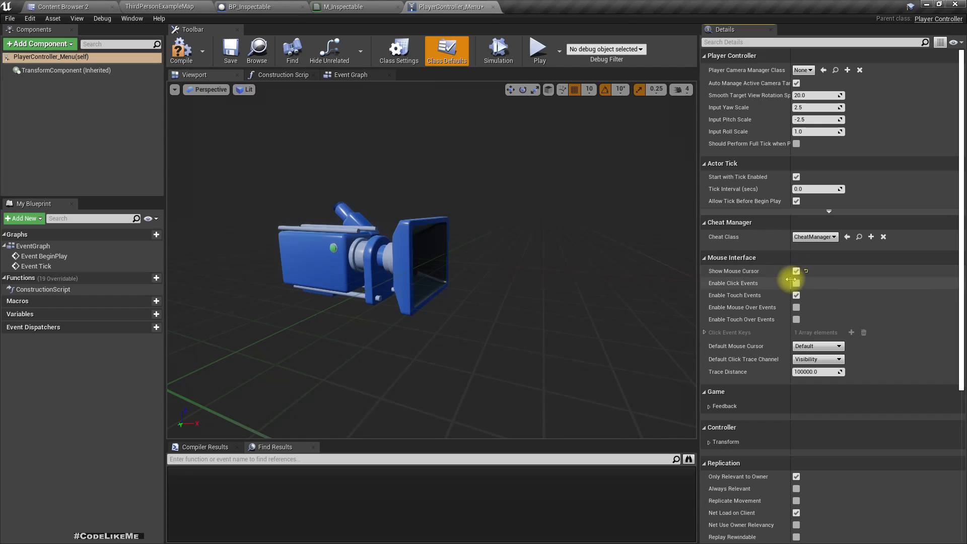
pyautogui.moveTo(796, 283)
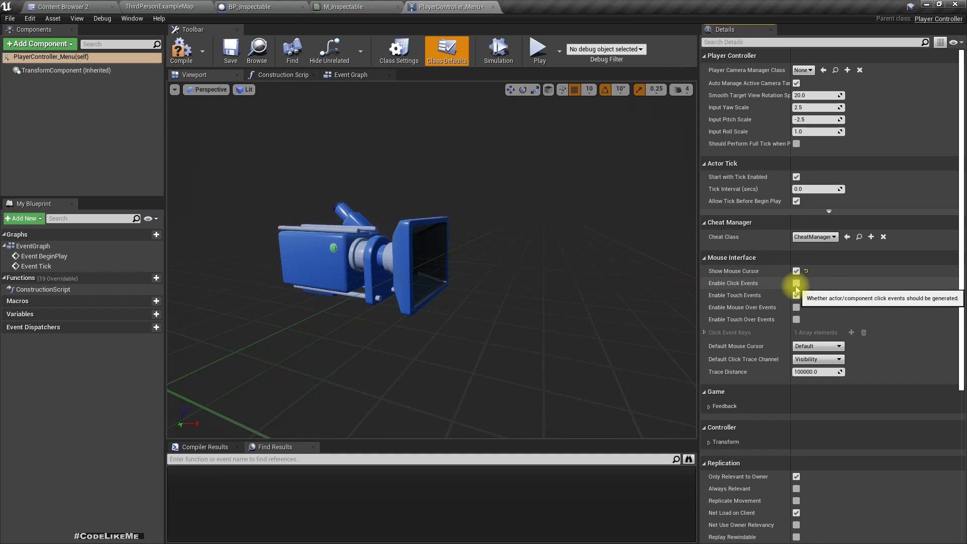
pyautogui.click(795, 283)
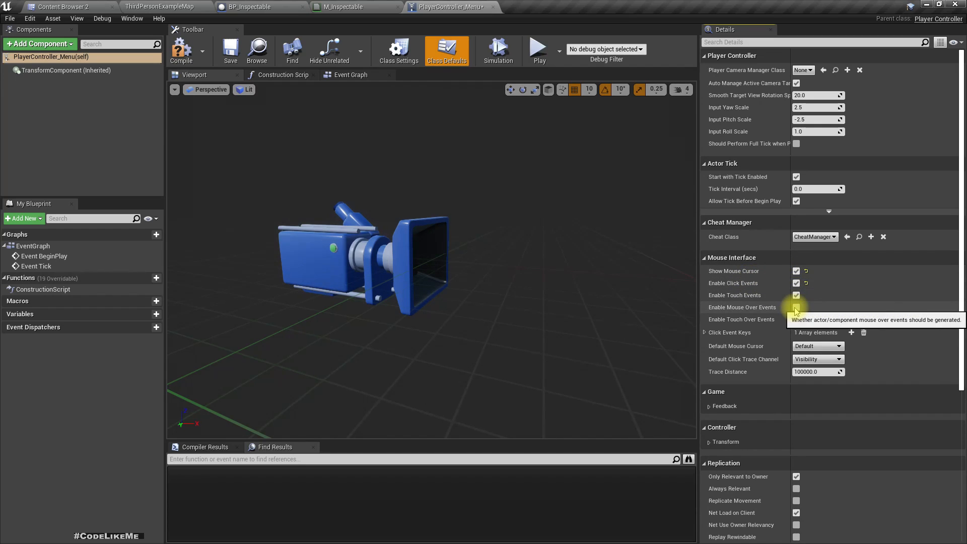
pyautogui.moveTo(796, 320)
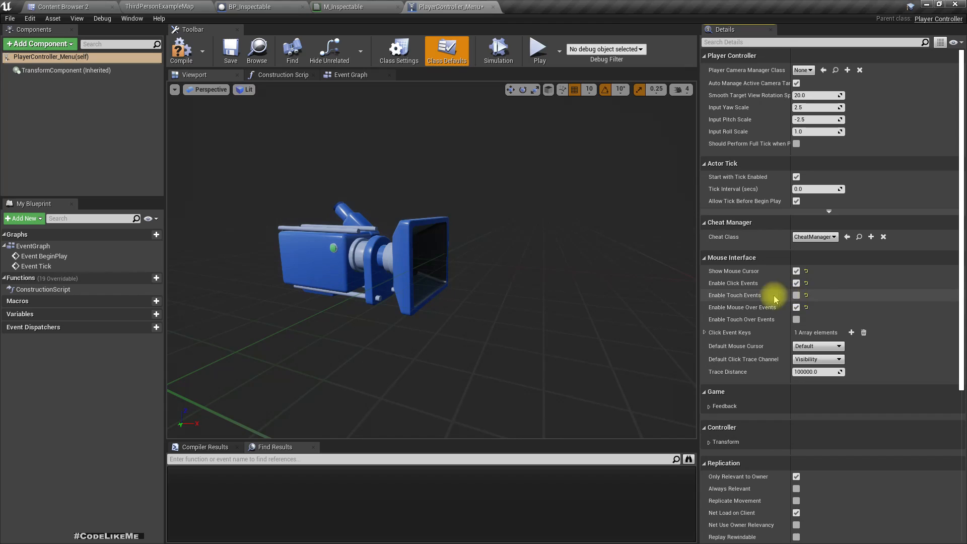
pyautogui.click(795, 295)
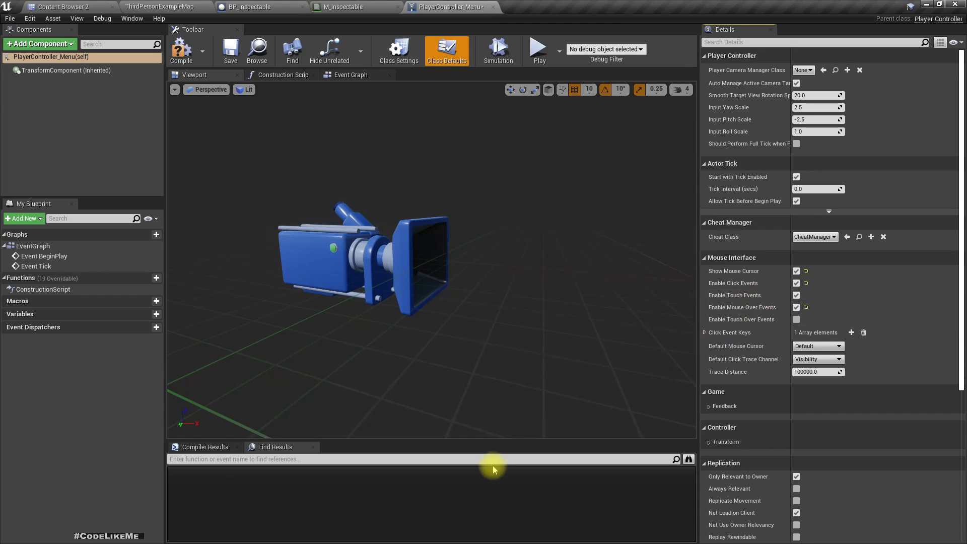
pyautogui.moveTo(404, 145)
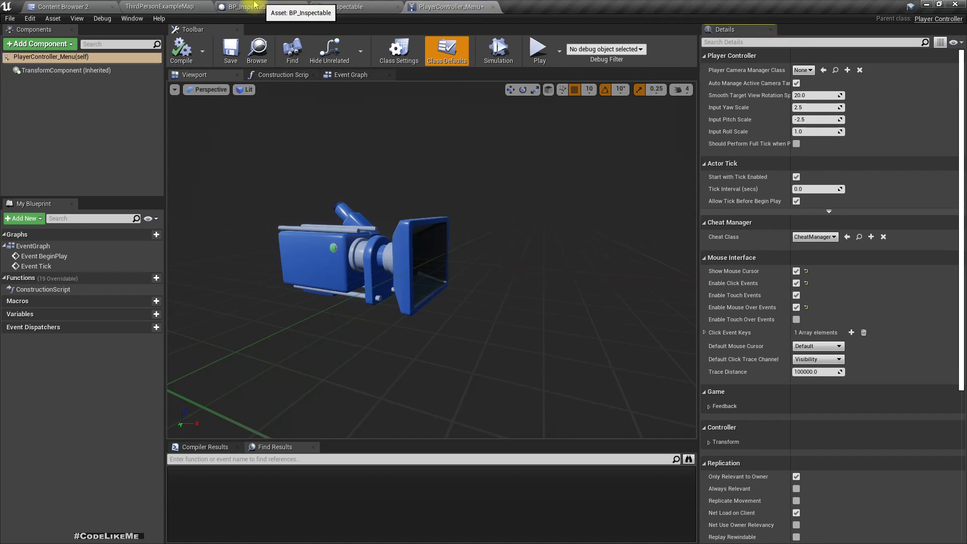
pyautogui.click(162, 7)
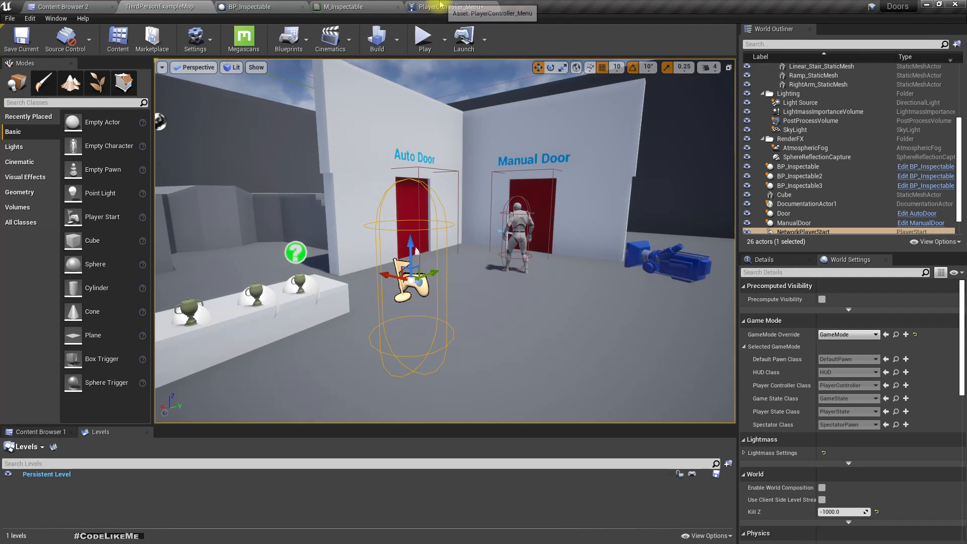
# Create a Game Mode Blueprint named GMode_Menu in the BP folder.
pyautogui.rightClick(441, 89)
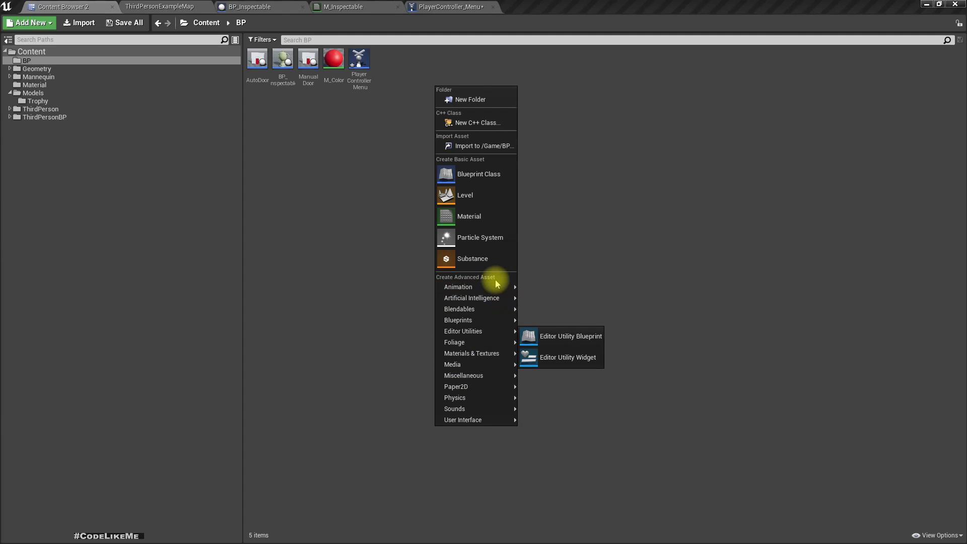
pyautogui.moveTo(491, 279)
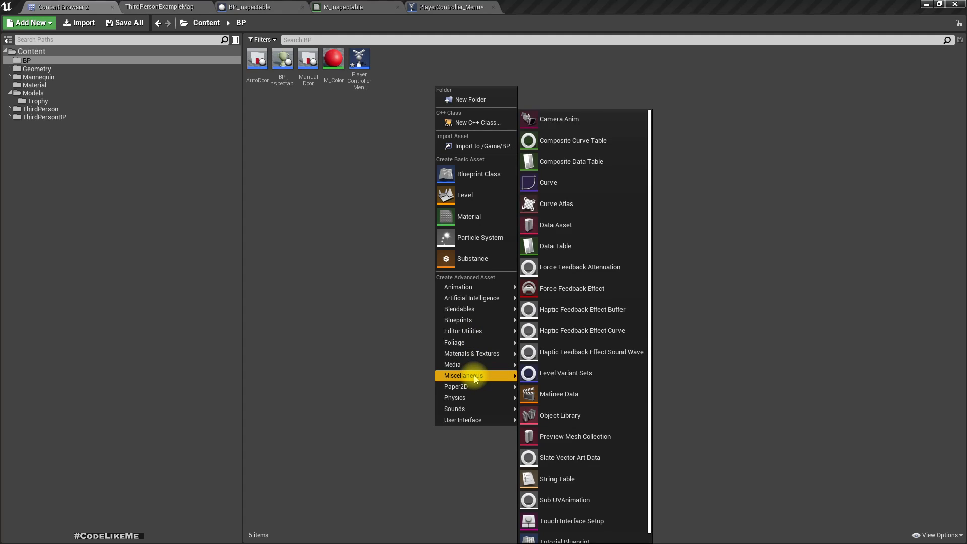
pyautogui.moveTo(559, 394)
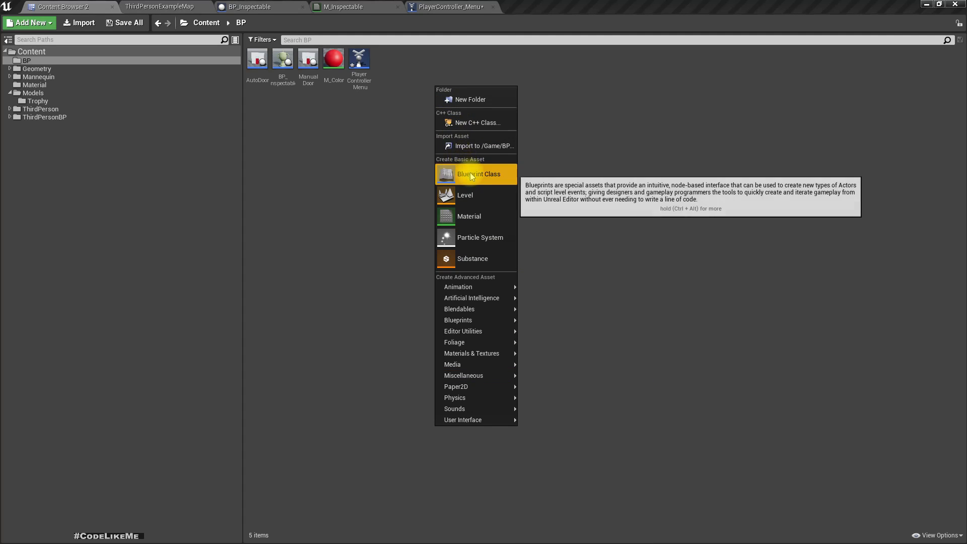
pyautogui.click(477, 173)
pyautogui.write('GMode_Menu')
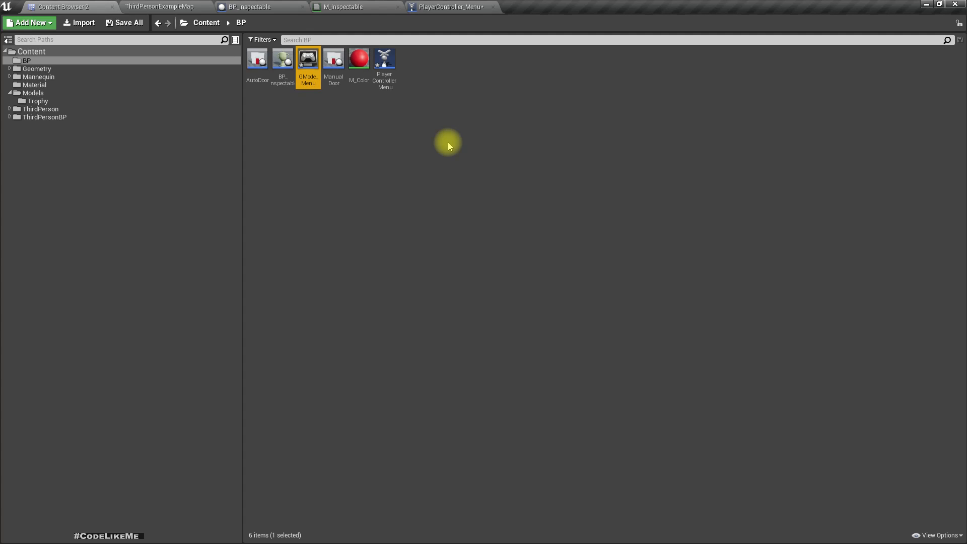
pyautogui.click(247, 7)
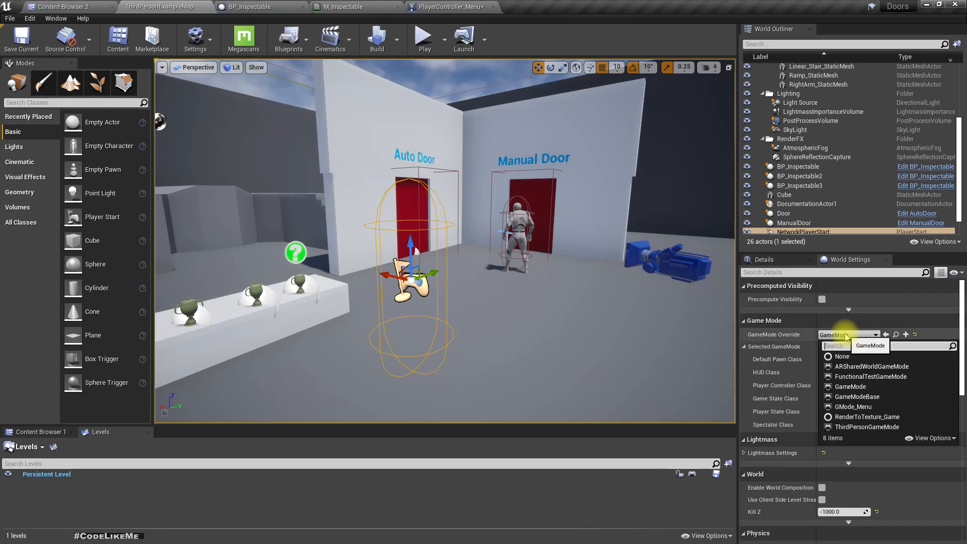
# Set GameMode Override to GMode_Menu with PlayerController_Menu as player controller and play the level.
pyautogui.click(853, 406)
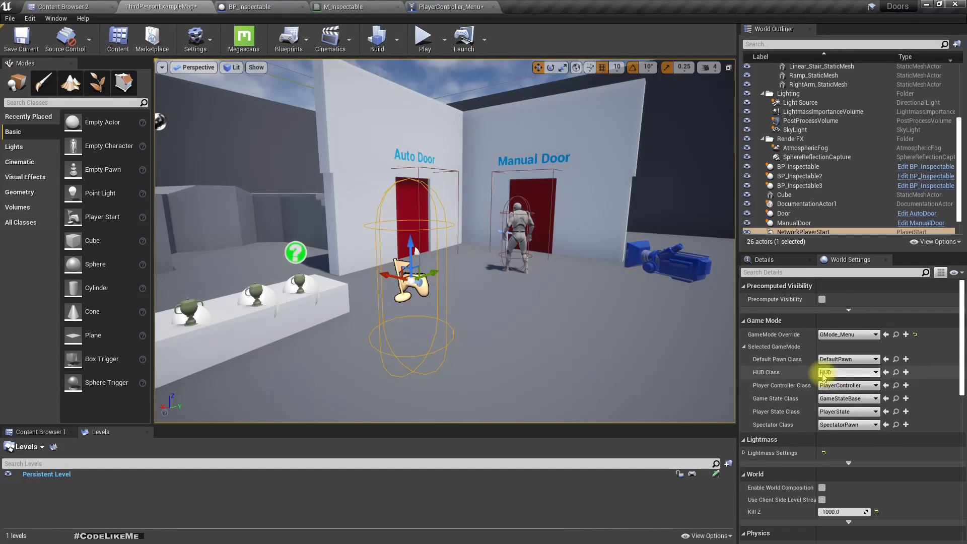
pyautogui.click(848, 384)
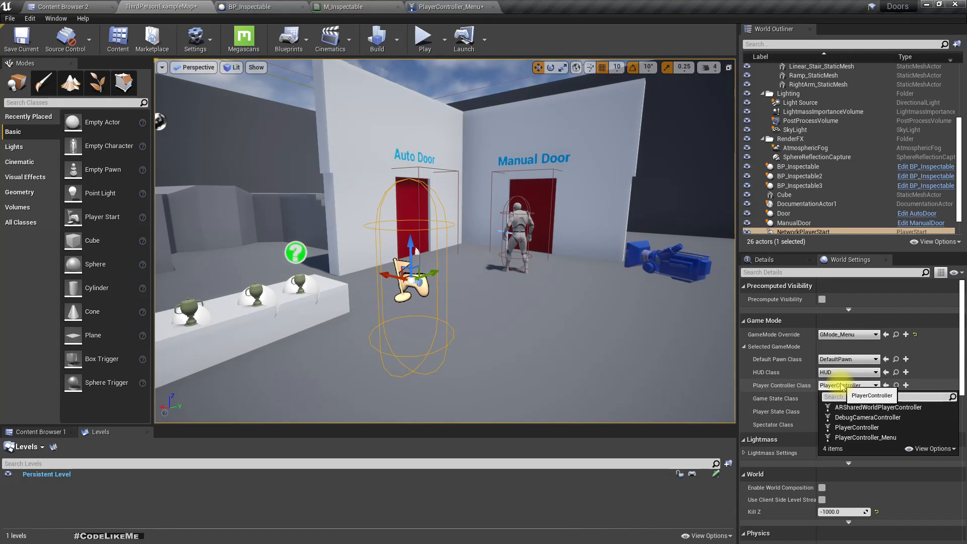
pyautogui.click(867, 437)
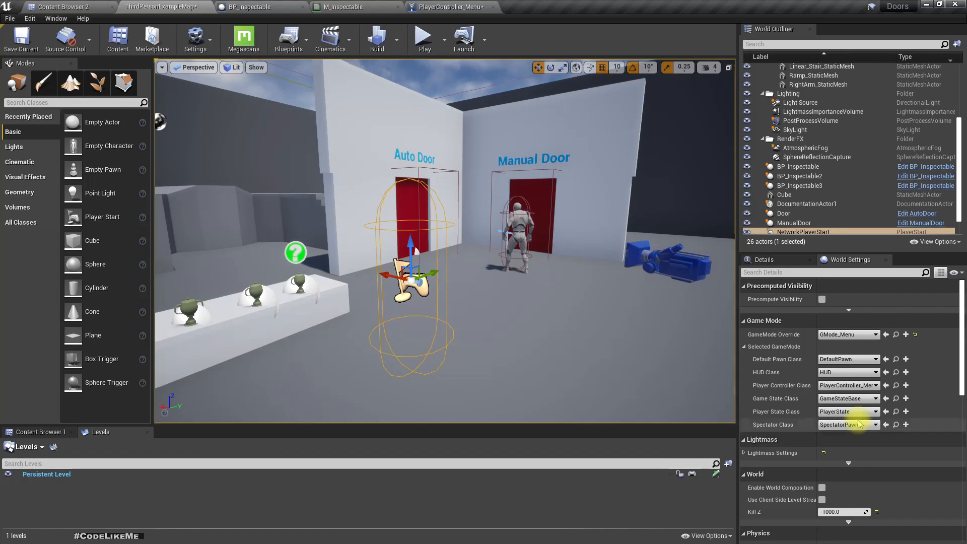
pyautogui.click(424, 37)
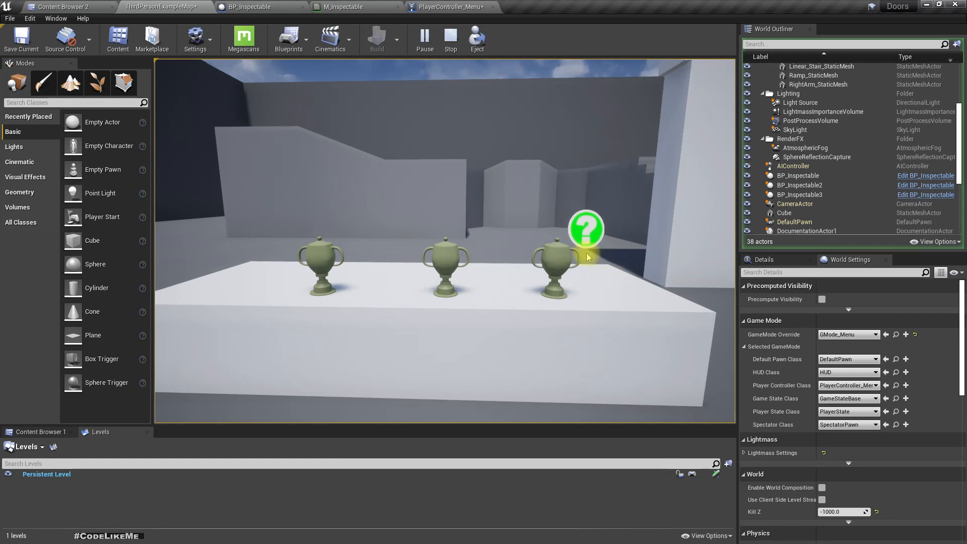
# Select the trophy component in BP_Inspectable and inspect its static mesh asset.
pyautogui.click(245, 7)
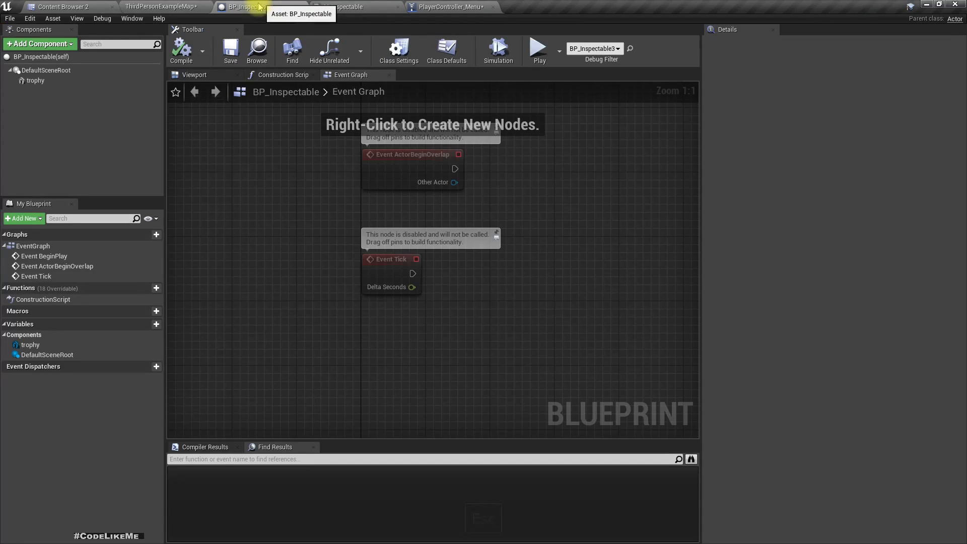
pyautogui.click(36, 81)
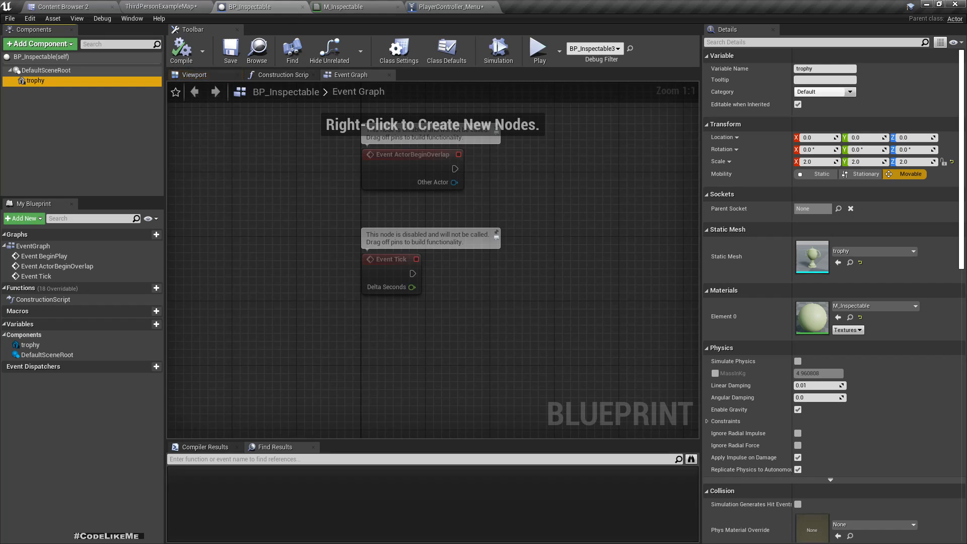
pyautogui.scroll(-3)
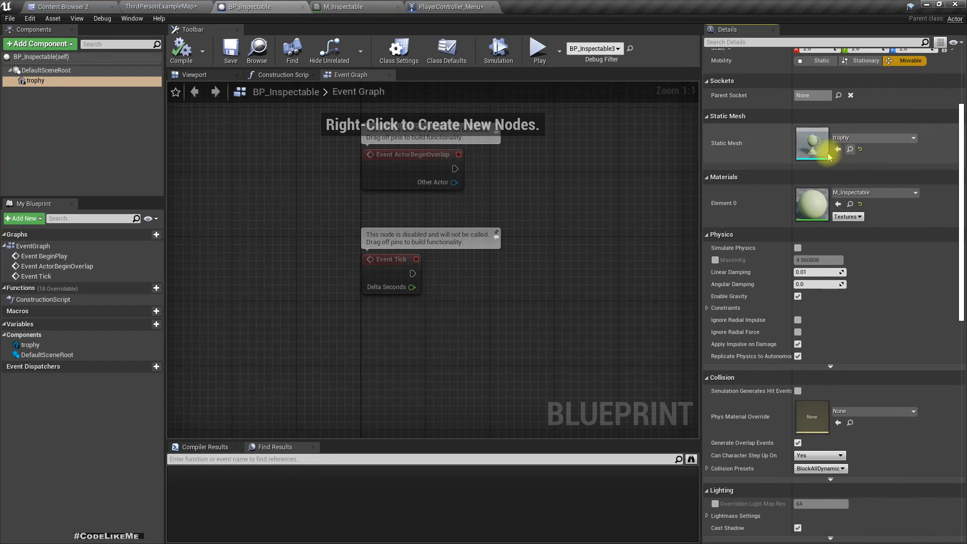
pyautogui.doubleClick(812, 143)
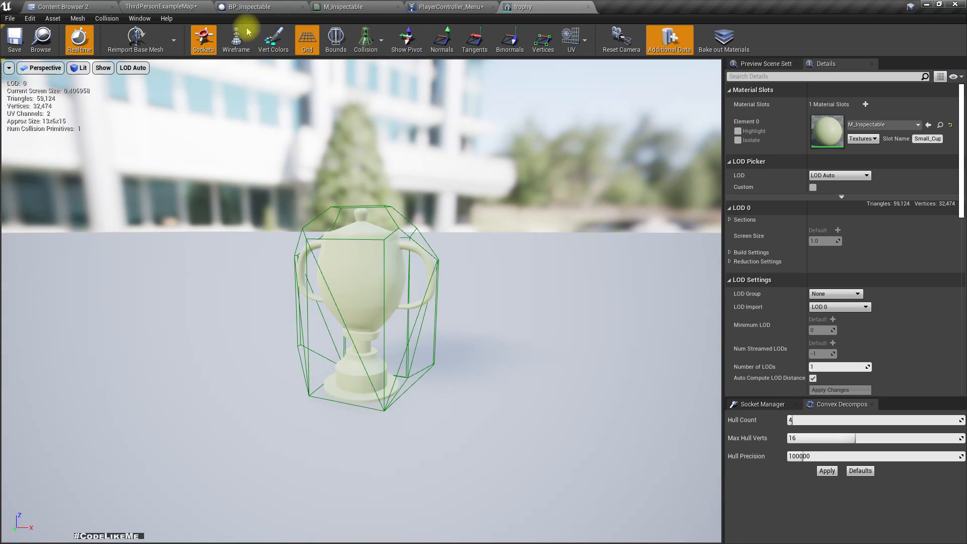
# Return to BP_Inspectable and scroll the trophy component's Details down to its Events list.
pyautogui.click(250, 7)
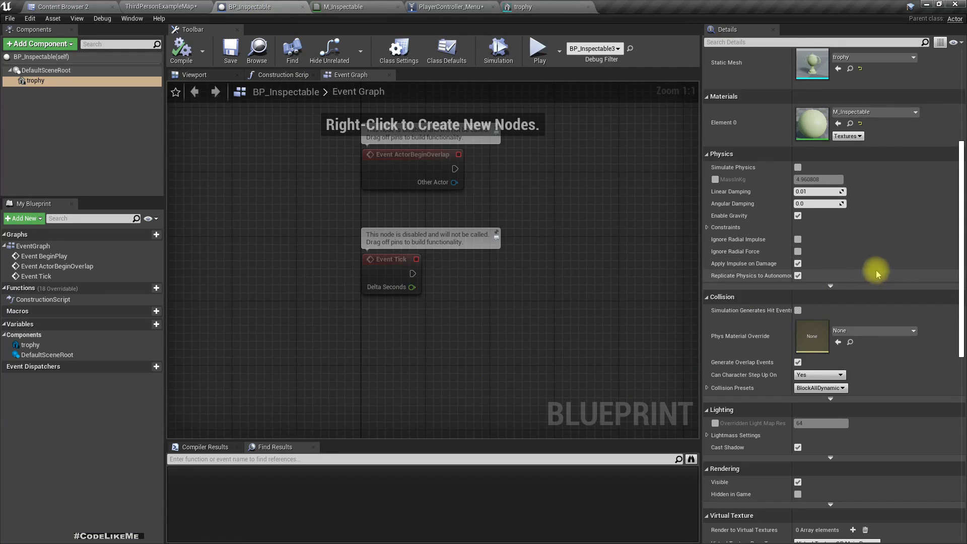
pyautogui.scroll(-3)
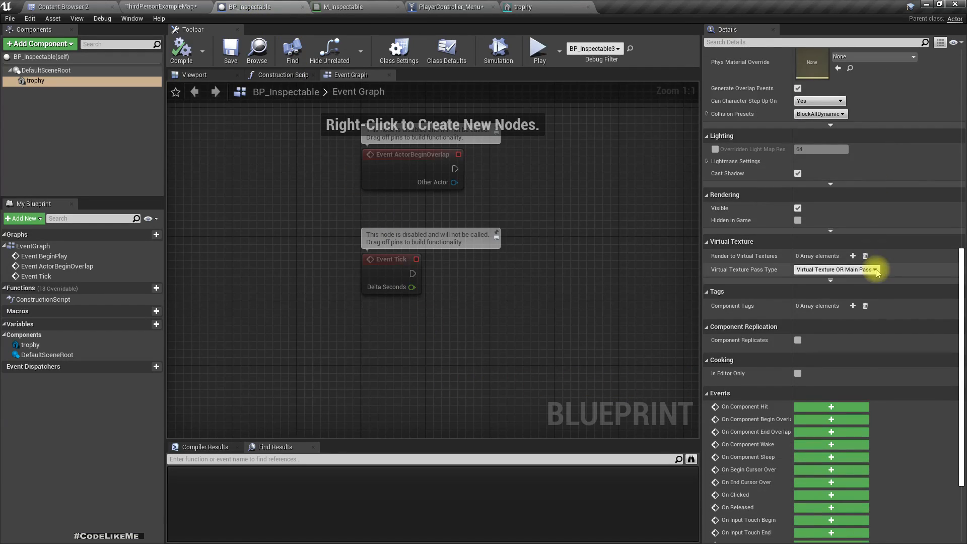
pyautogui.scroll(-3)
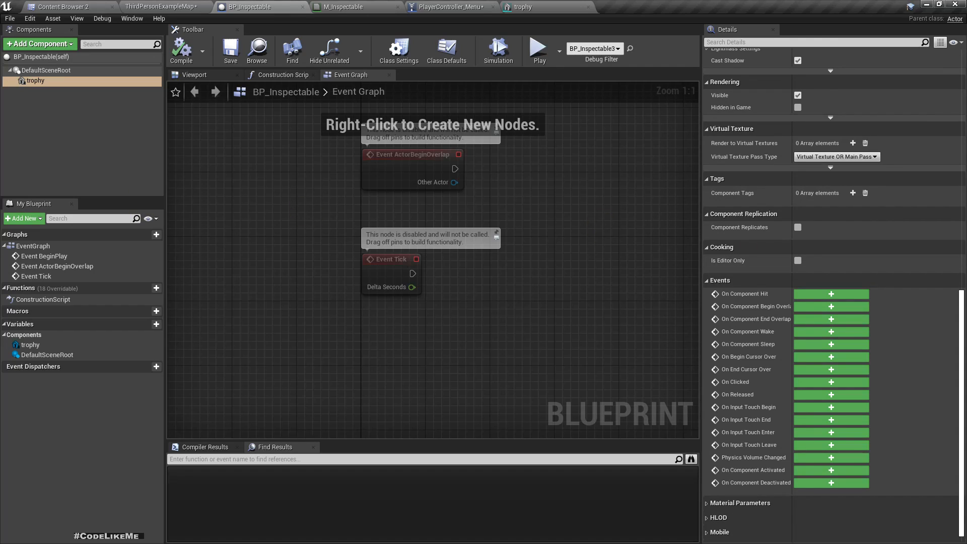
pyautogui.moveTo(762, 369)
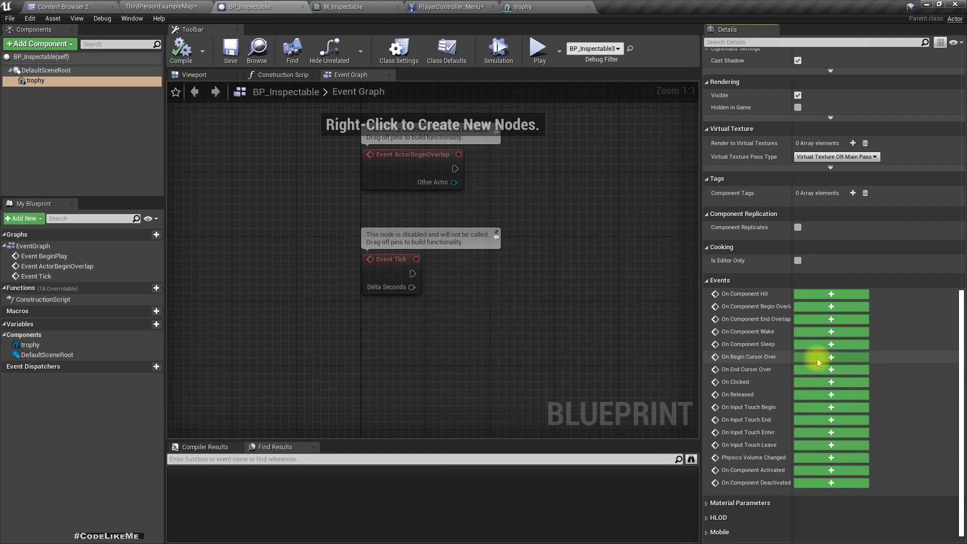
# Add On Begin and On End Cursor Over events for the trophy and a Set Scalar Parameter Value on Materials node.
pyautogui.click(831, 357)
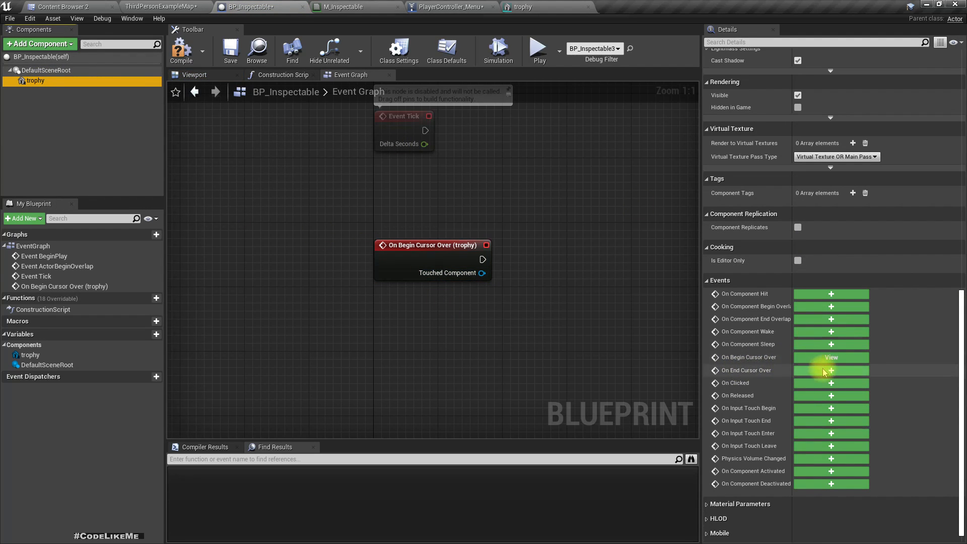
pyautogui.click(831, 370)
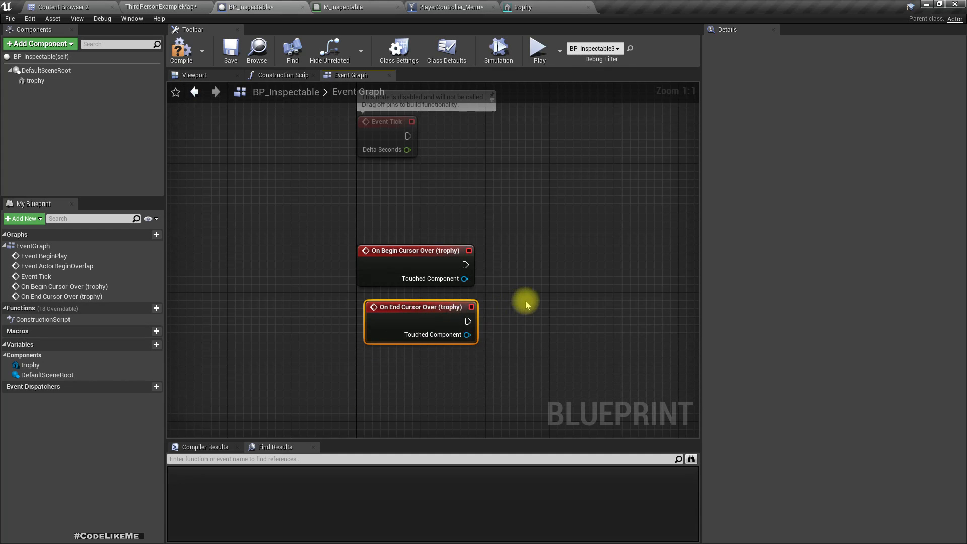
pyautogui.click(36, 81)
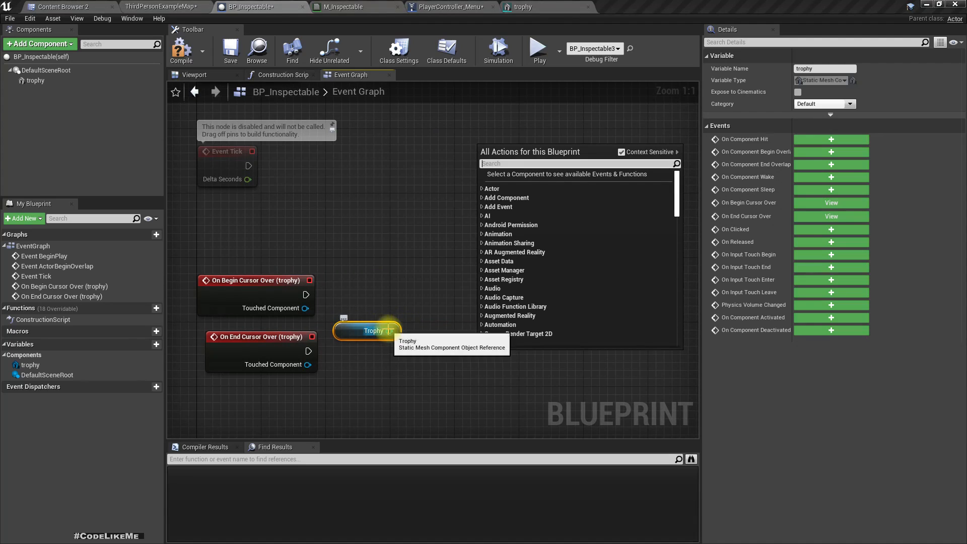
pyautogui.write('set mater')
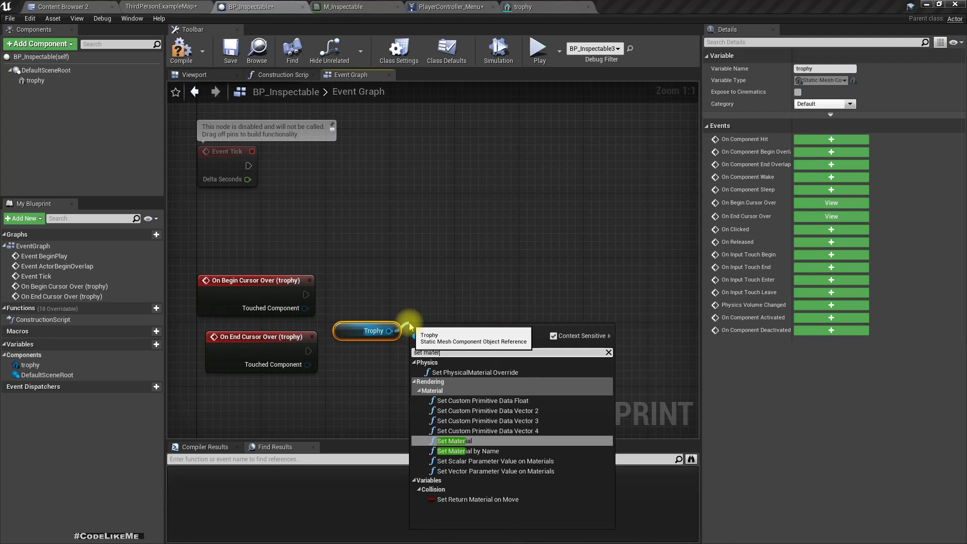
pyautogui.write('al para')
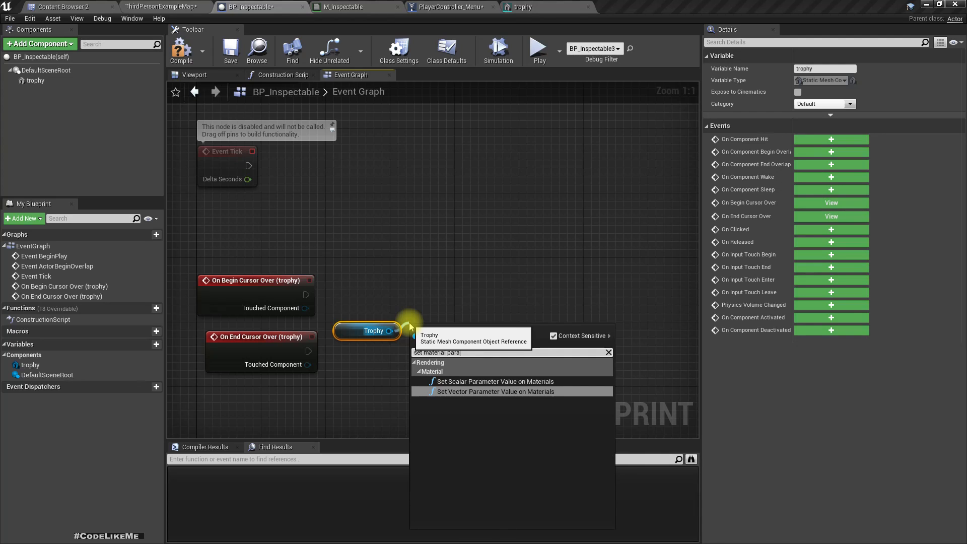
pyautogui.click(494, 381)
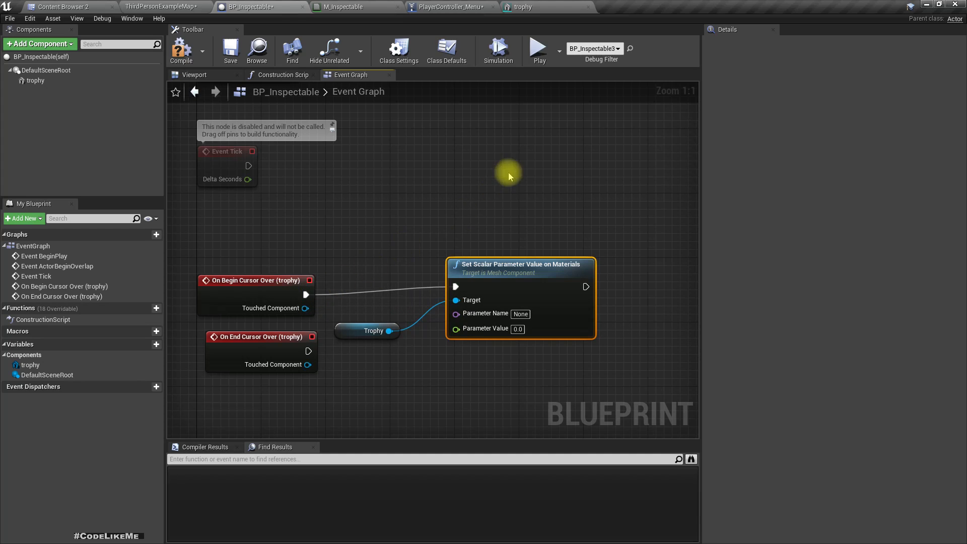
# Copy the 'selected' parameter name from M_Inspectable and paste it into the scalar parameter node.
pyautogui.click(350, 7)
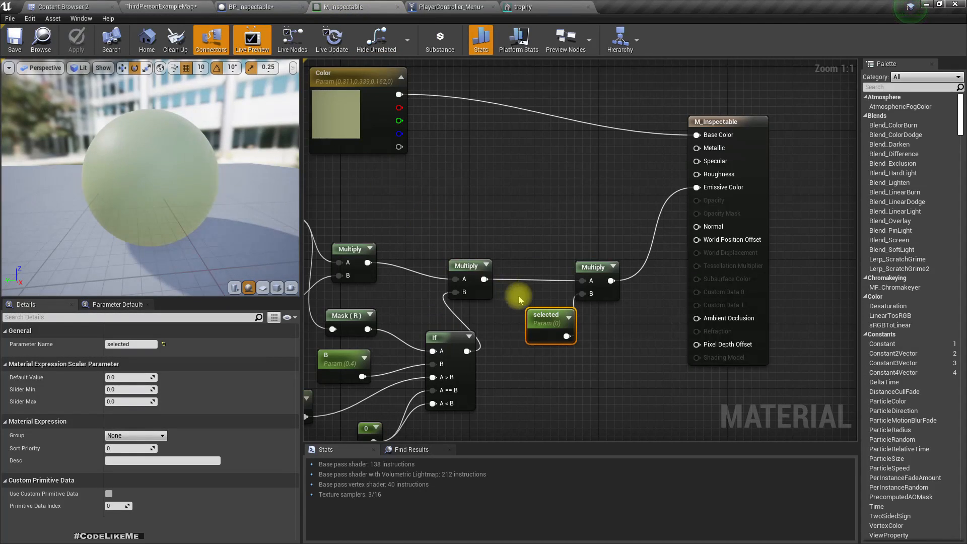
pyautogui.click(131, 344)
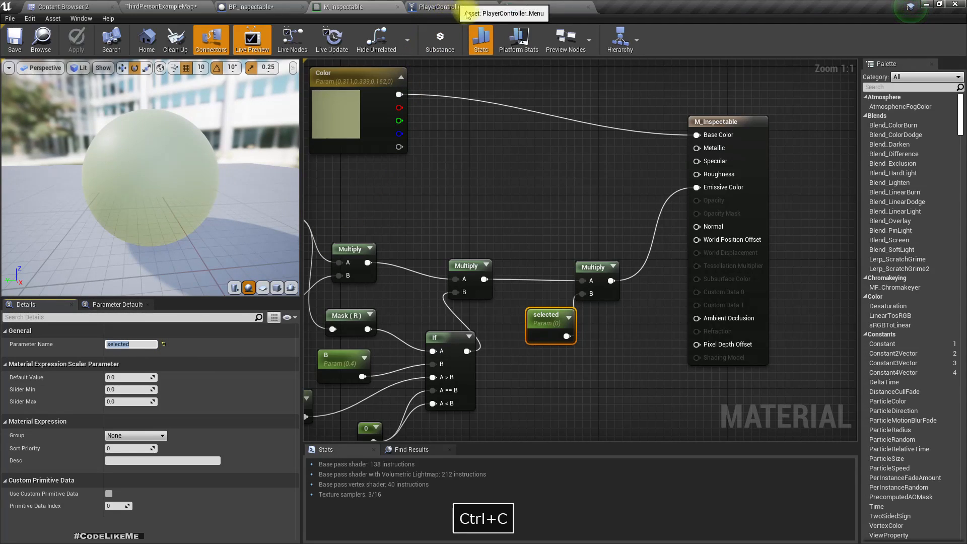
pyautogui.click(250, 7)
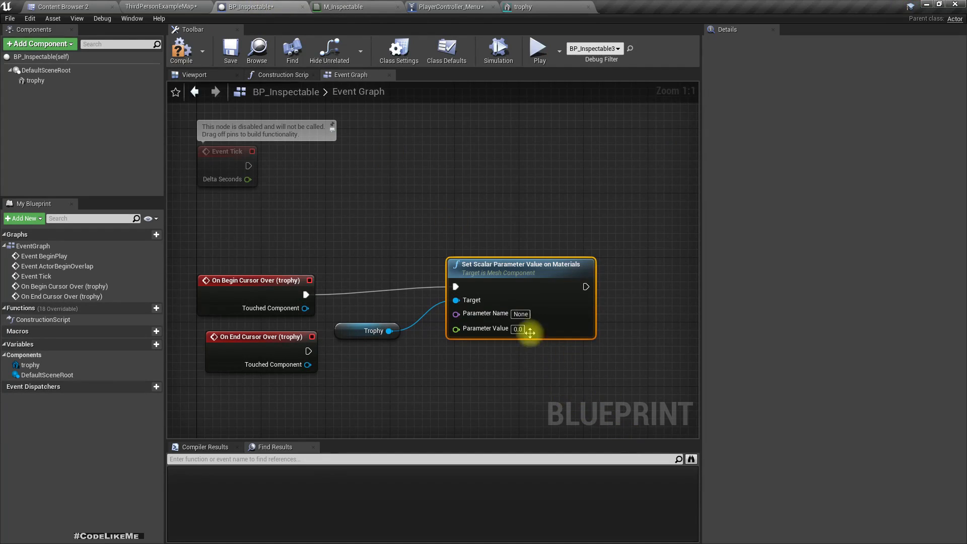
pyautogui.press('ctrl+v')
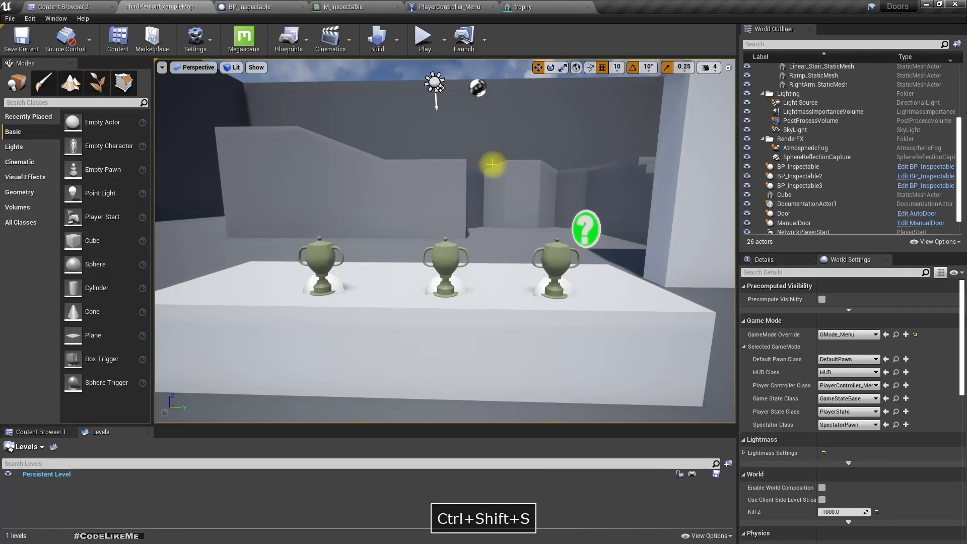
# Play the level full screen and hover a trophy to see its pink edge highlight.
pyautogui.click(424, 38)
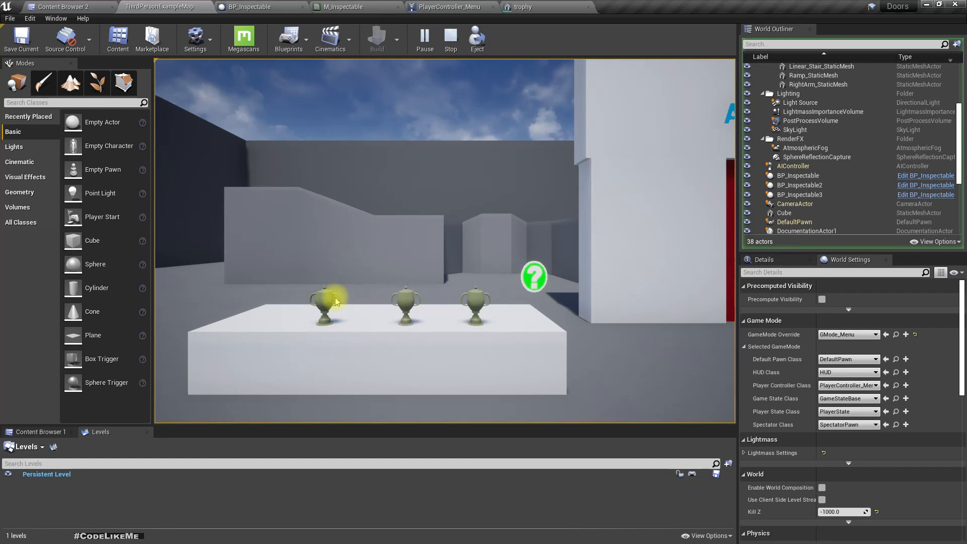
pyautogui.press('f11')
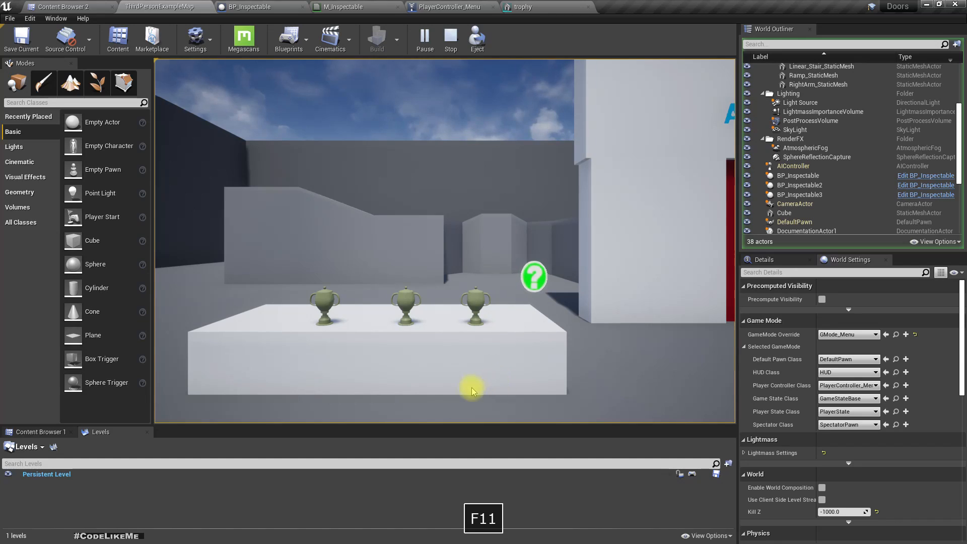
pyautogui.press('F11')
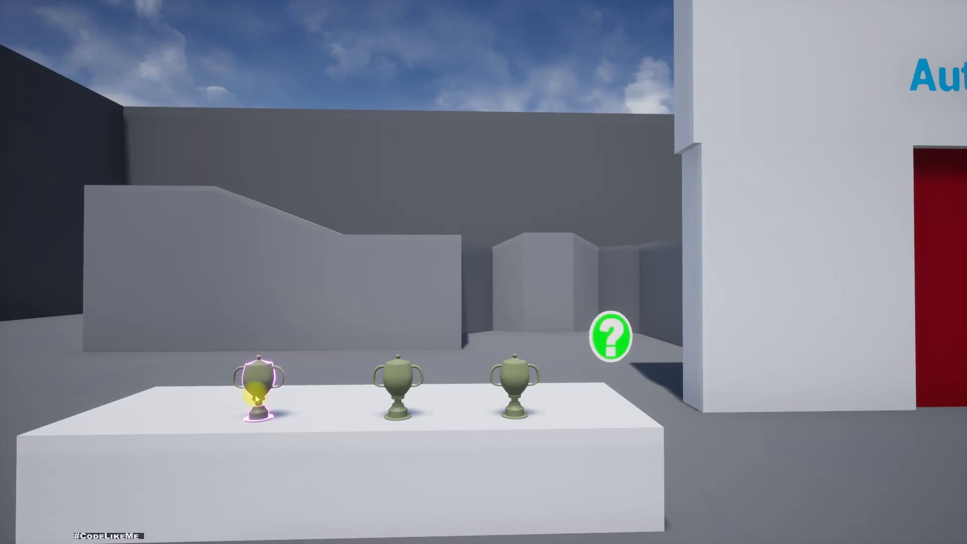
pyautogui.moveTo(698, 344)
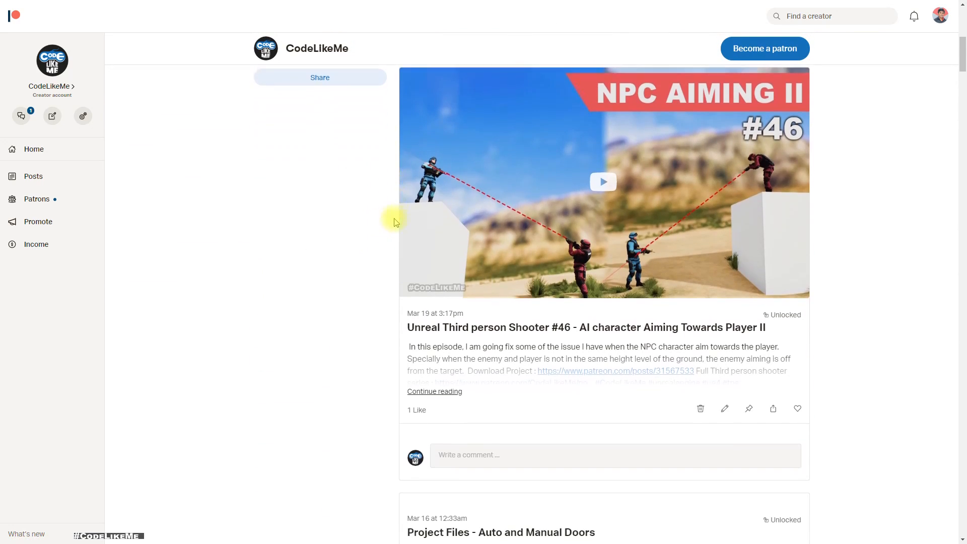
# Scroll down the CodeLikeMe Patreon feed to the Moon and Stars project files post.
pyautogui.scroll(-3)
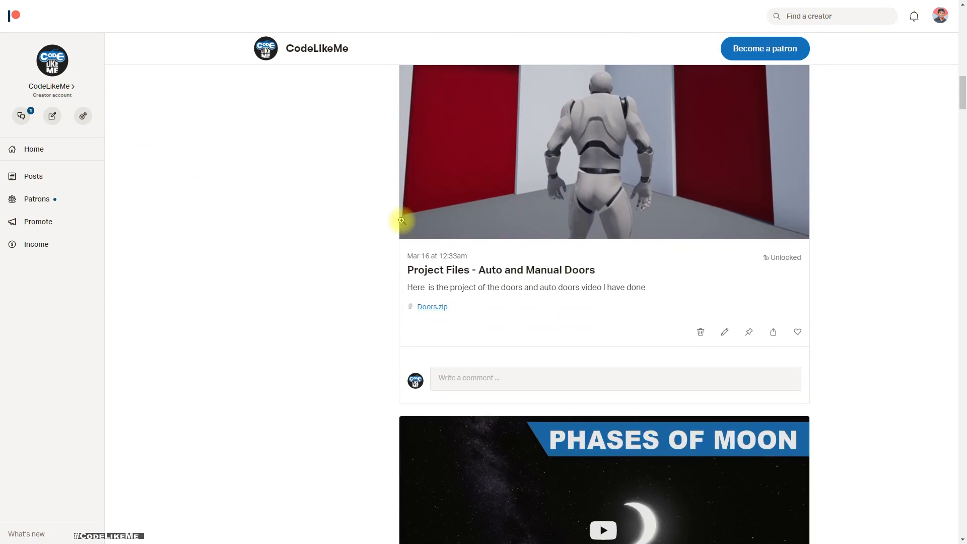
pyautogui.scroll(-3)
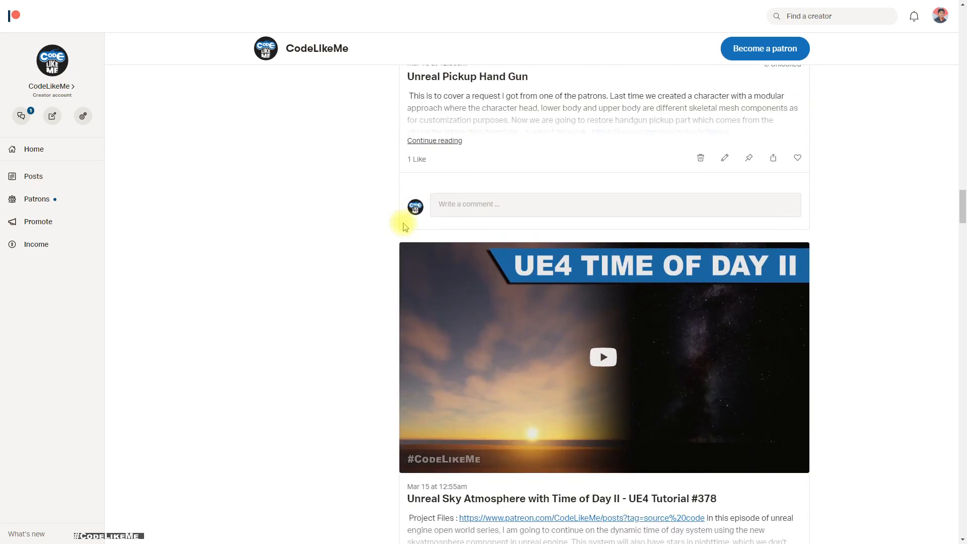
pyautogui.scroll(-3)
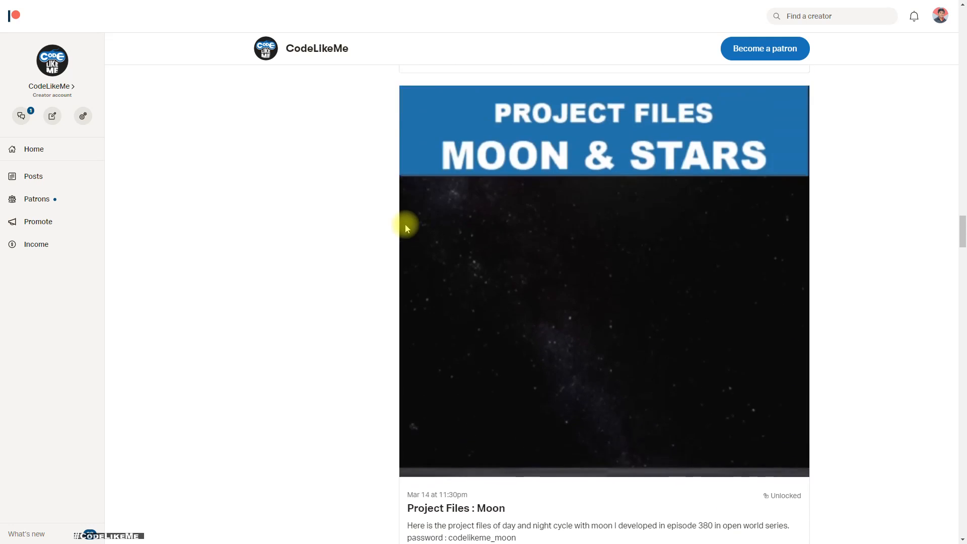